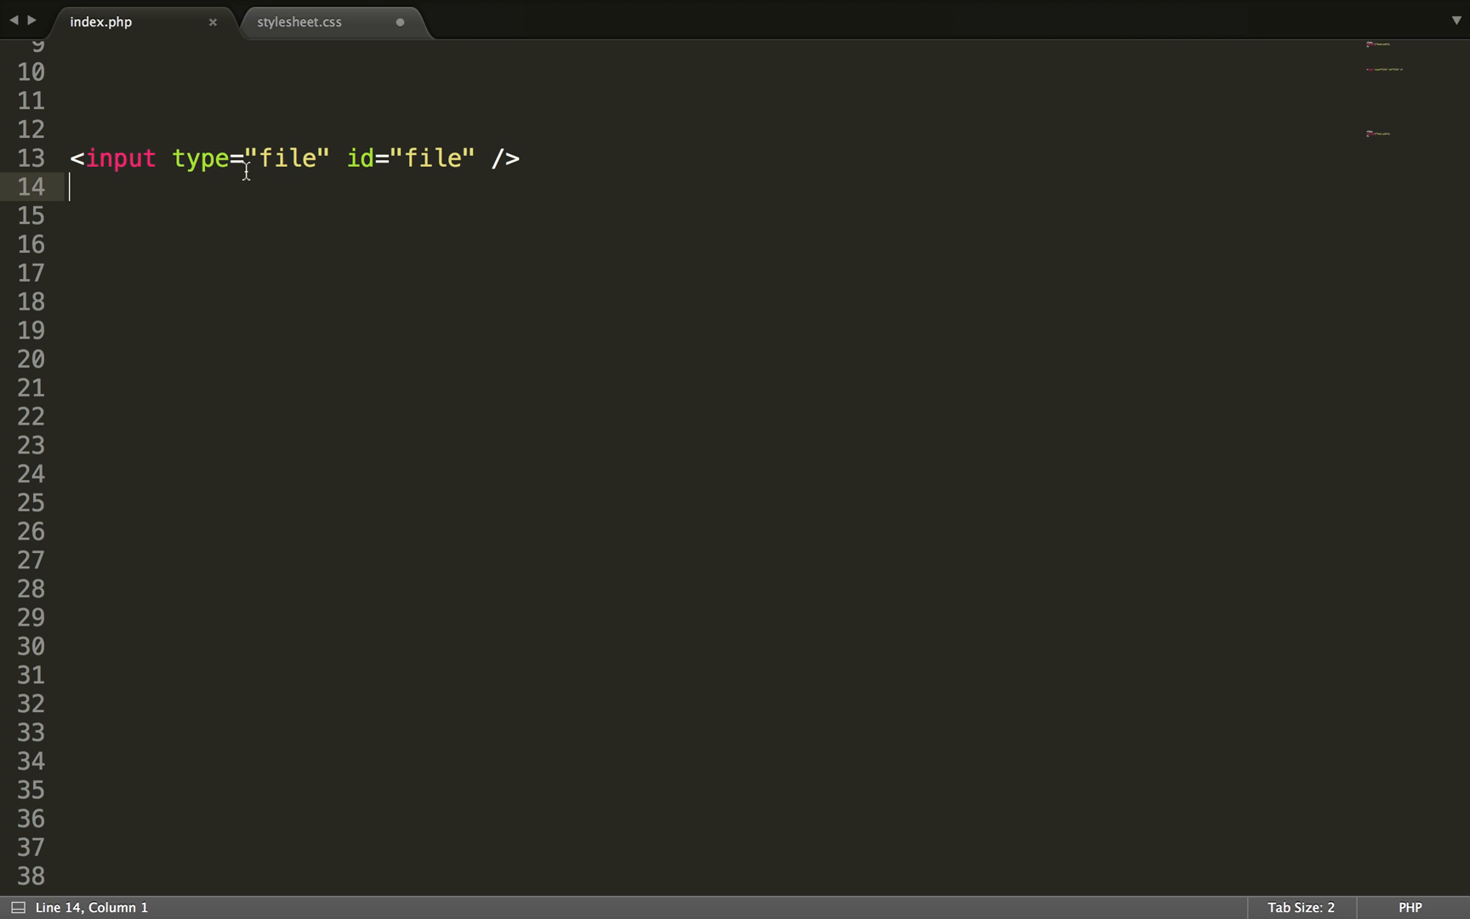
pyautogui.moveTo(350, 158)
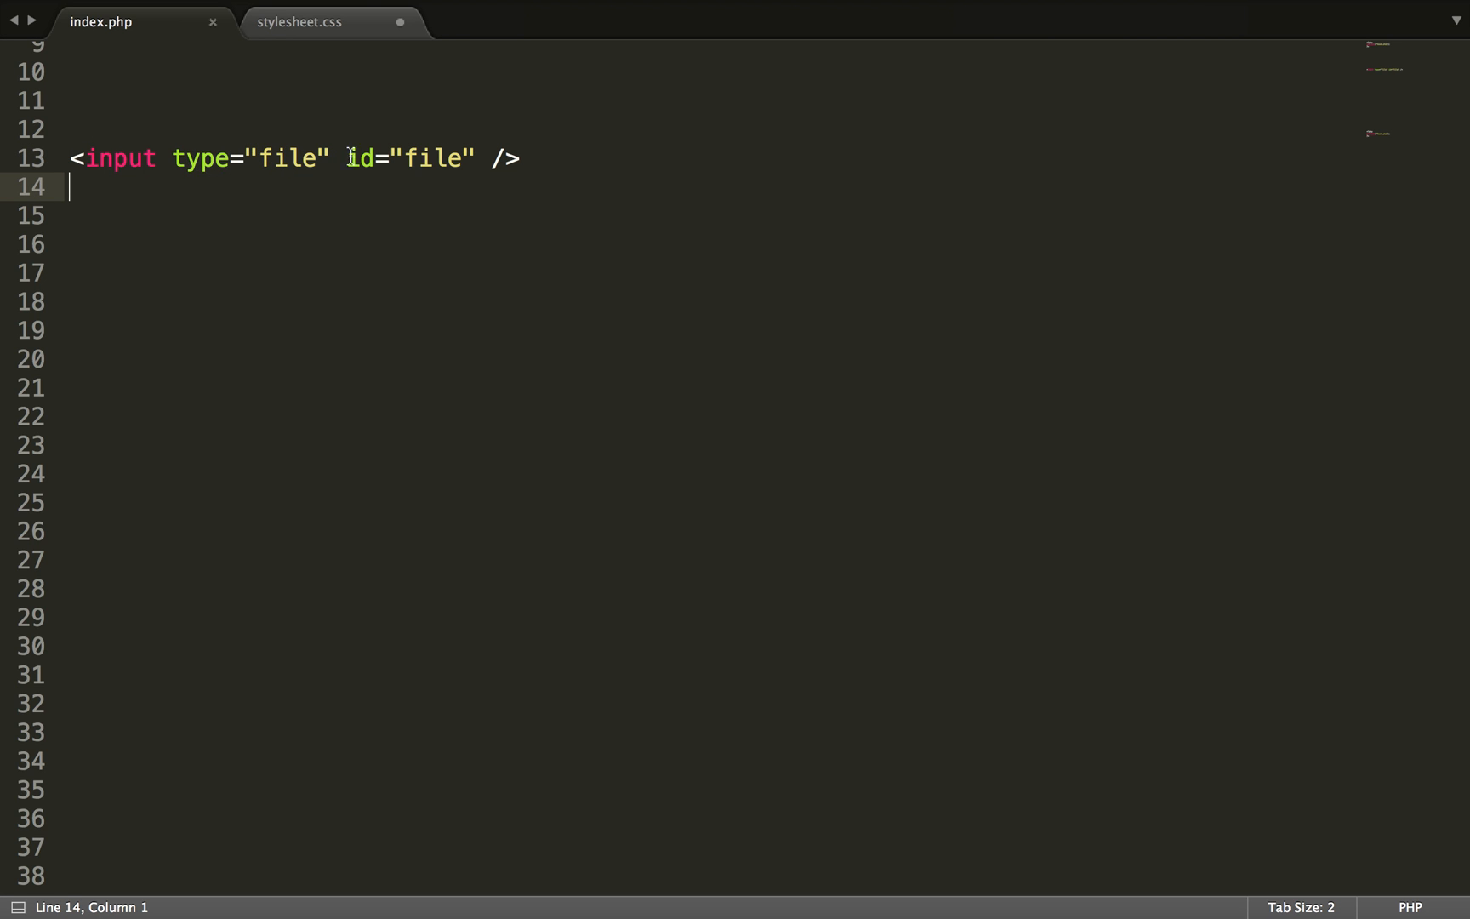
# Step: Add a <label> element reading "Button" on the line below the file input
pyautogui.doubleClick(432, 158)
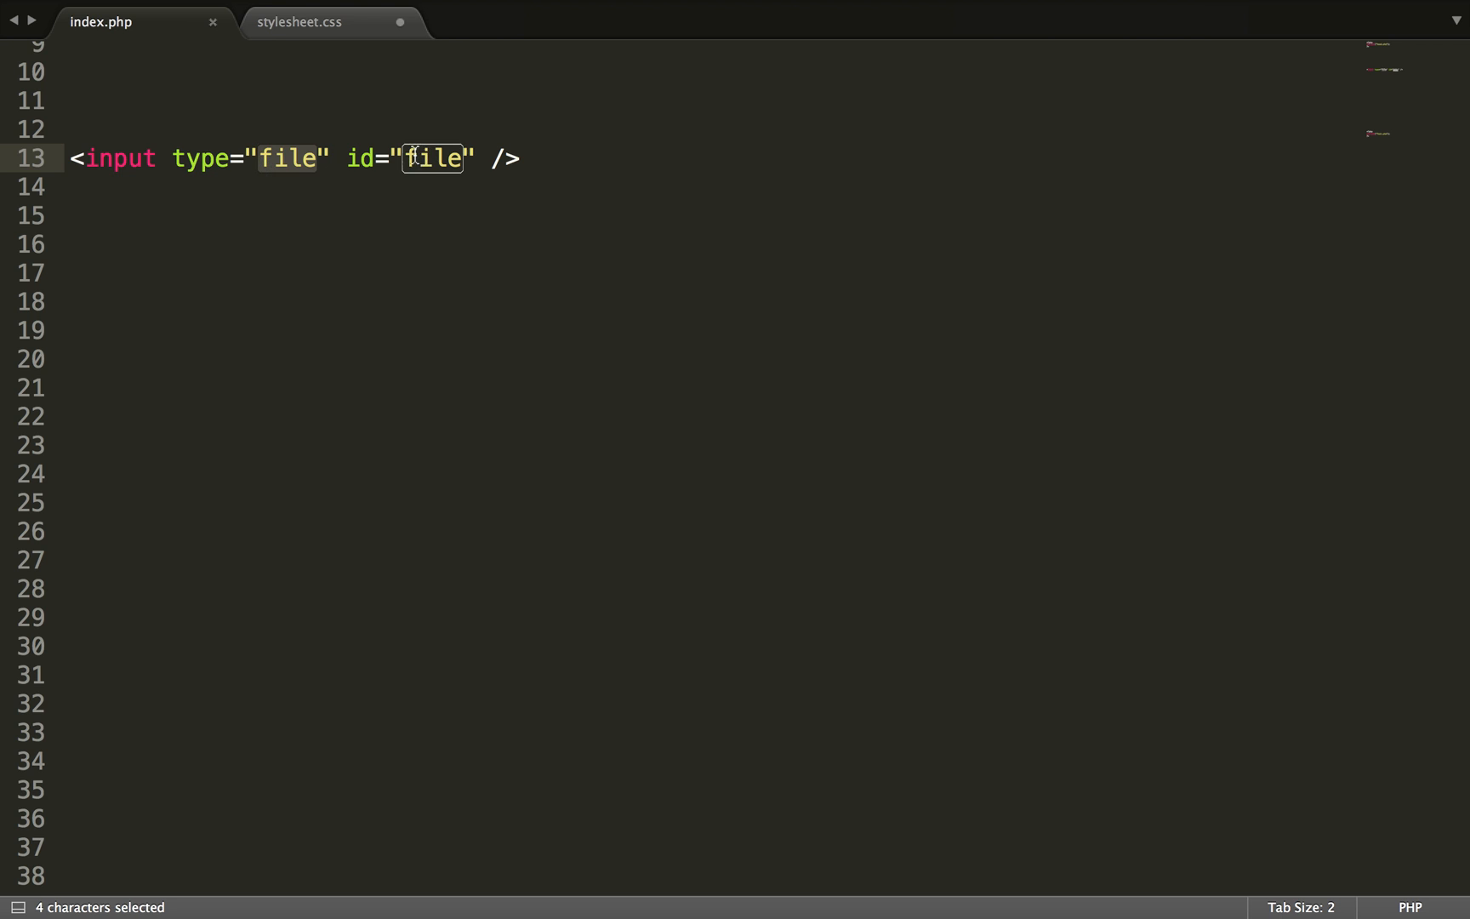
pyautogui.click(460, 158)
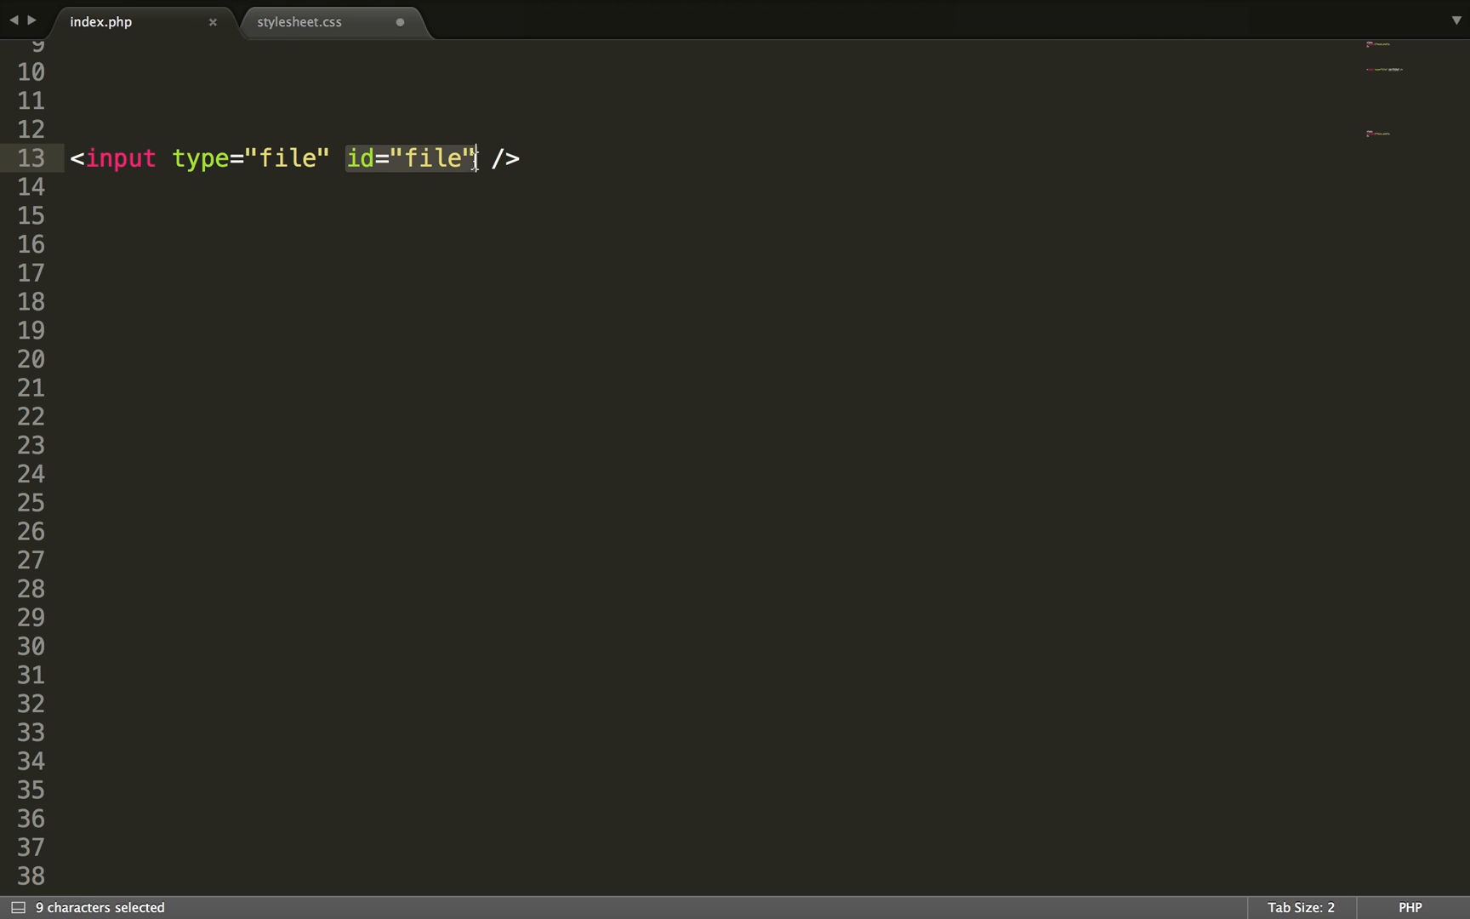
pyautogui.click(551, 158)
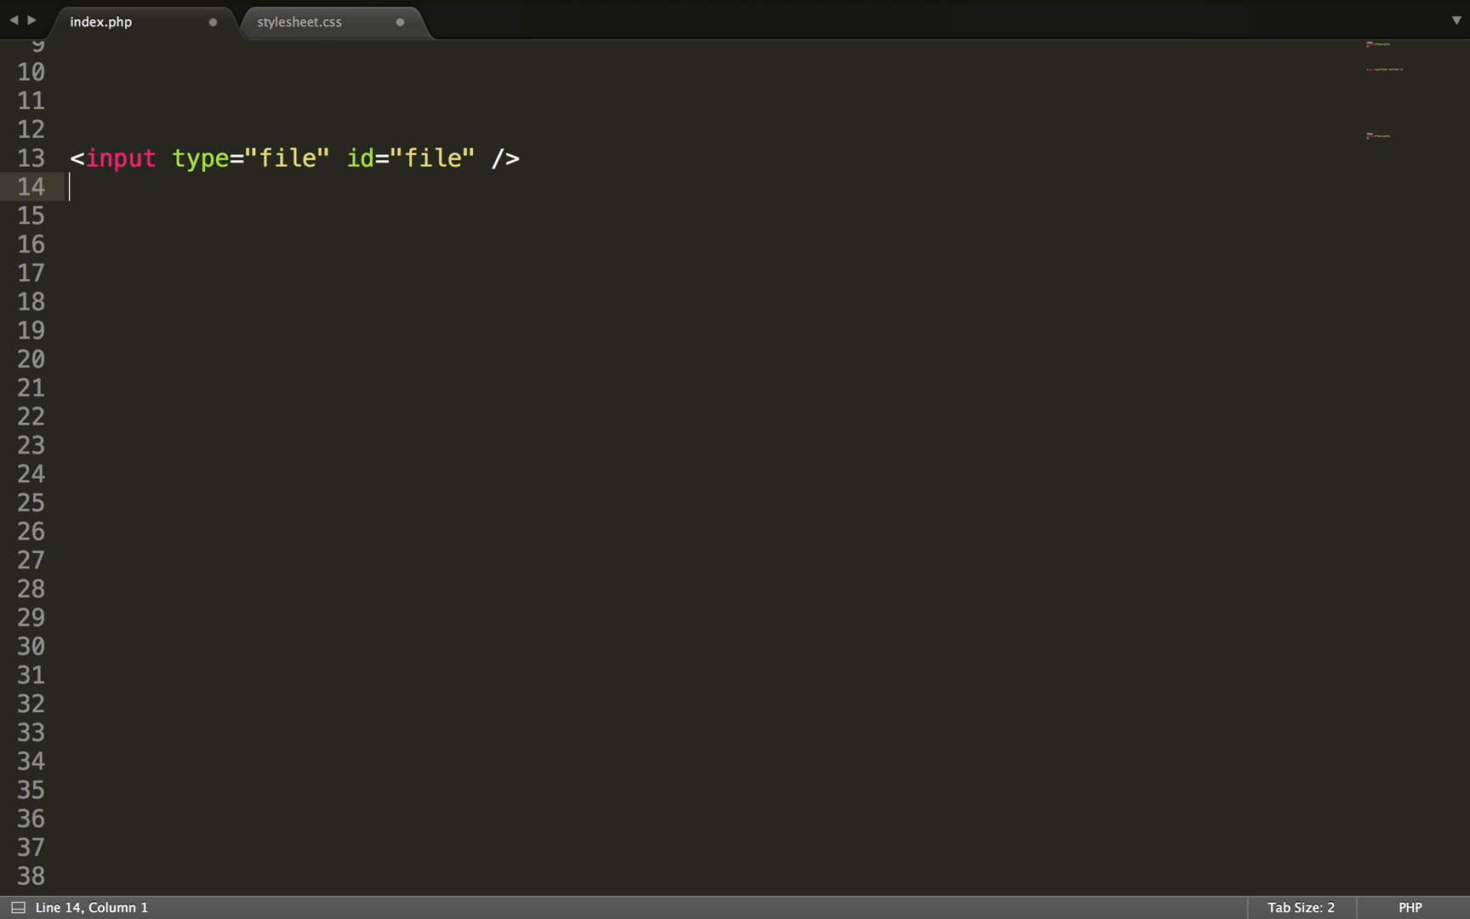
pyautogui.write('<labl')
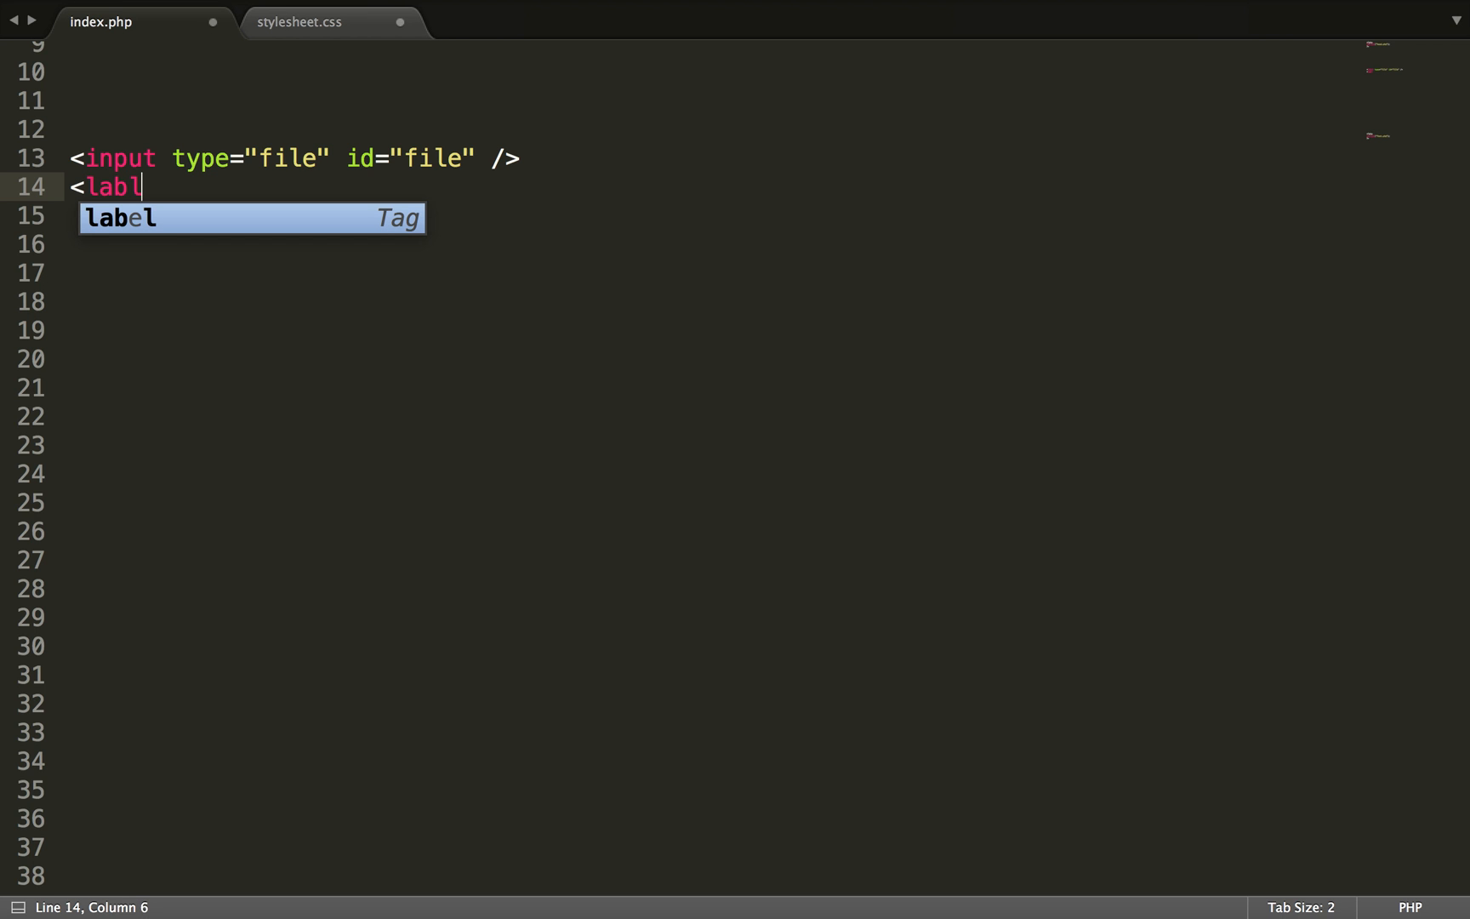
pyautogui.press('Tab')
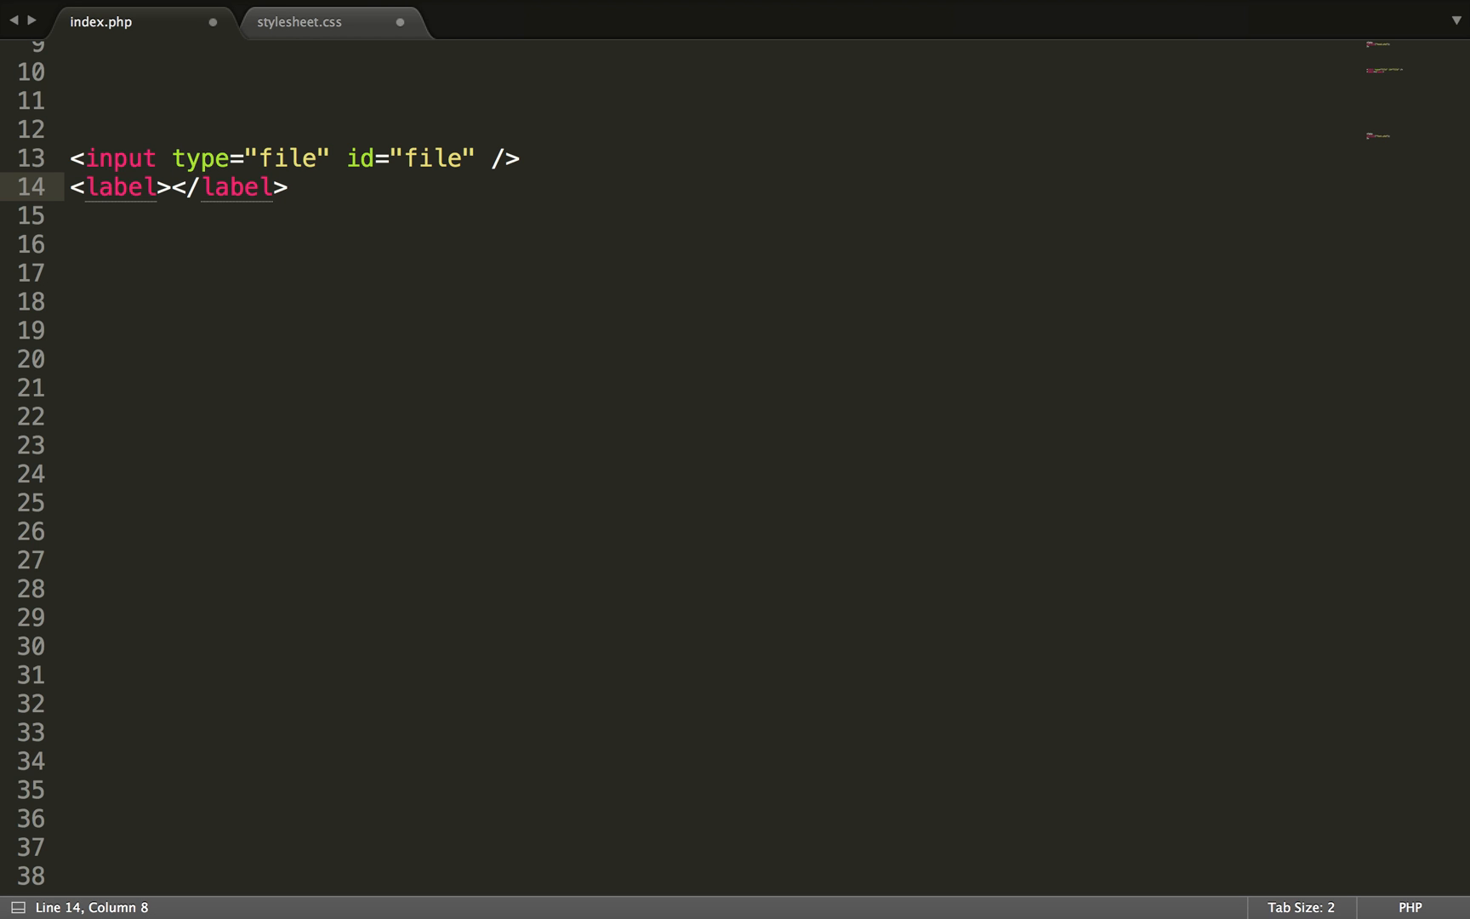
pyautogui.write('bu')
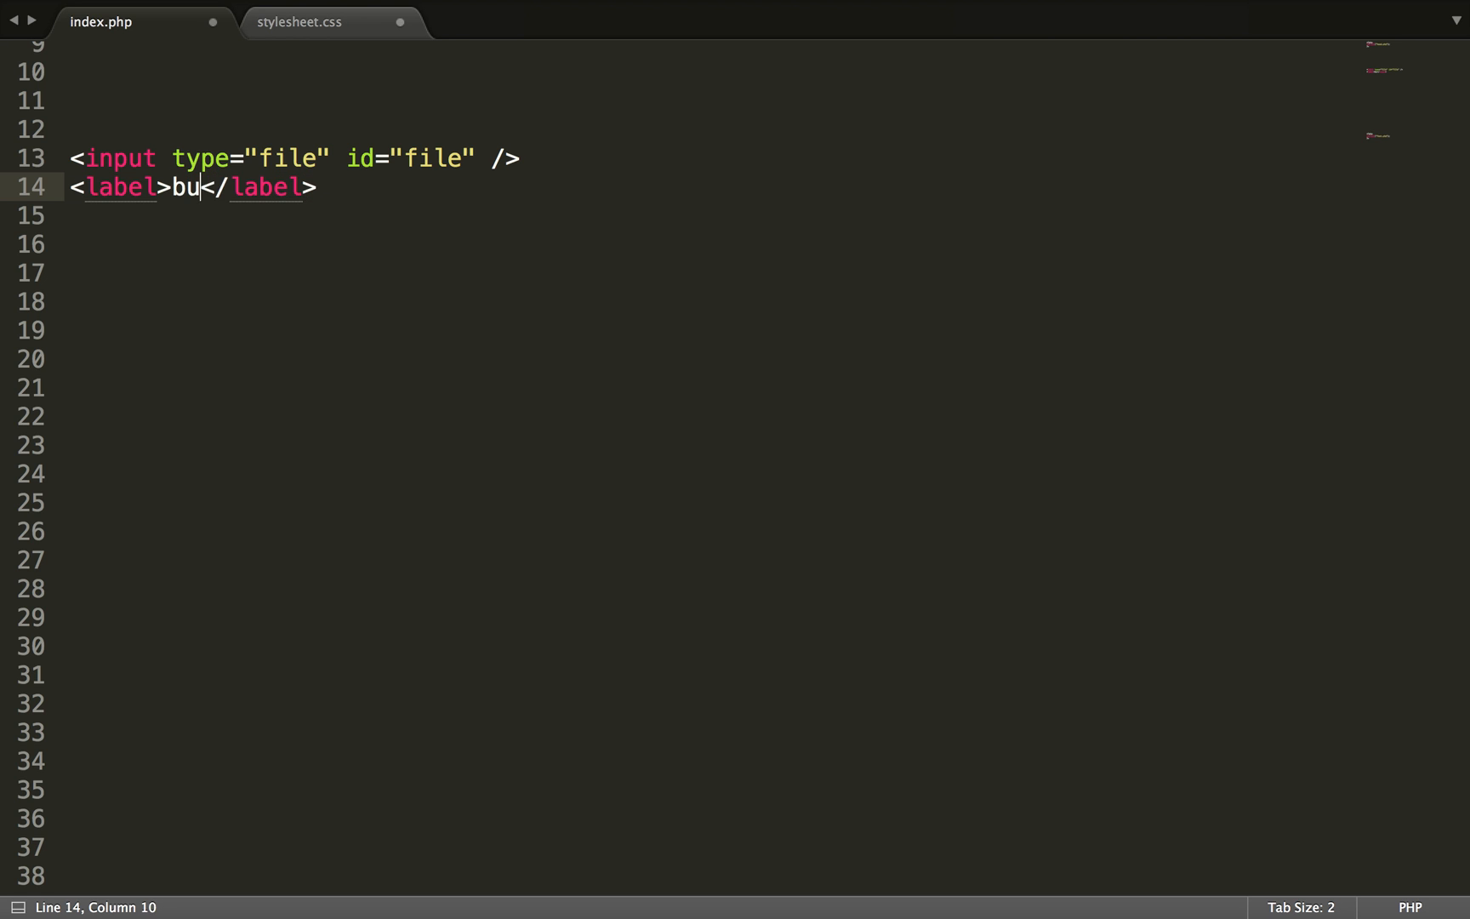
pyautogui.press('Backspace')
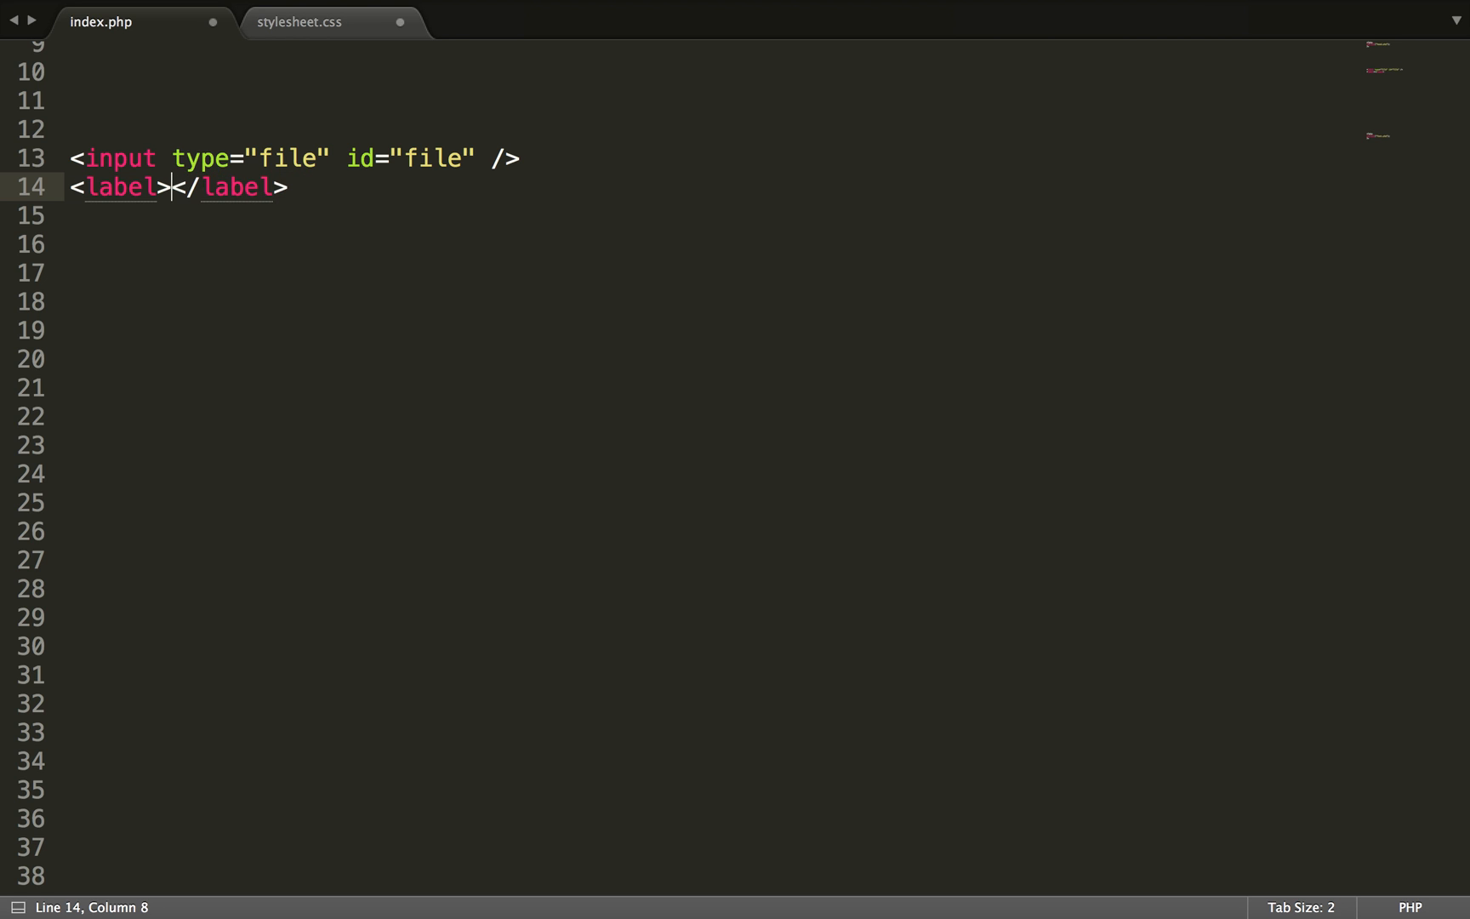
pyautogui.write('Button')
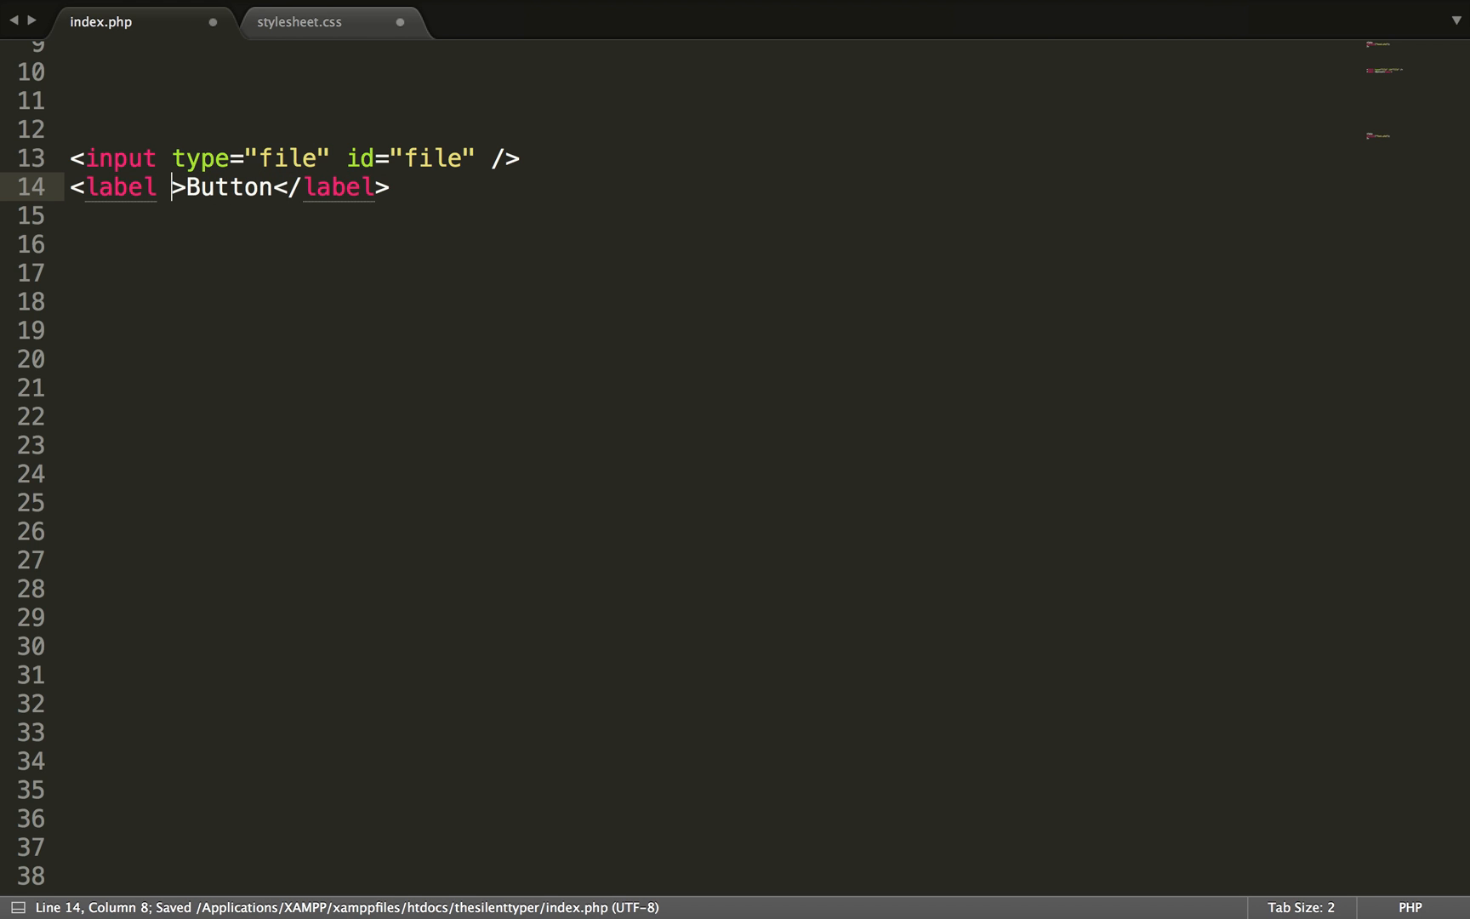
# Step: Link the label to the input with for="file" in its opening tag
pyautogui.write('for="')
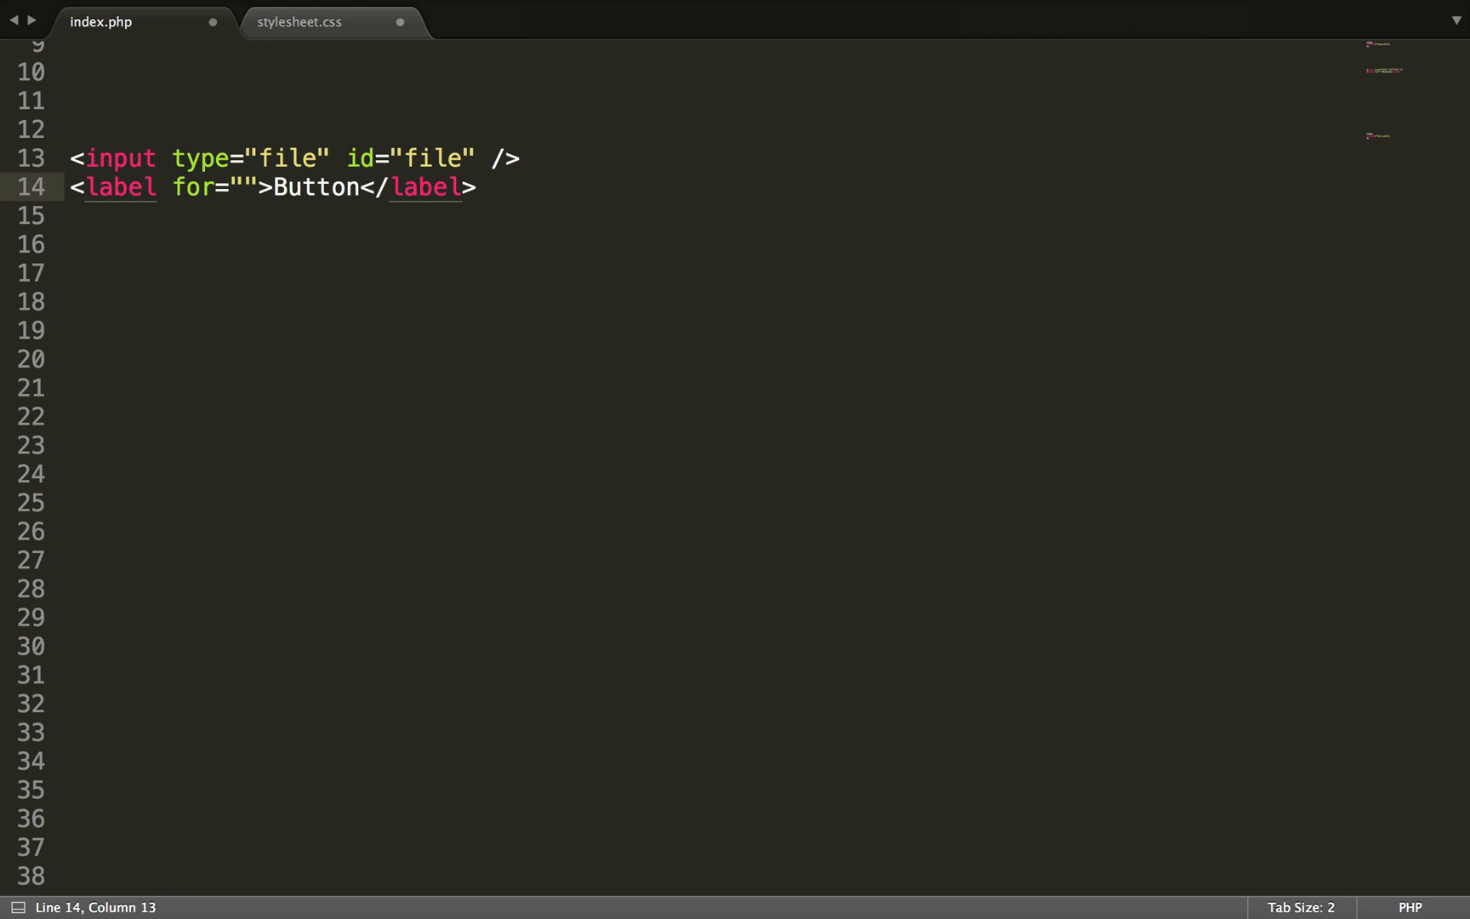
pyautogui.write('file')
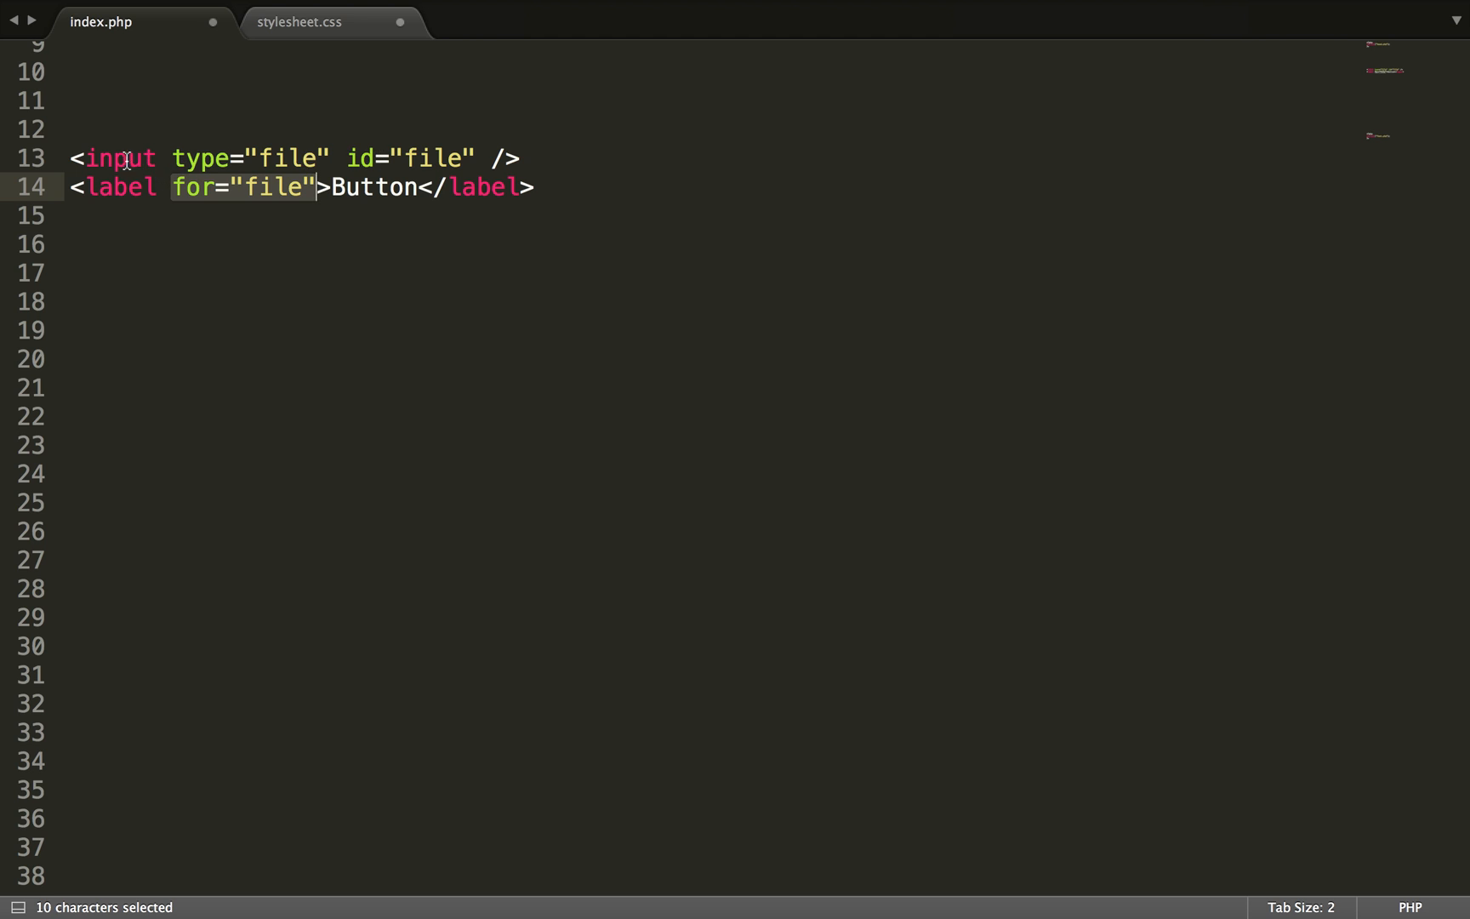
# Step: Save index.php with the new file input and label markup
pyautogui.press('cmd+s')
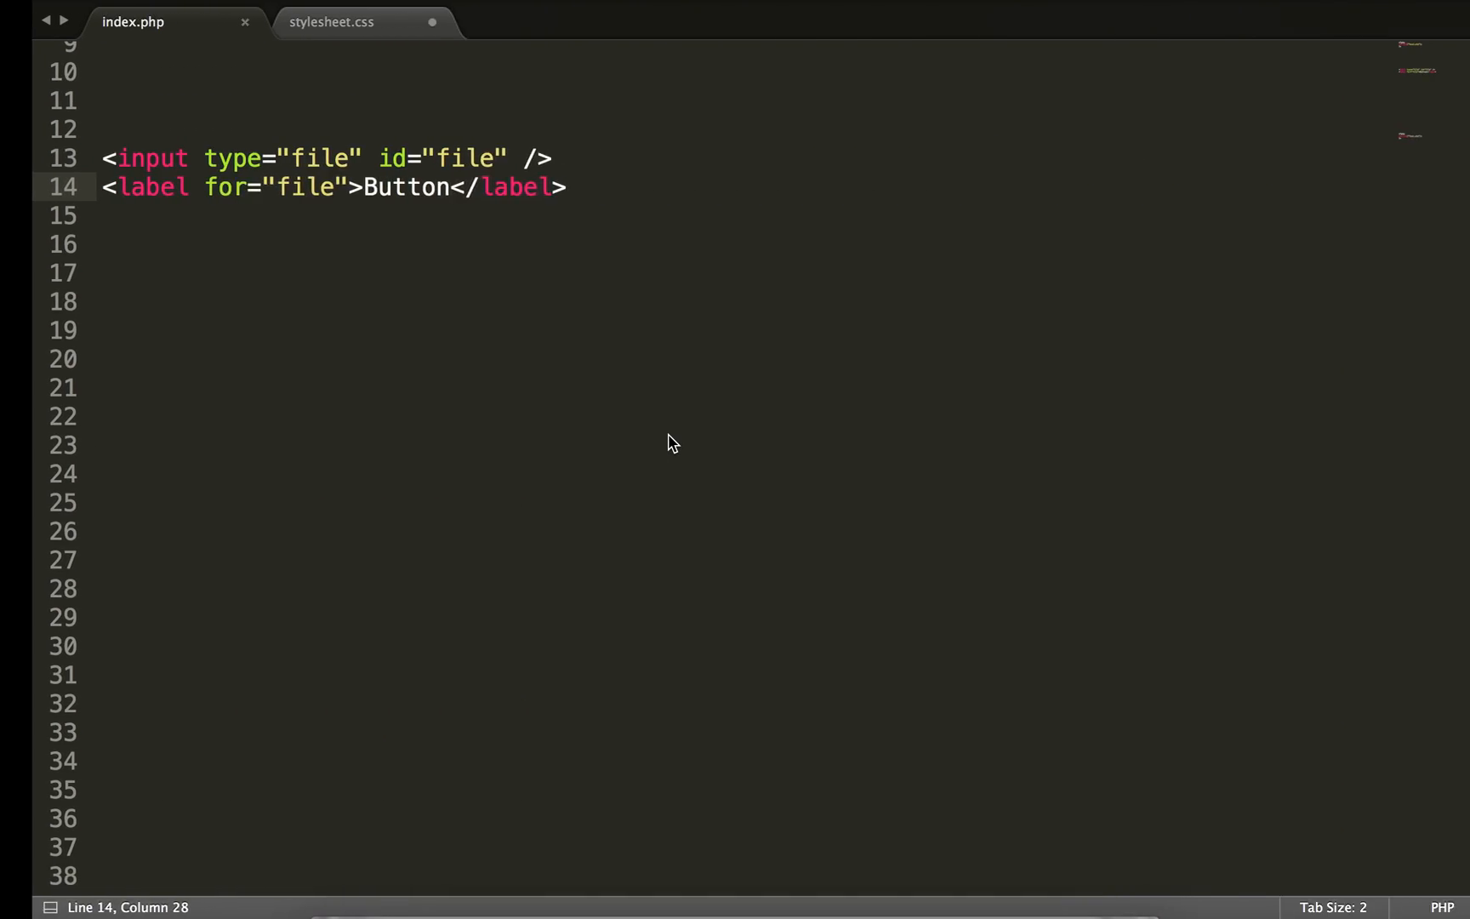
# Step: Start an input[type=file]{} rule in stylesheet.css
pyautogui.click(328, 22)
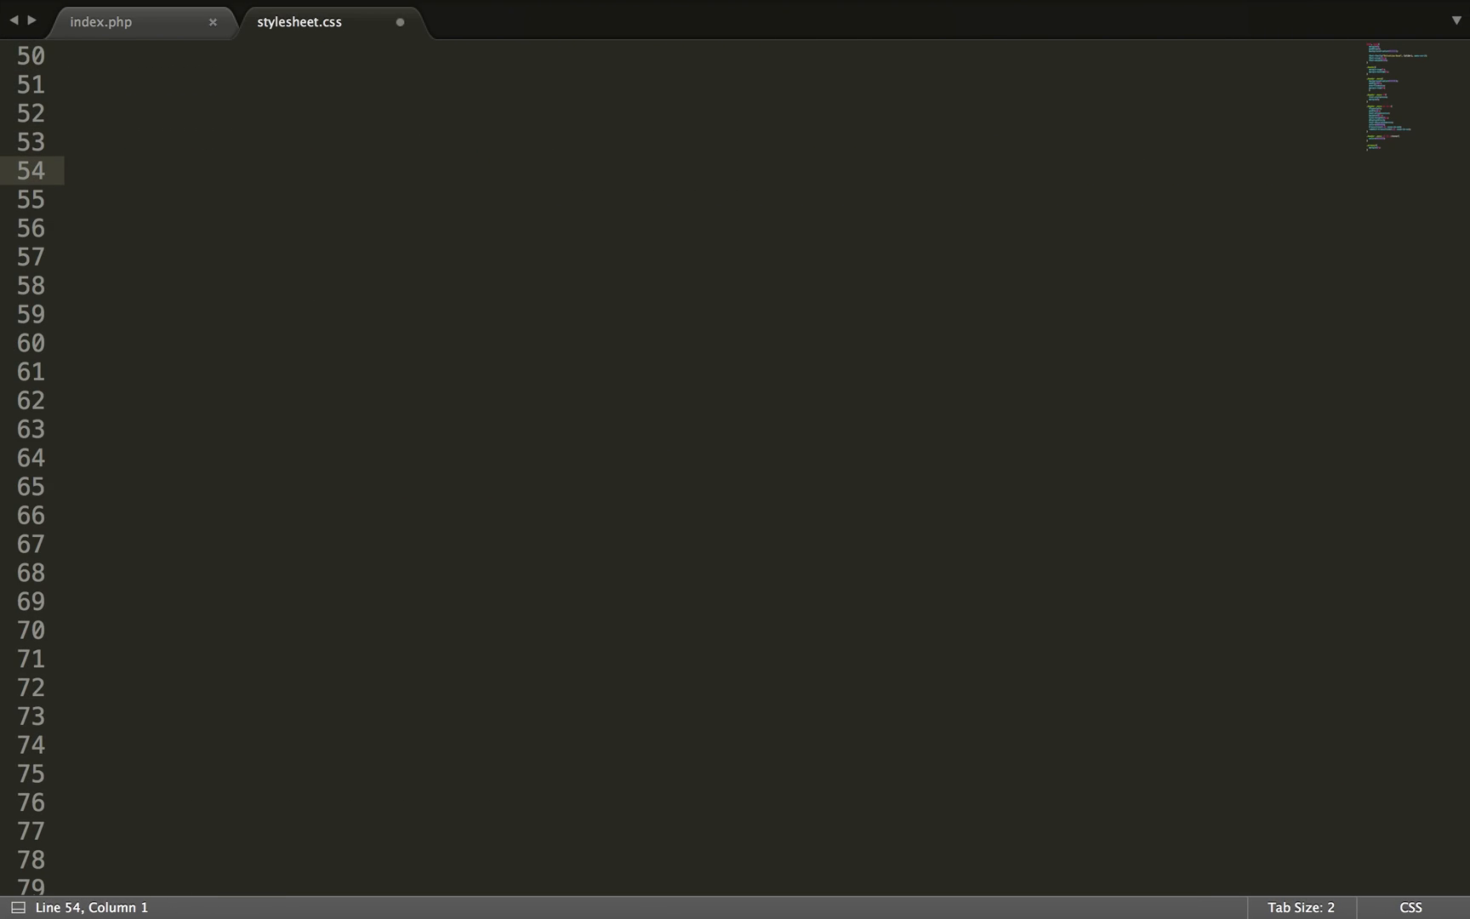
pyautogui.write('input')
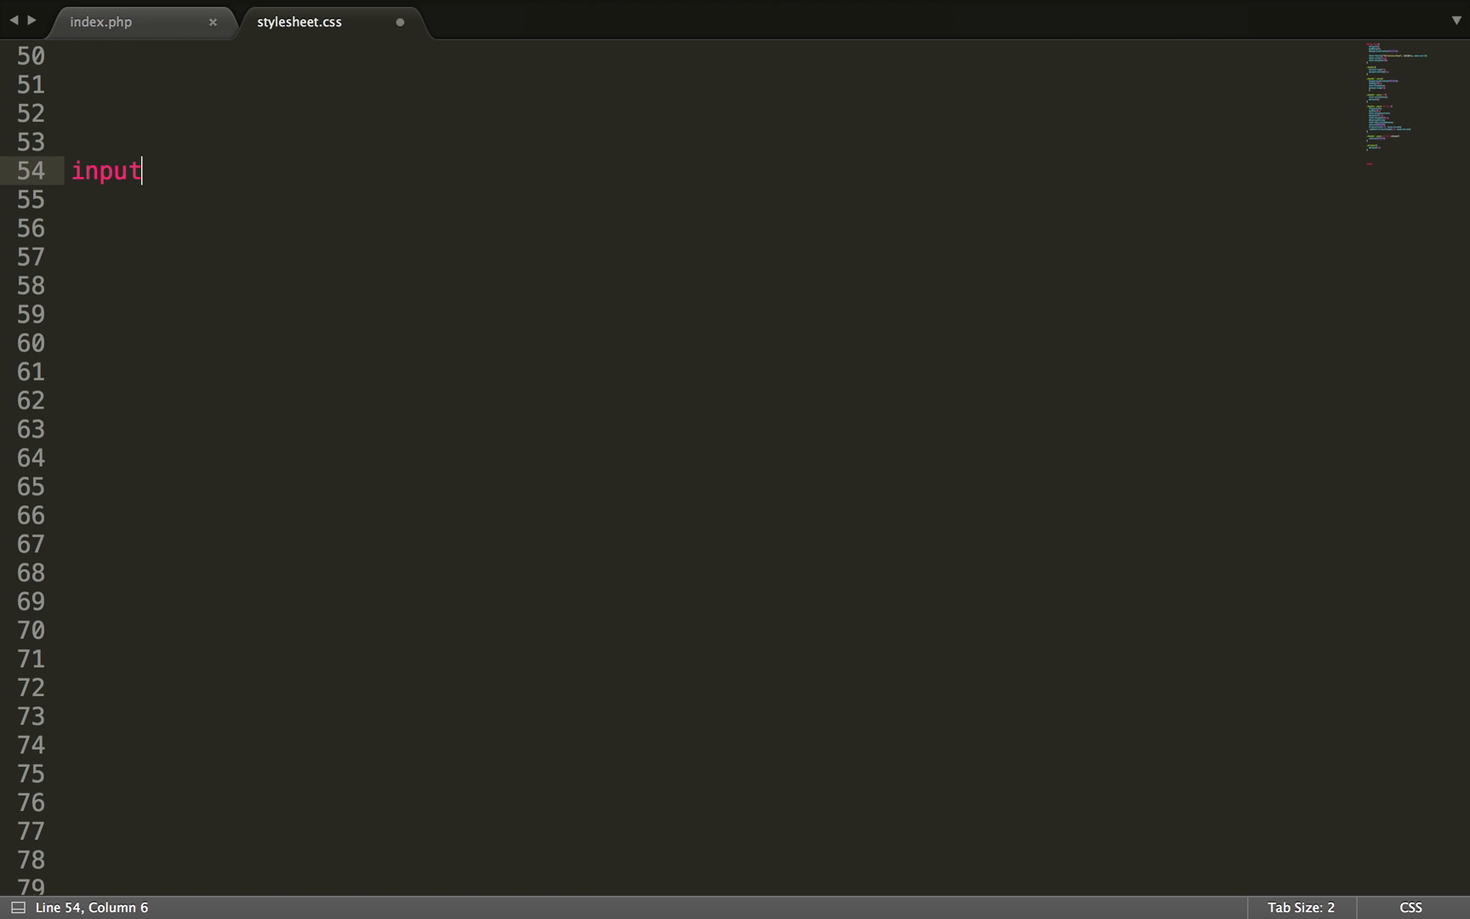
pyautogui.write('[]')
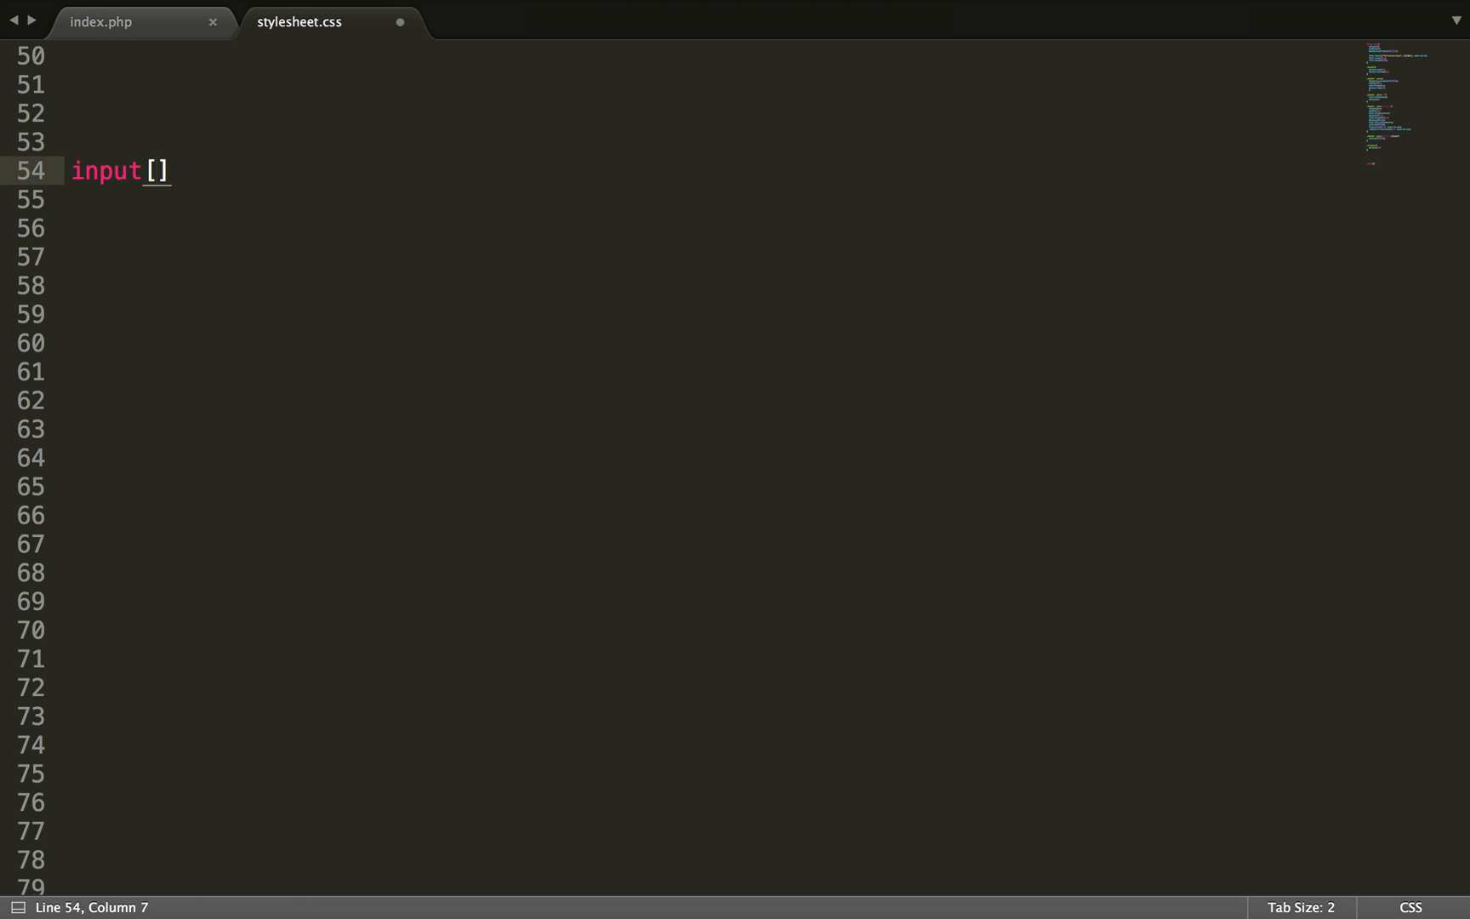
pyautogui.write('ty')
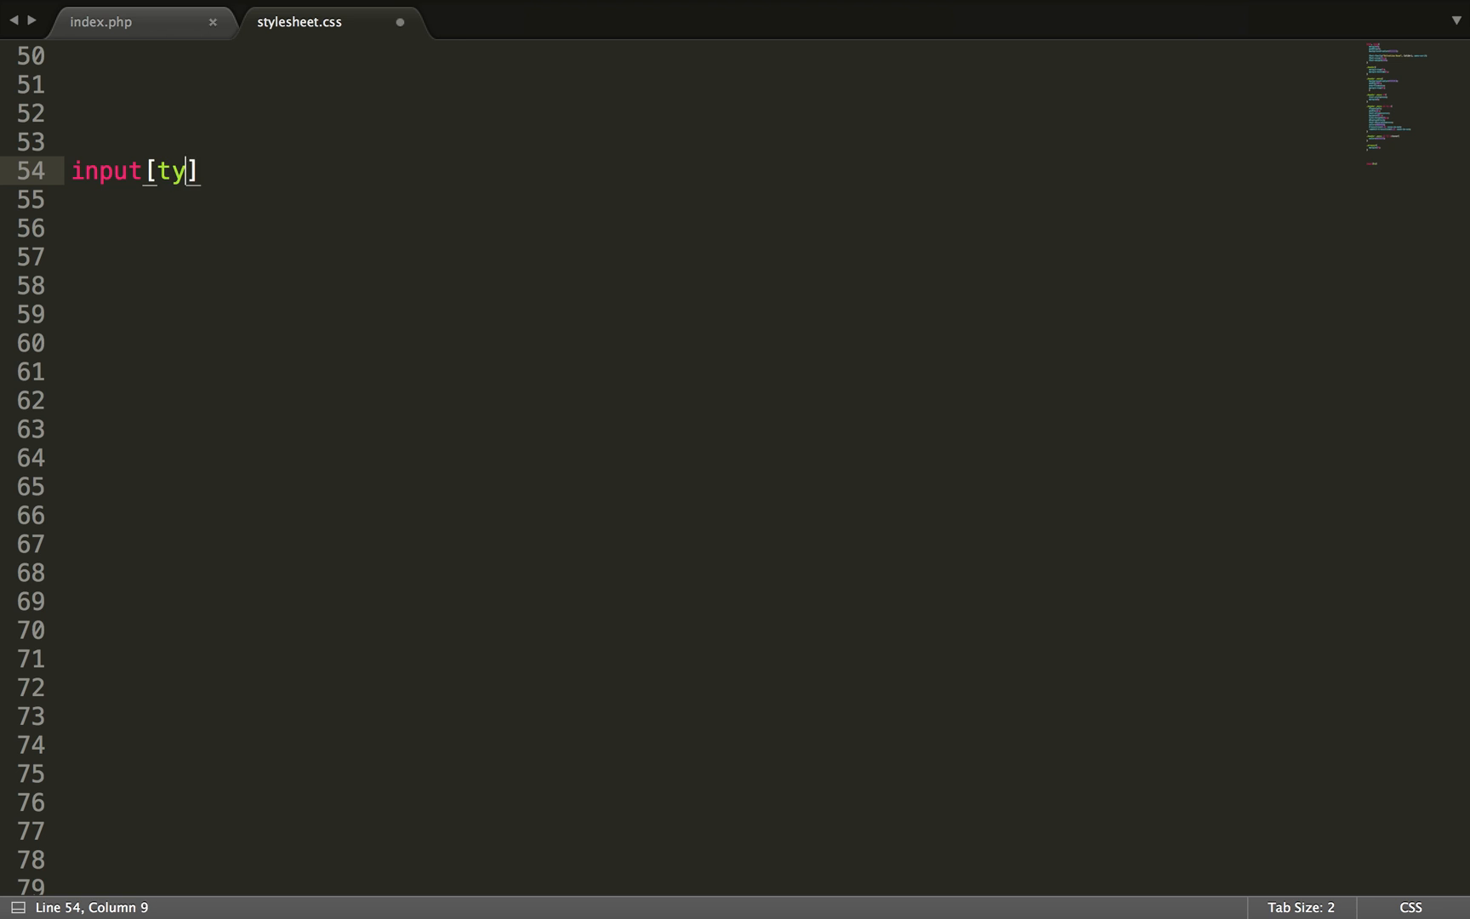
pyautogui.write('pe=fi')
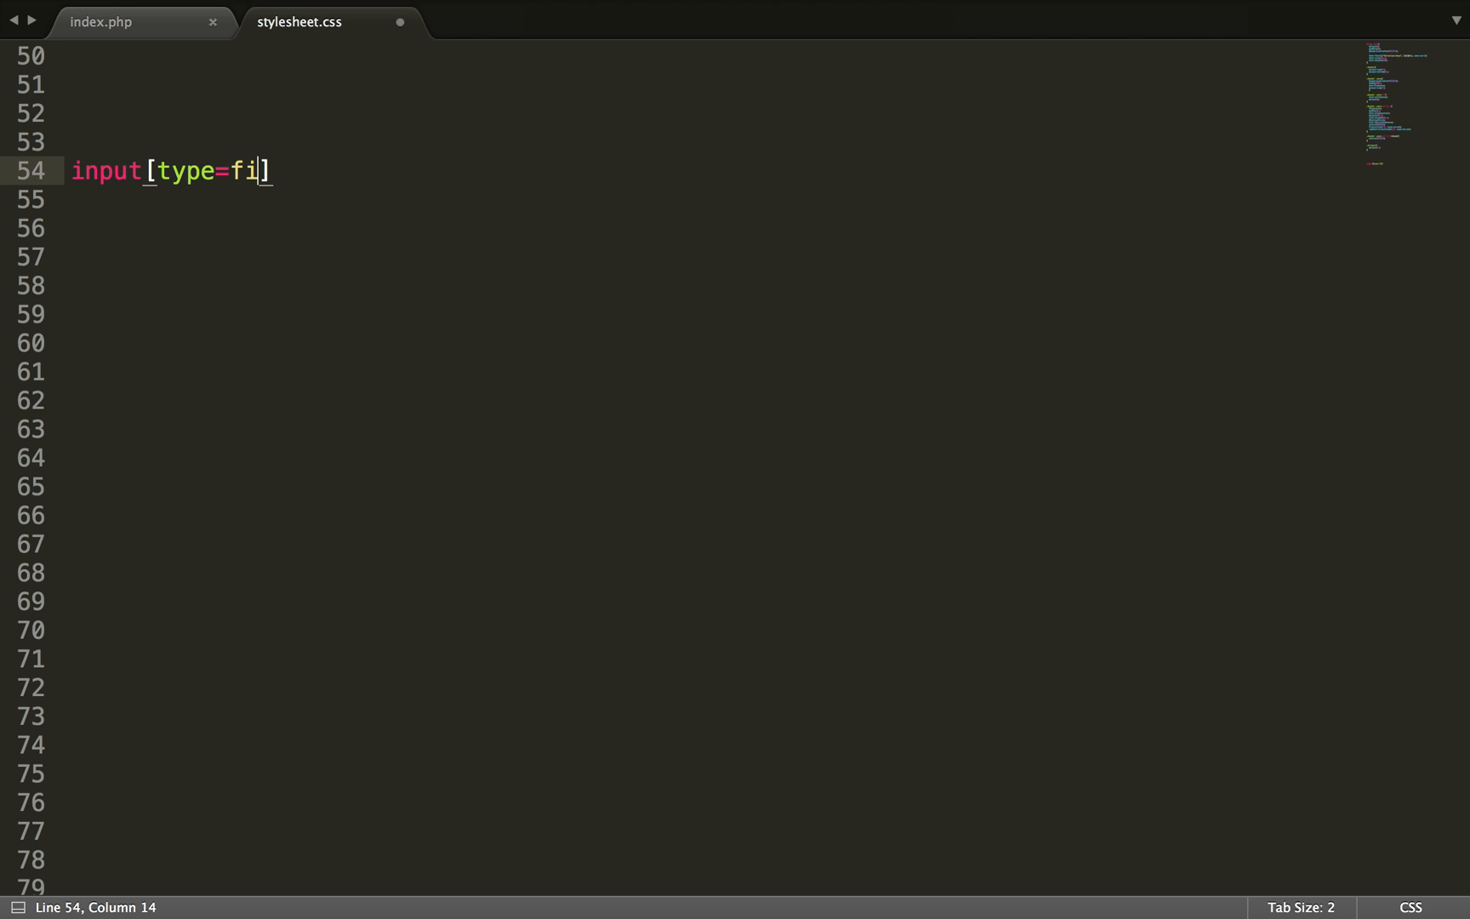
pyautogui.write('le]{')
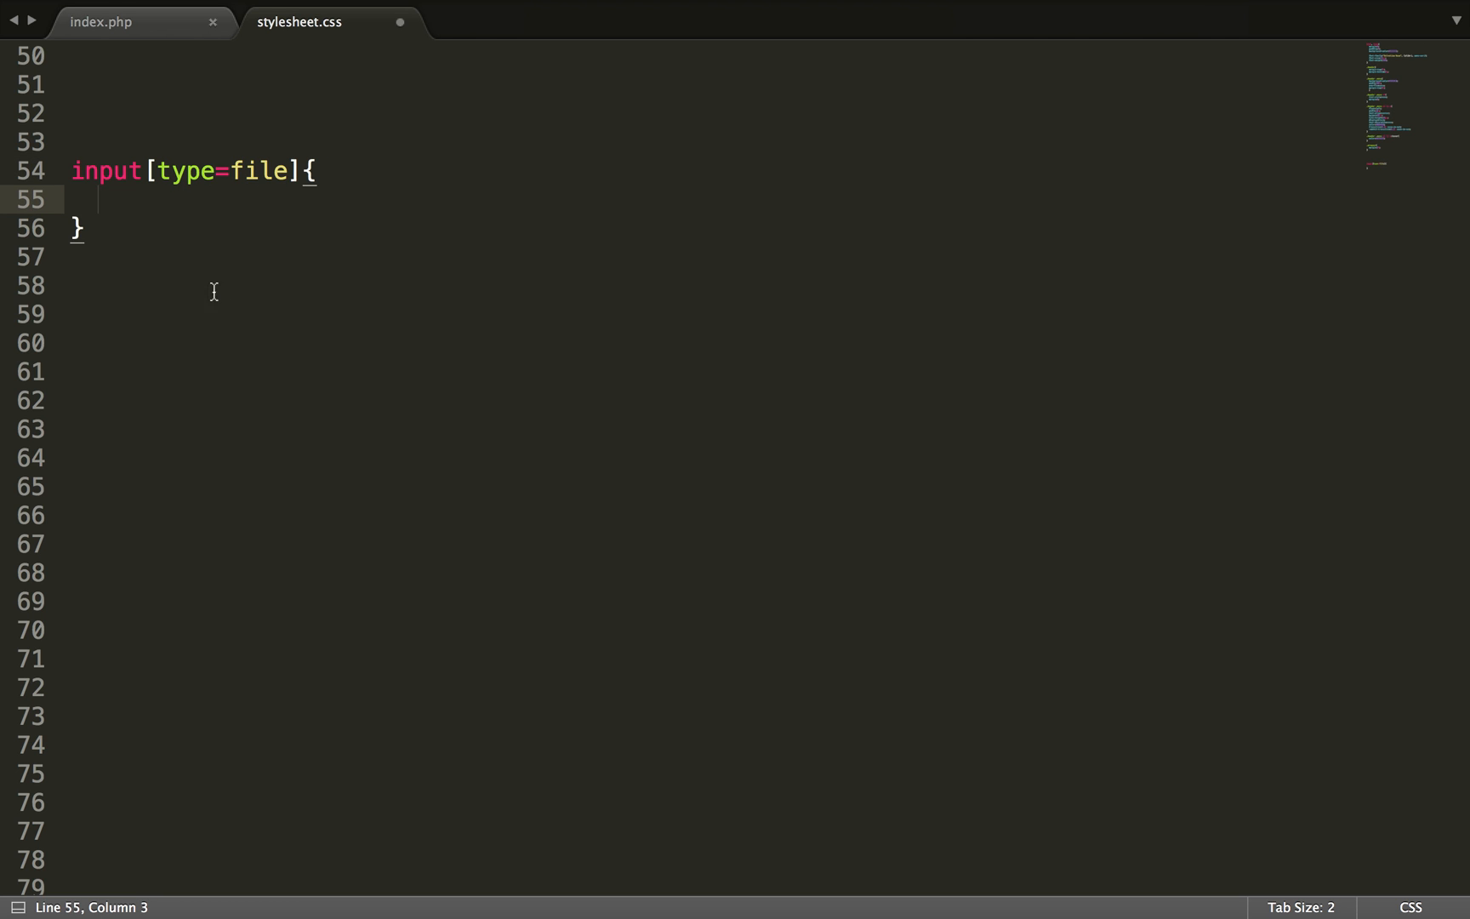
pyautogui.doubleClick(105, 171)
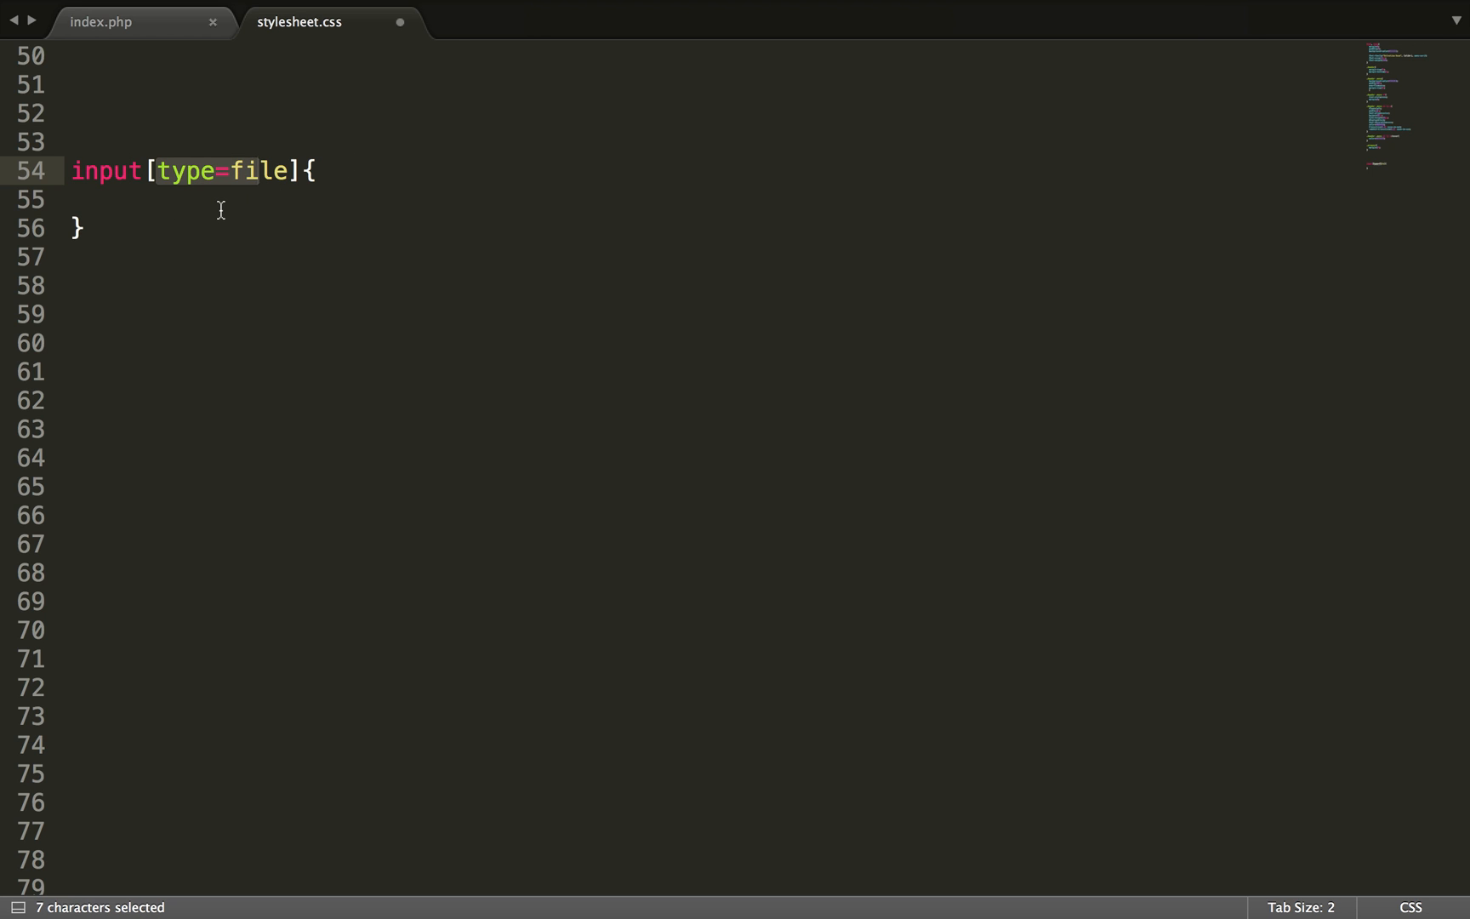
pyautogui.click(142, 199)
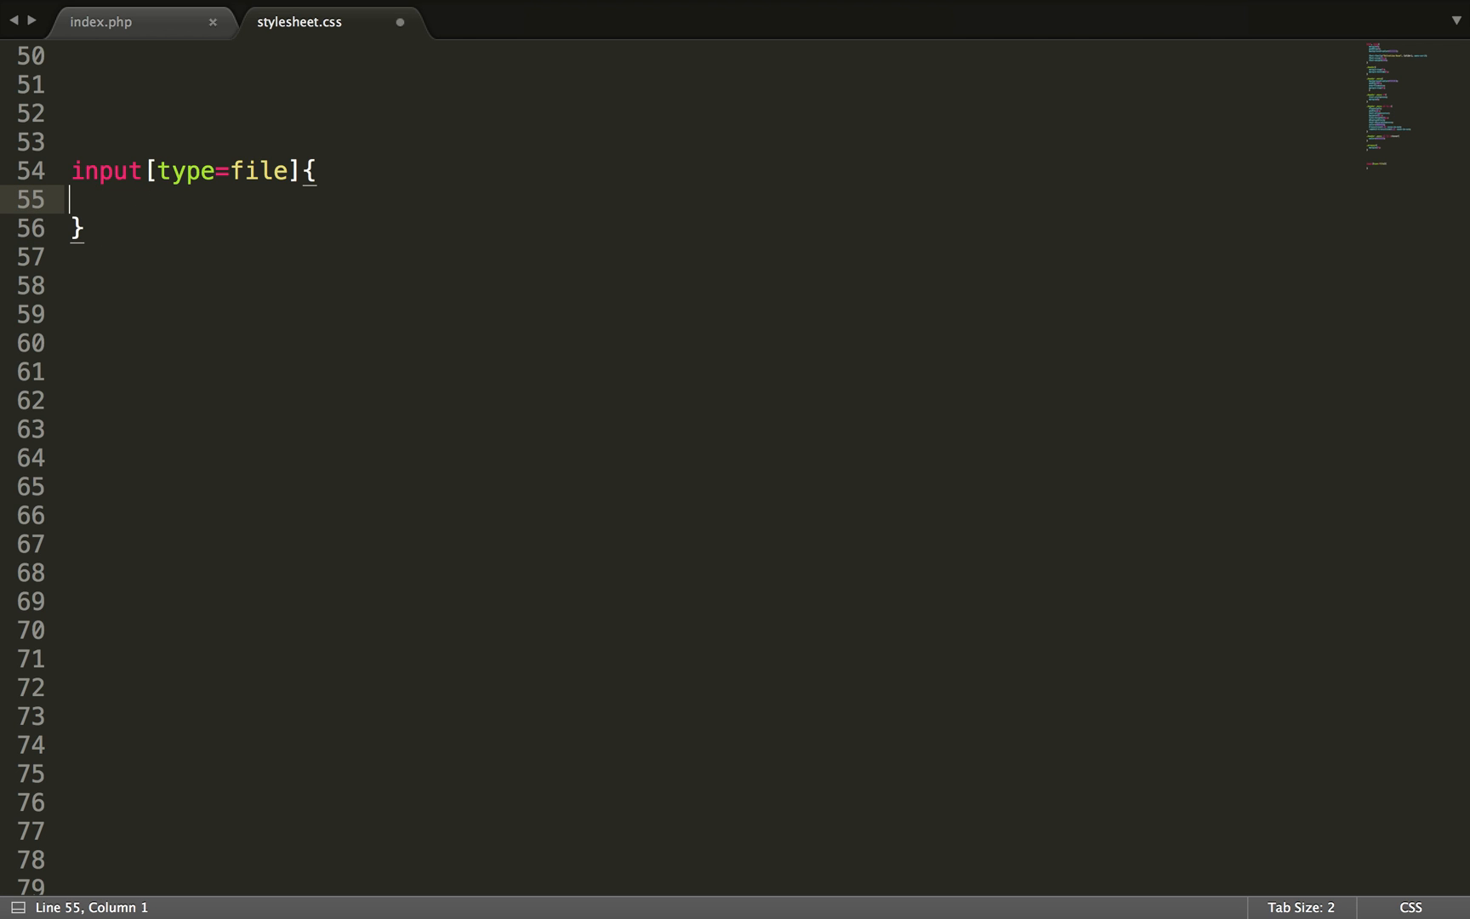
# Step: Give the rule width:0; height:0; and position:absolute;
pyautogui.press('Tab')
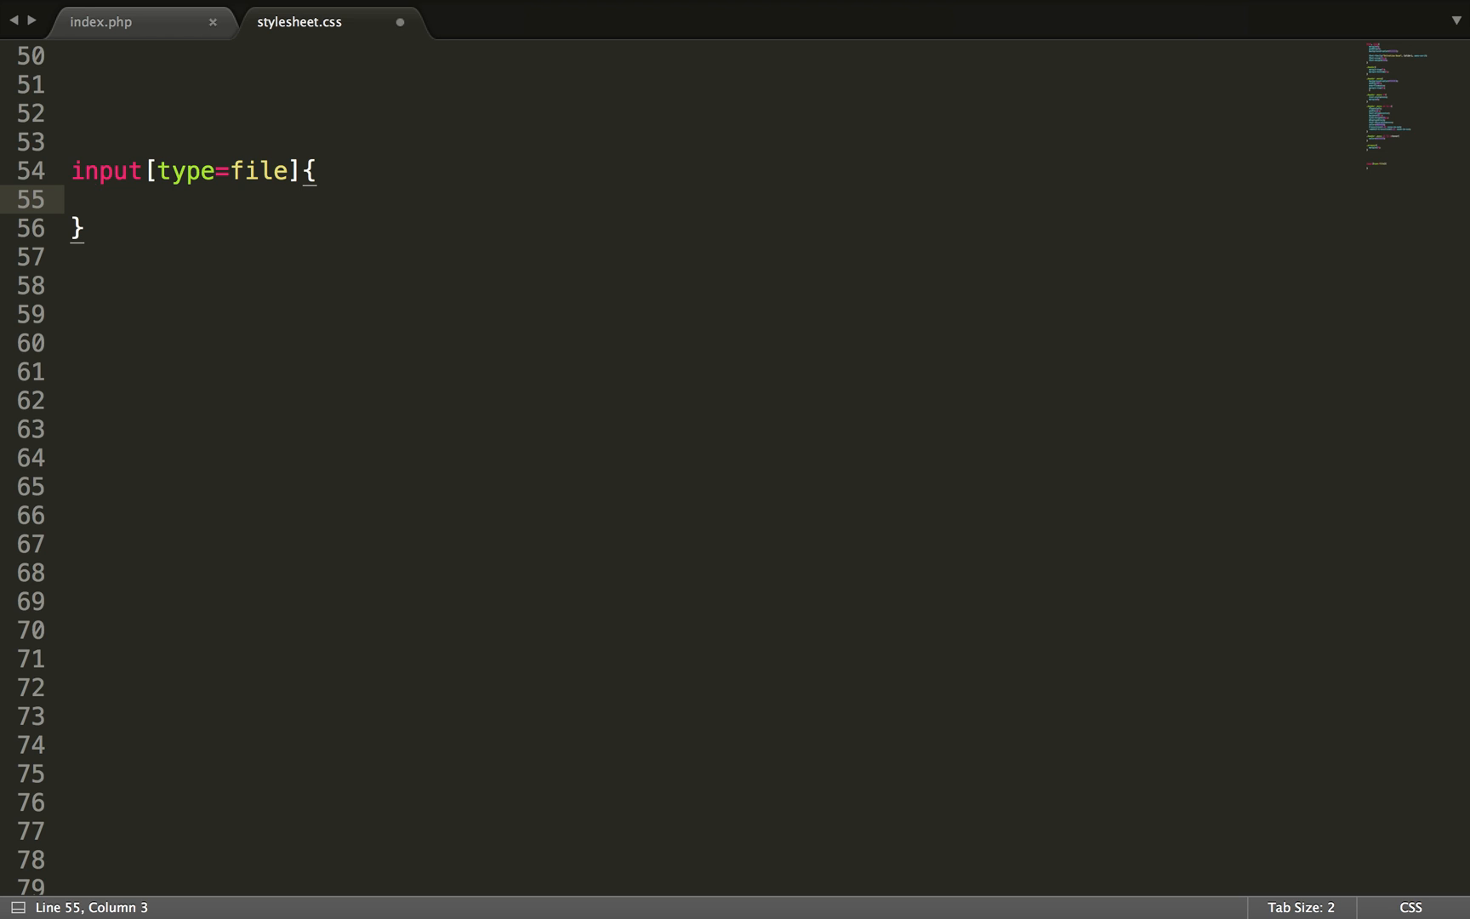
pyautogui.write('width:;')
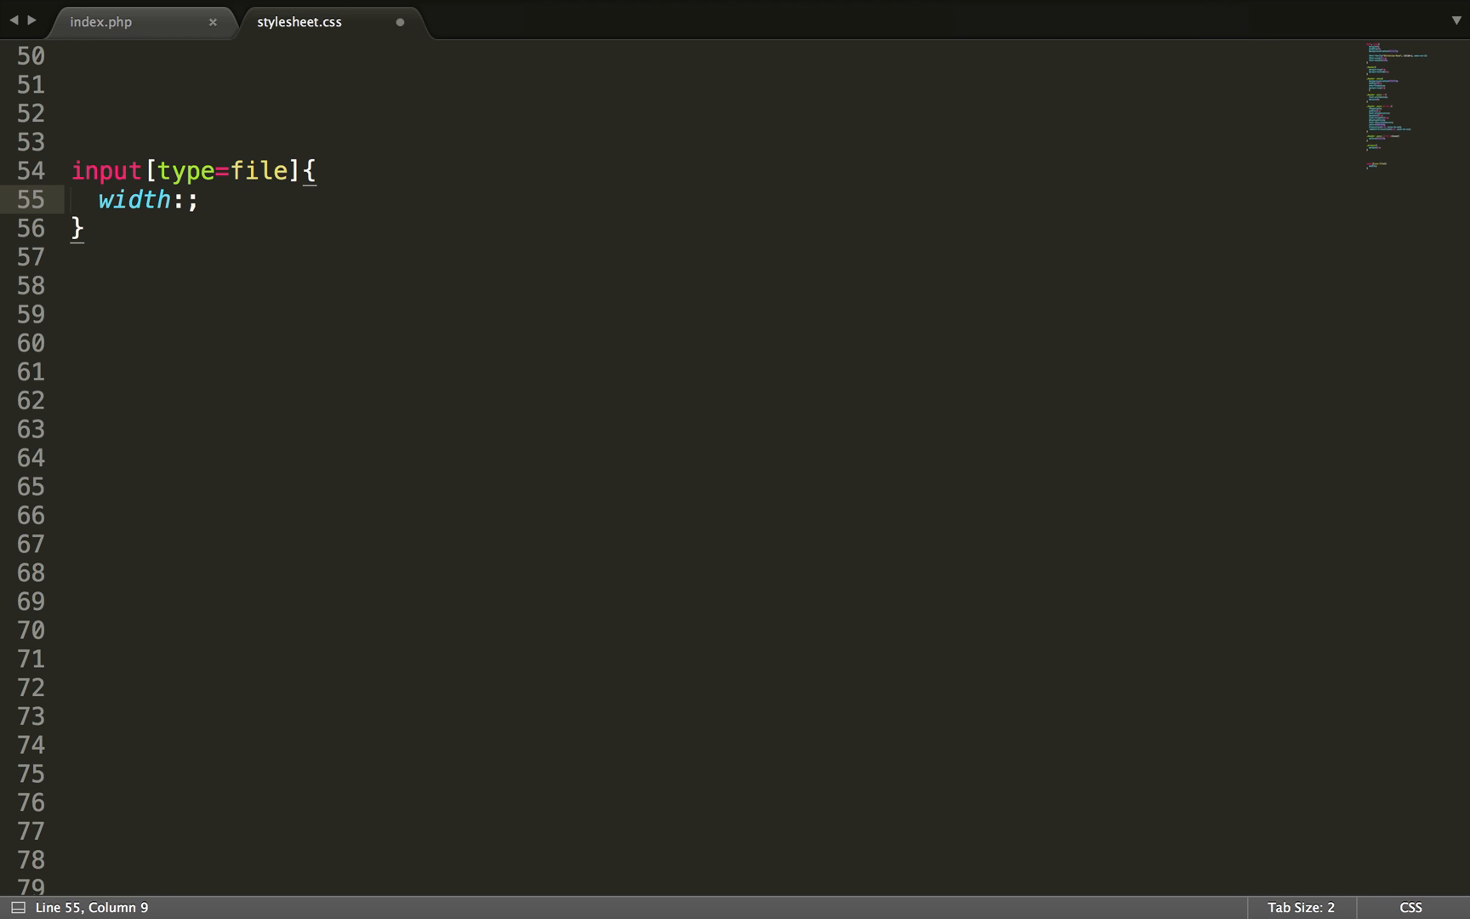
pyautogui.write('0')
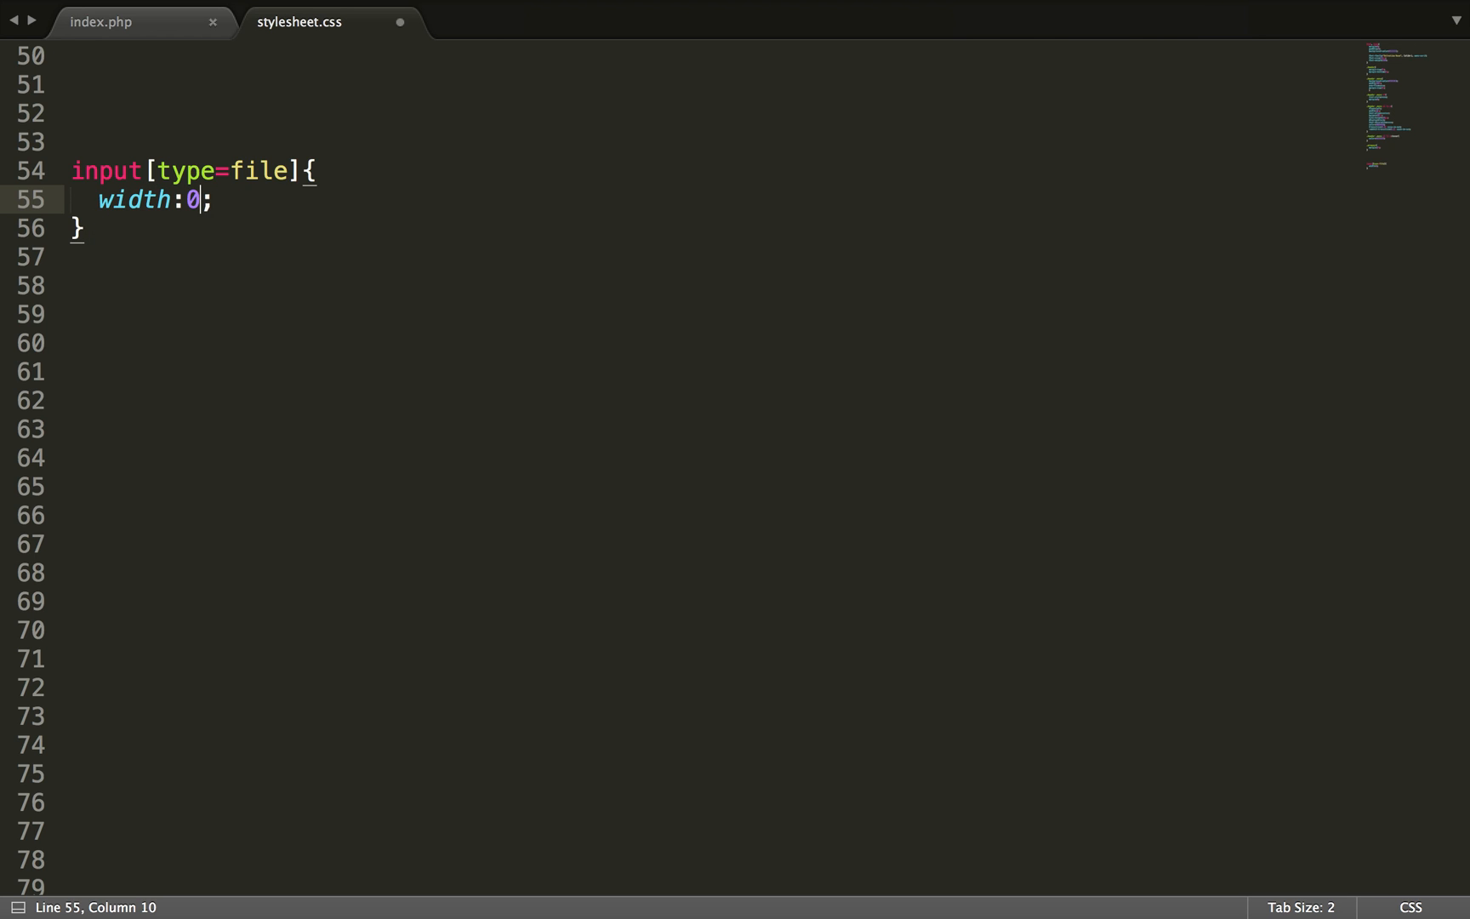
pyautogui.write('height:;')
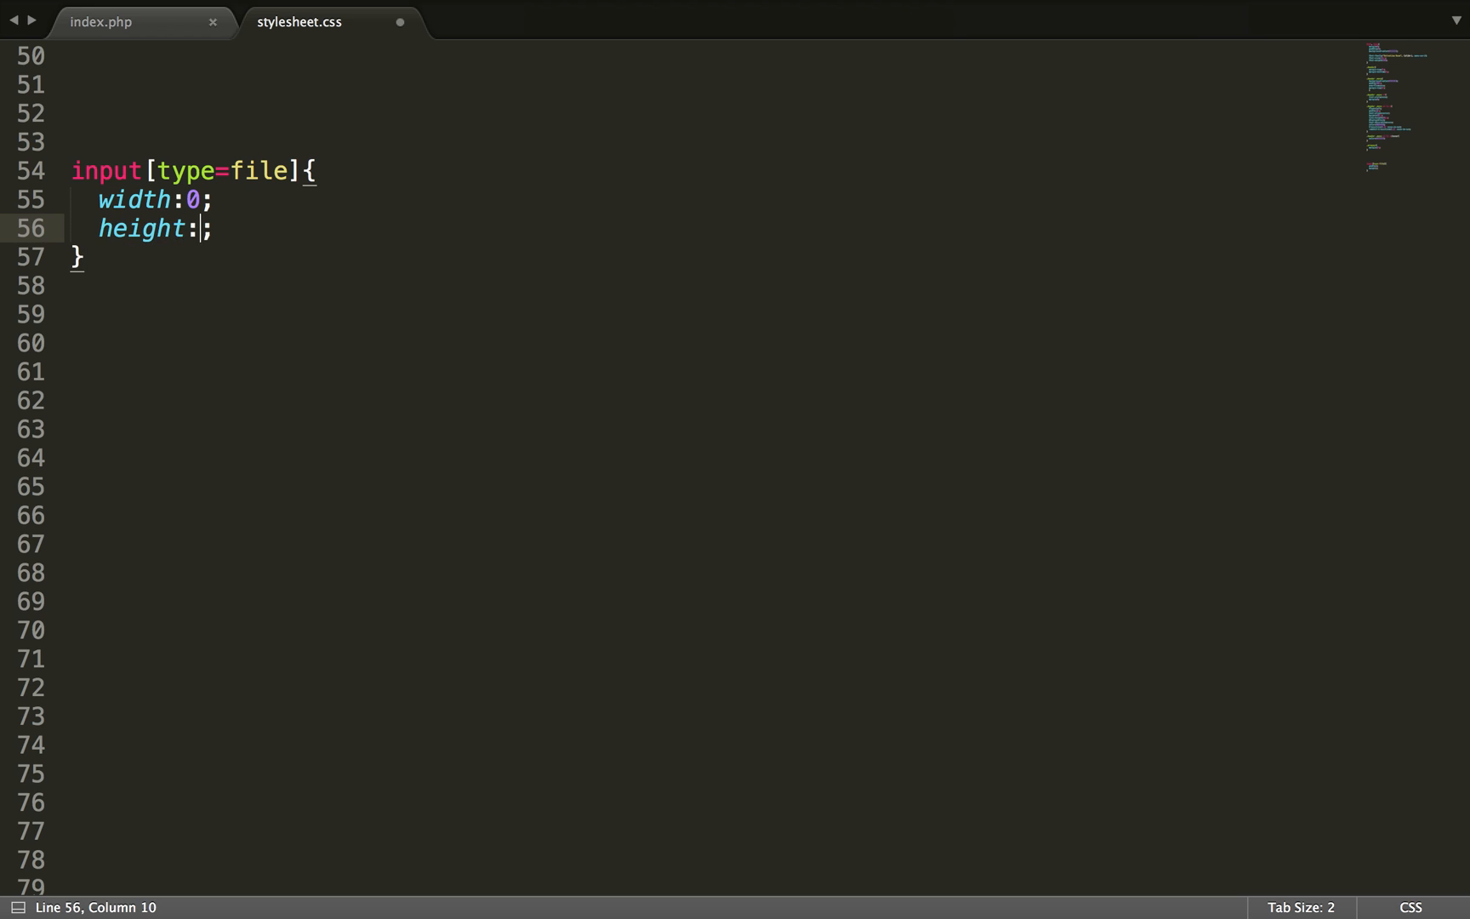
pyautogui.write('0')
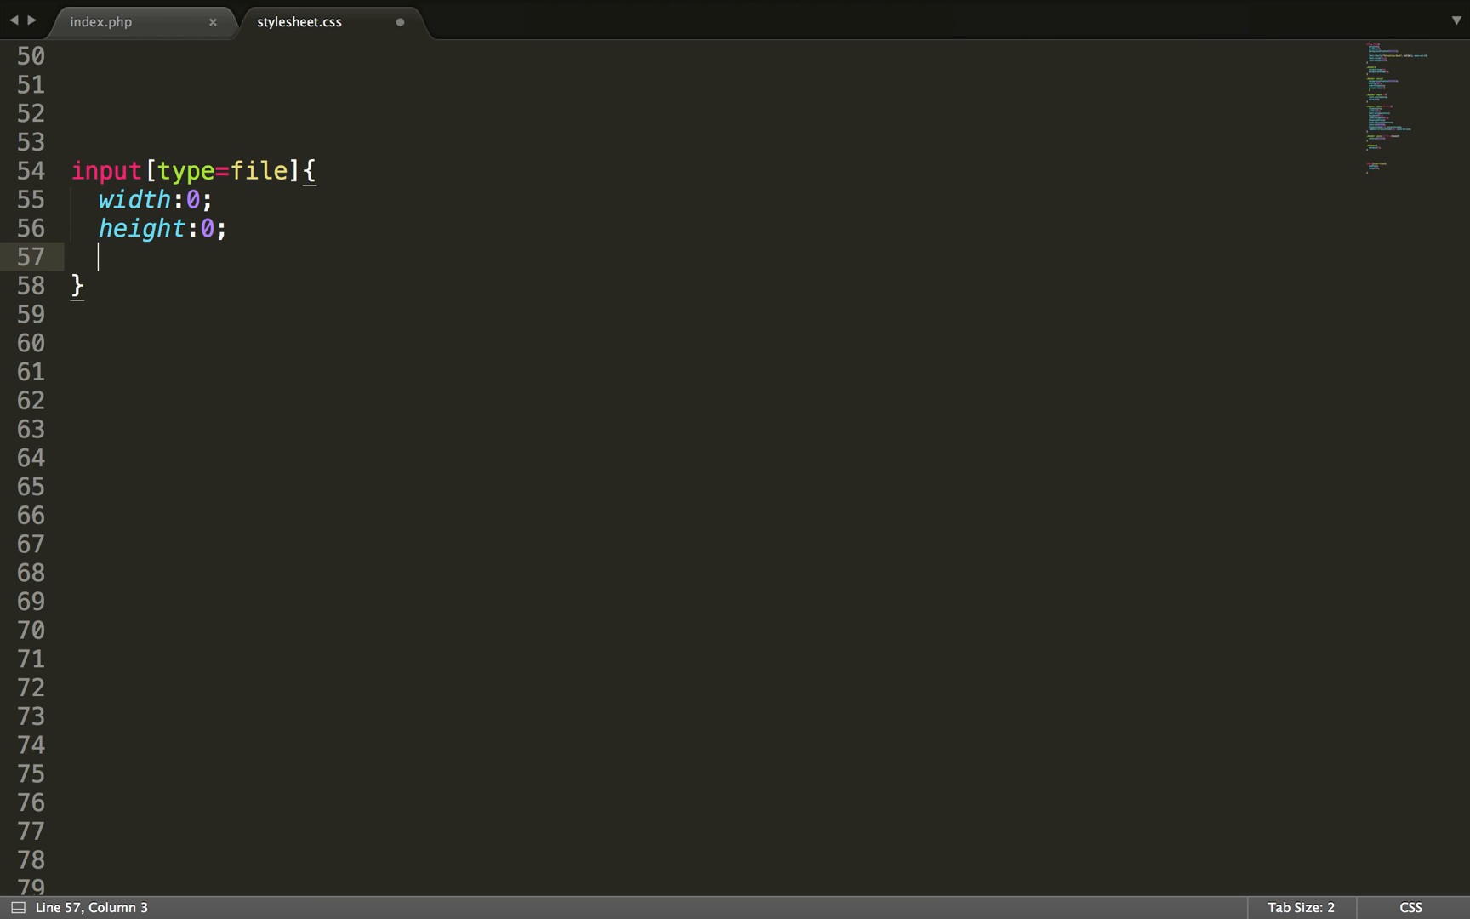
pyautogui.write('position:a;')
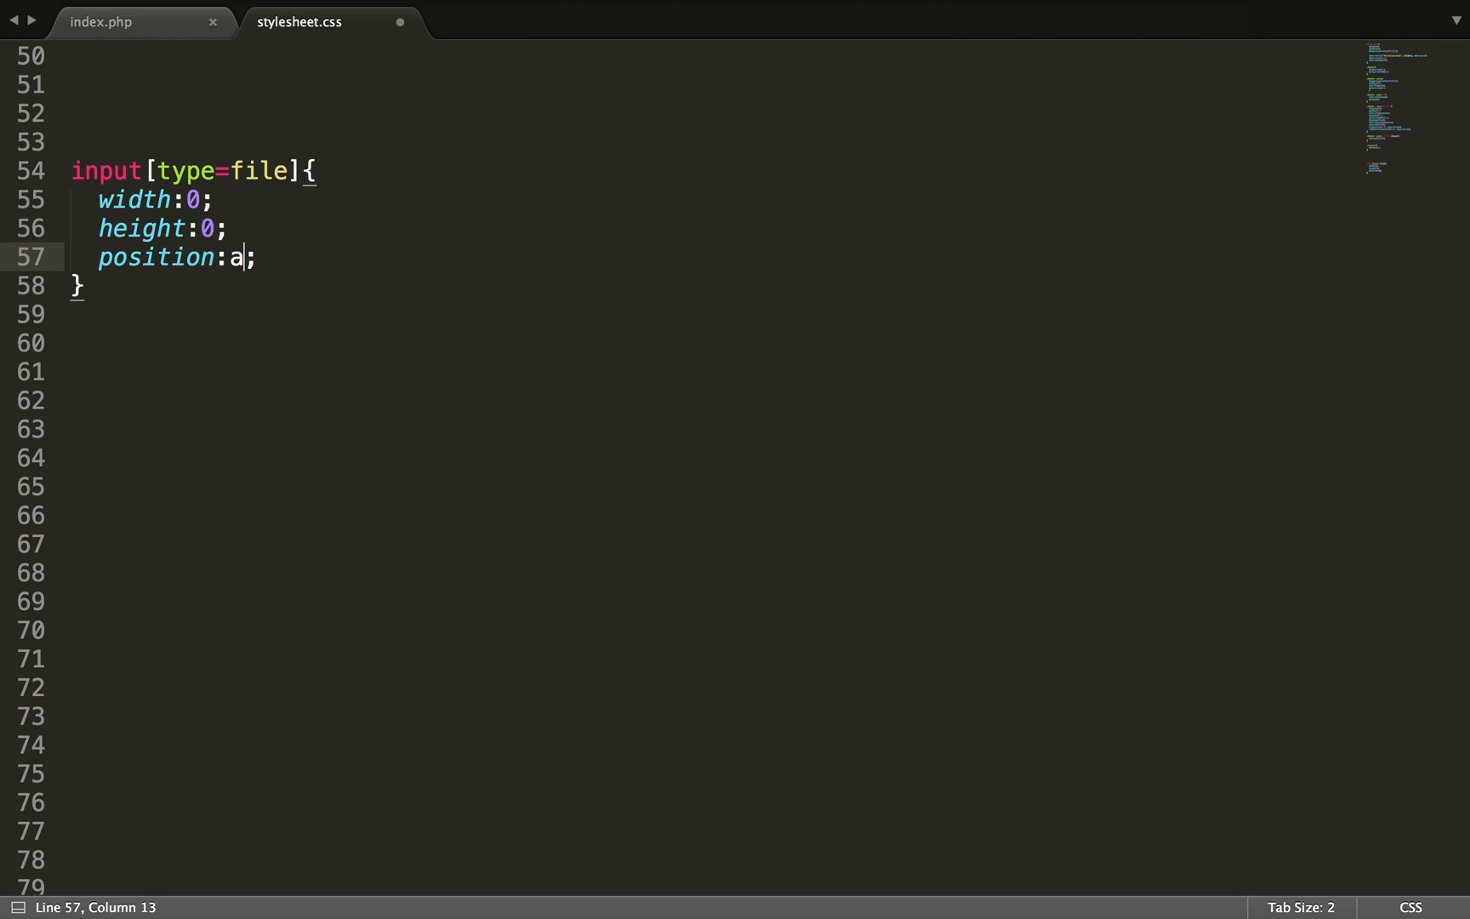
pyautogui.write('bsolute')
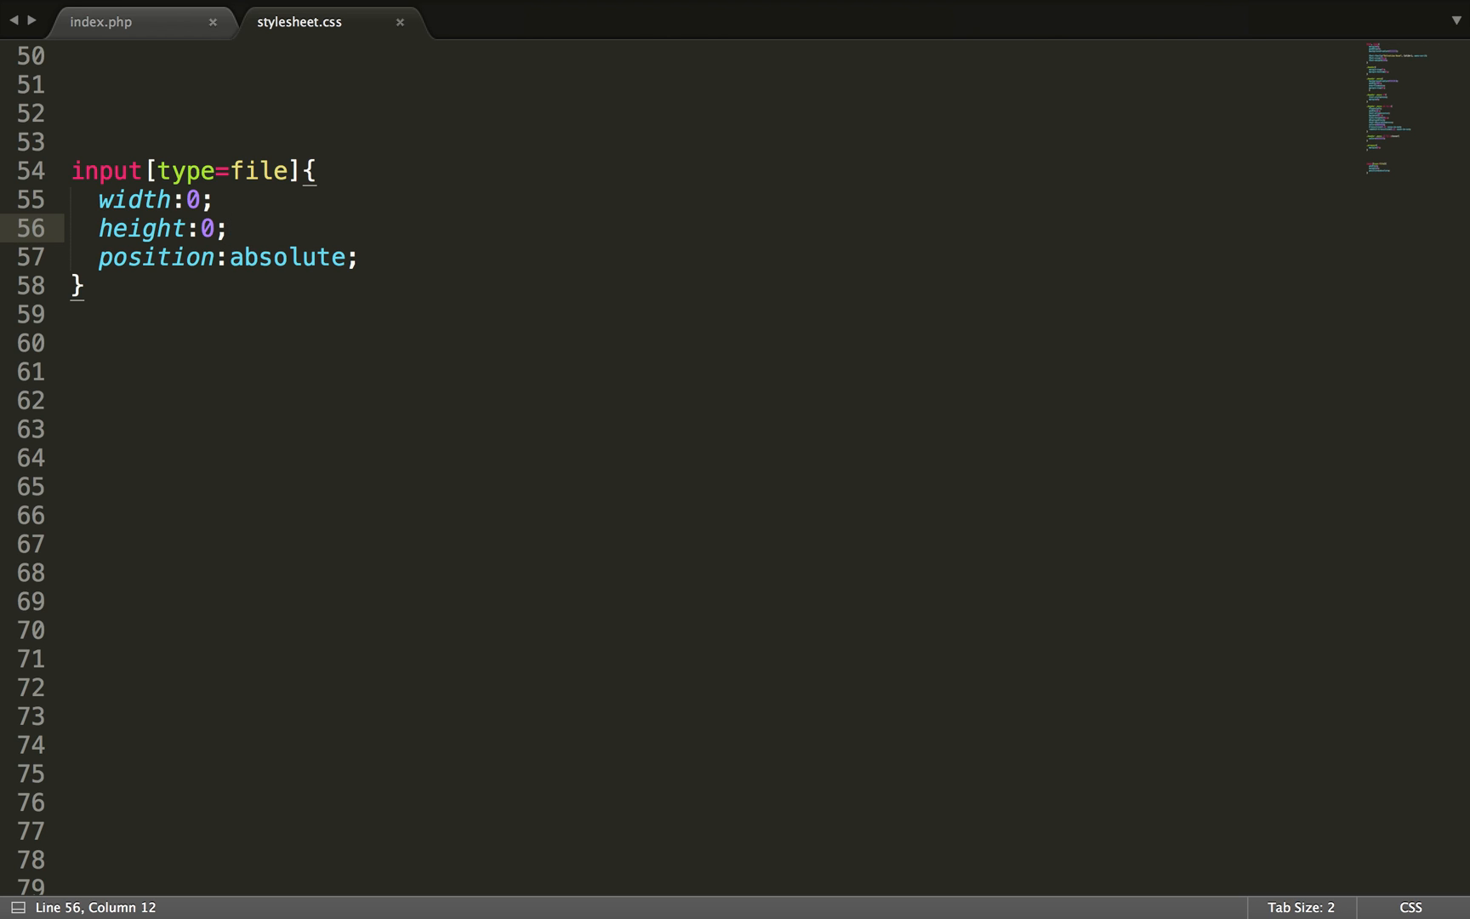
# Step: Add z-index:-1; and overflow:hidden; to the input[type=file] rule
pyautogui.write('z-index:;')
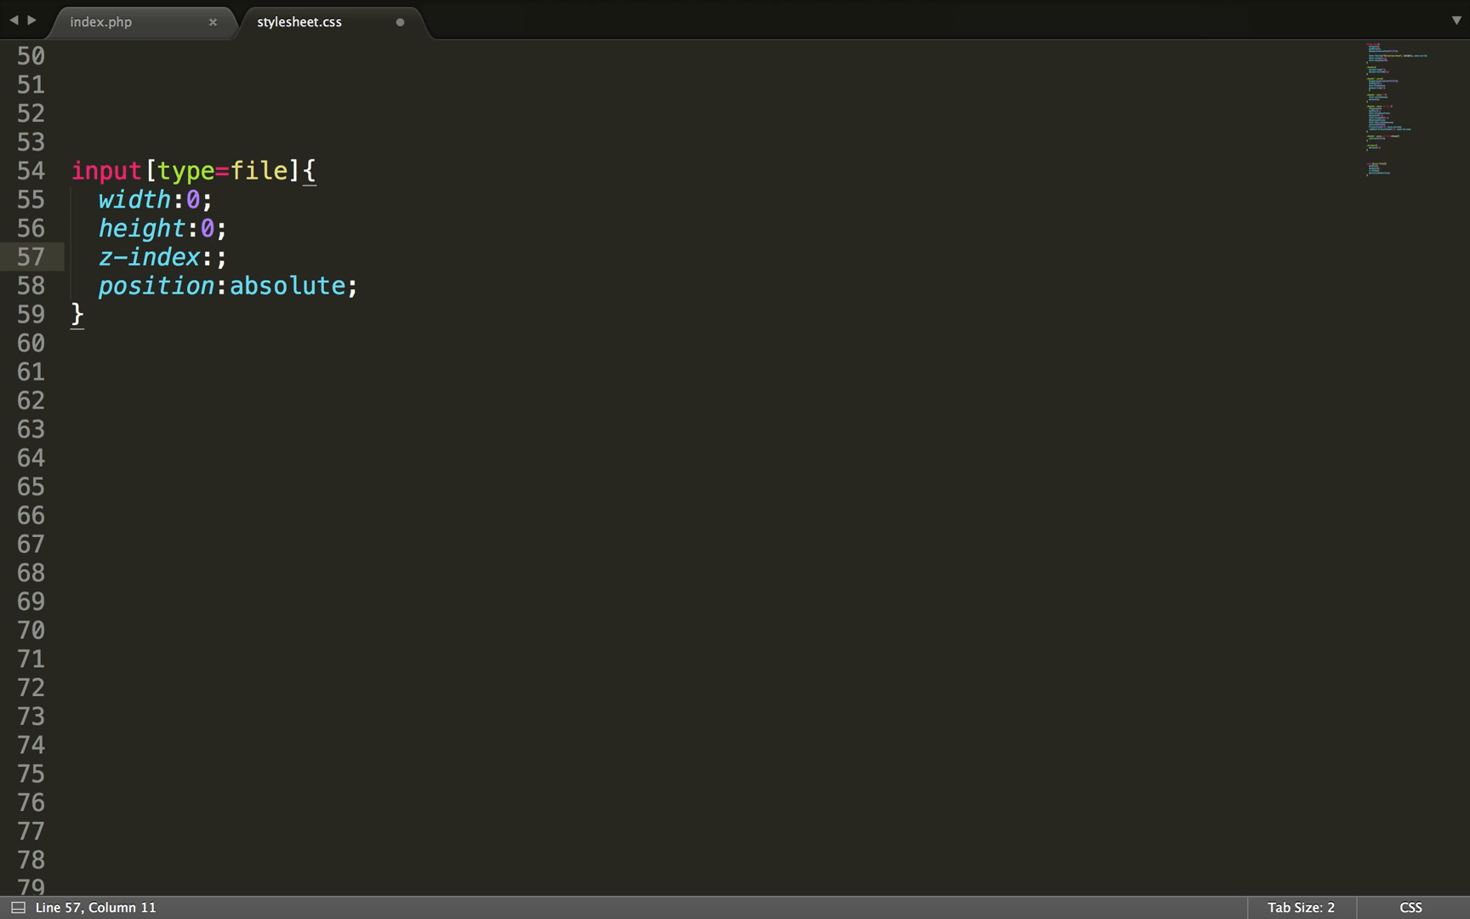
pyautogui.write('-1')
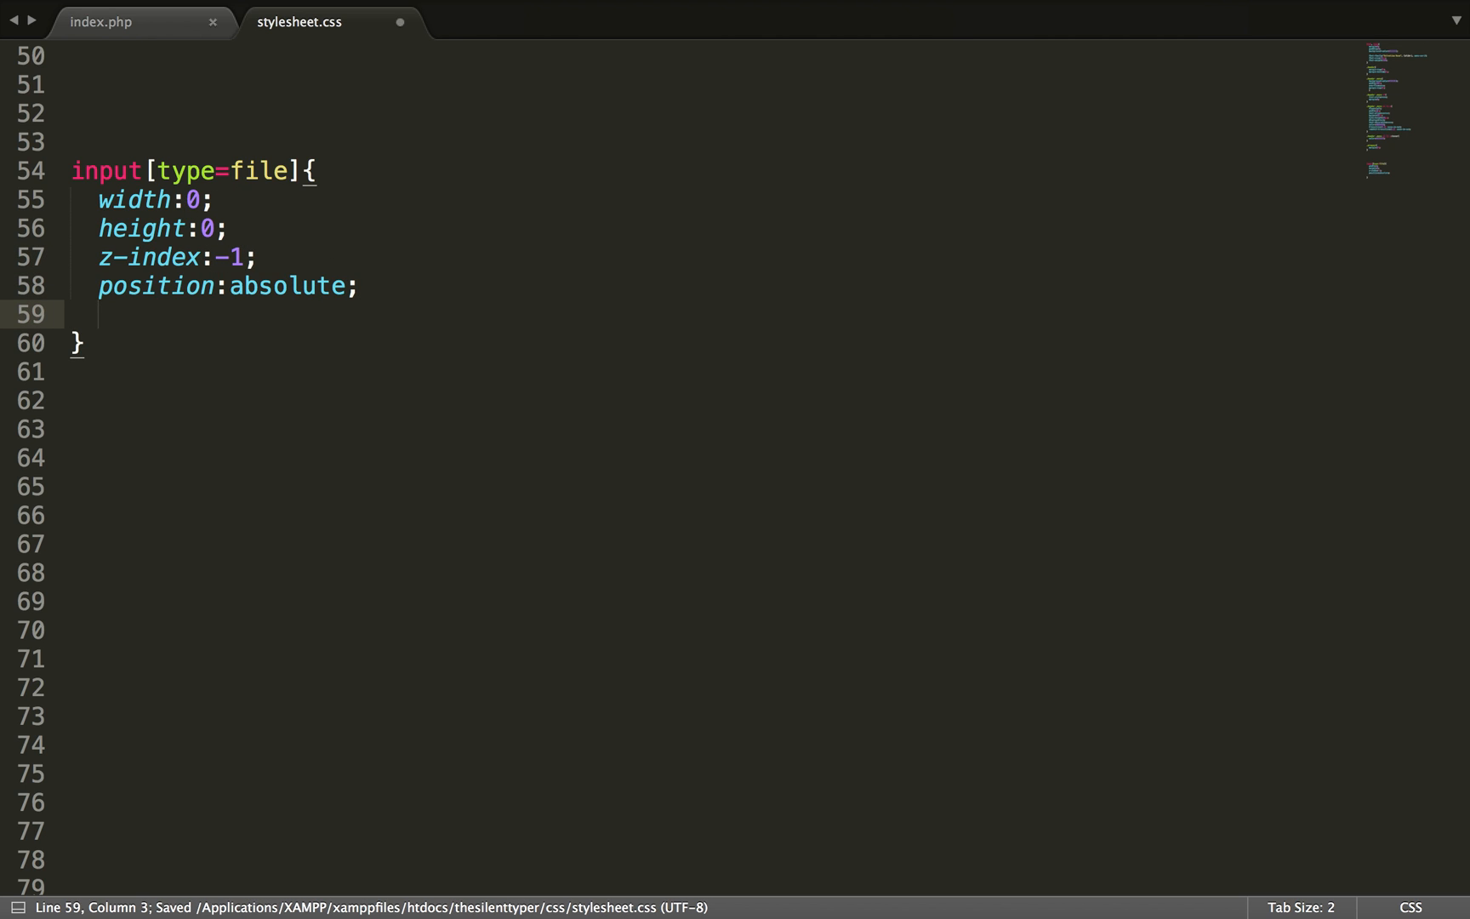
pyautogui.write('overflow:hidden;')
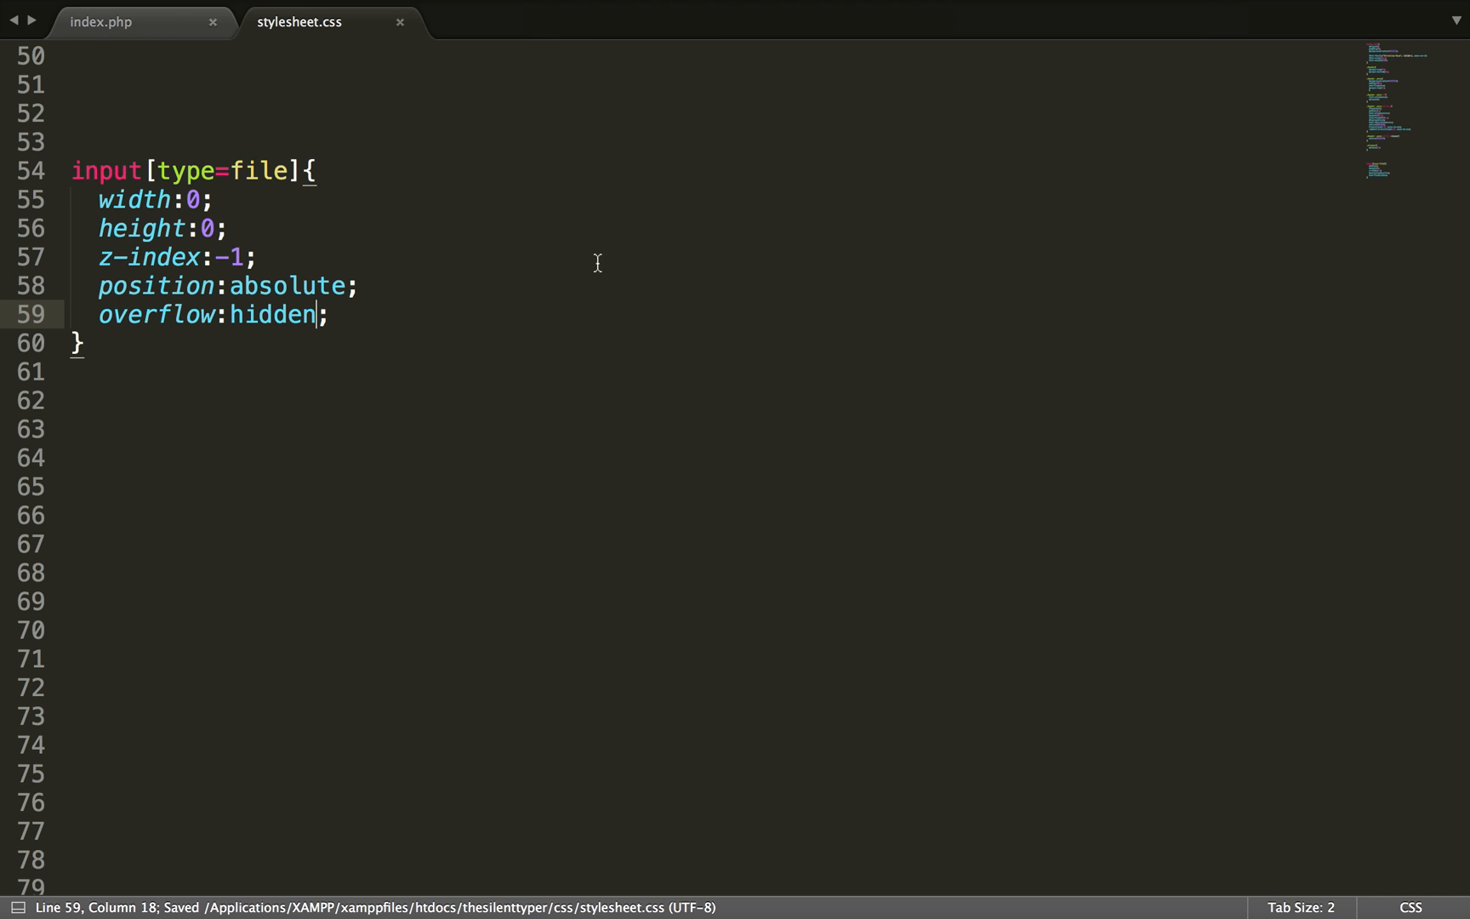
pyautogui.moveTo(407, 308)
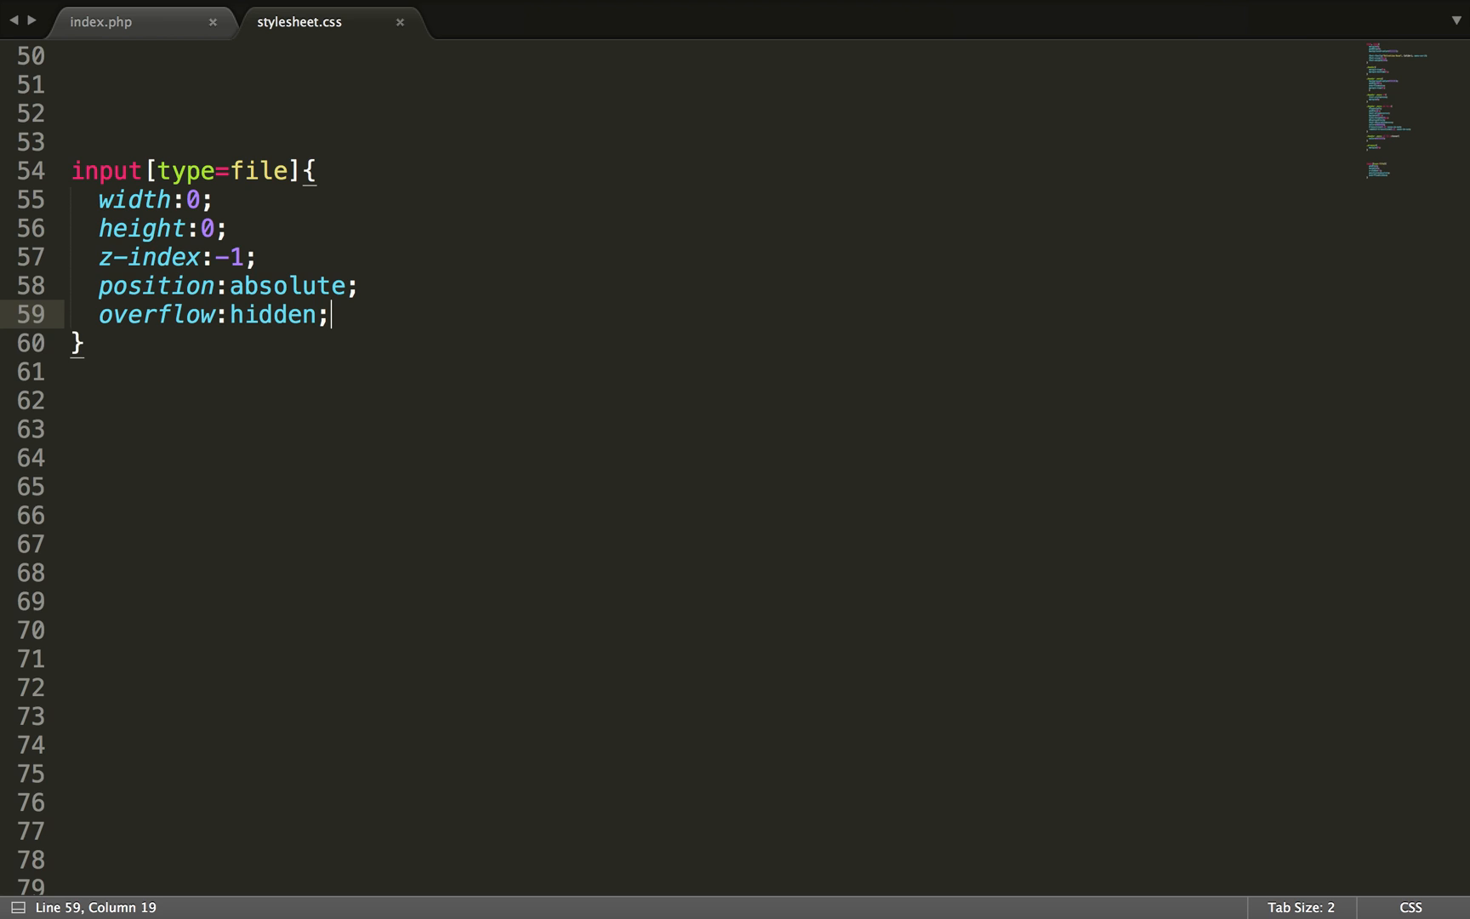
# Step: Add opacity:0; to the input[type=file] rule, save, and switch to the browser
pyautogui.write('opacity')
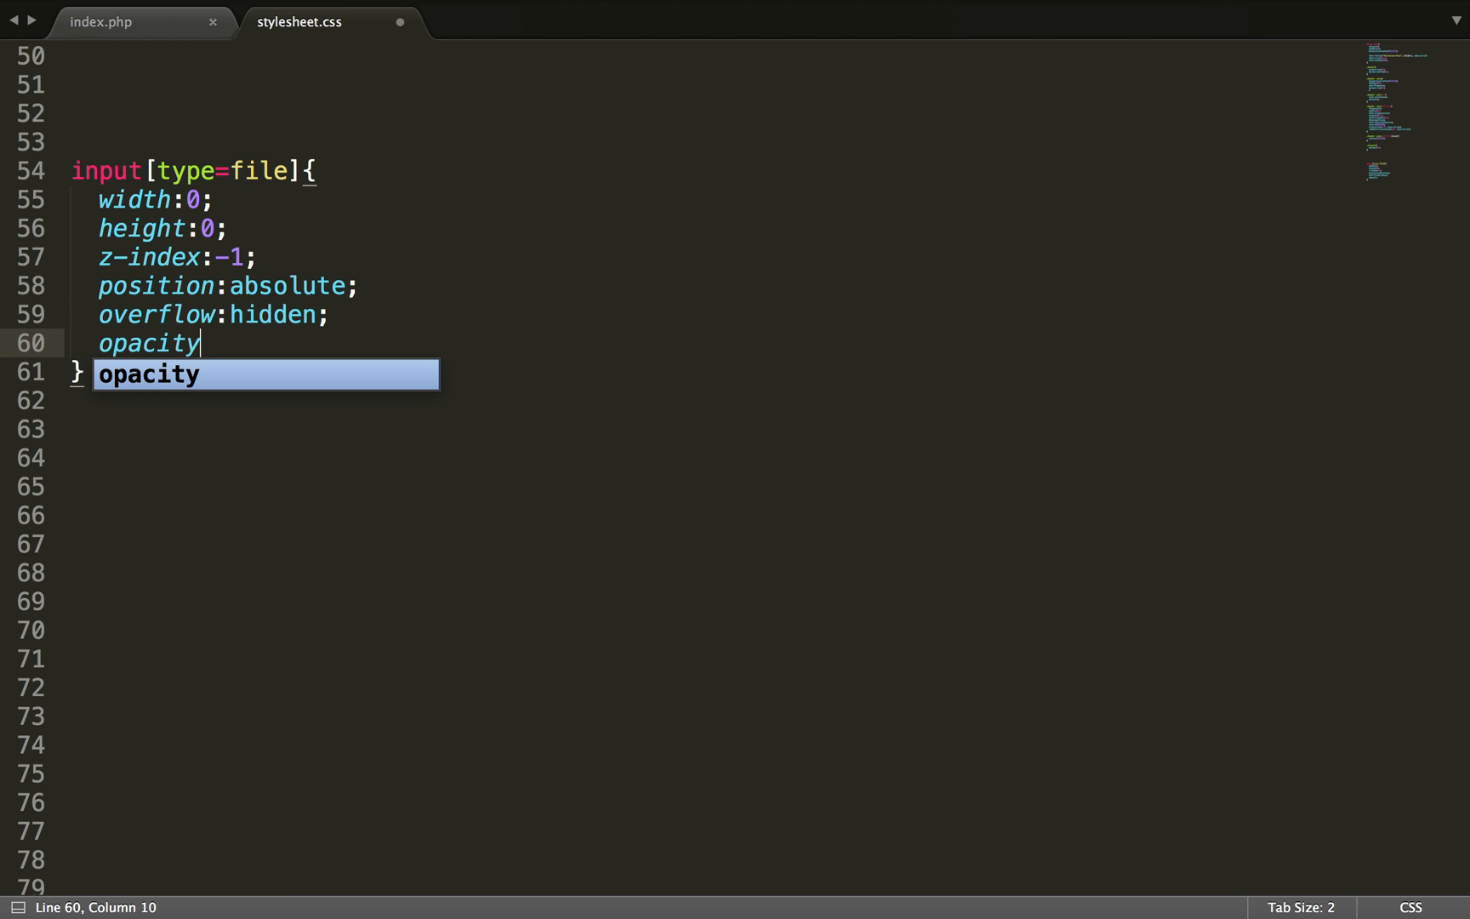
pyautogui.write(':0;')
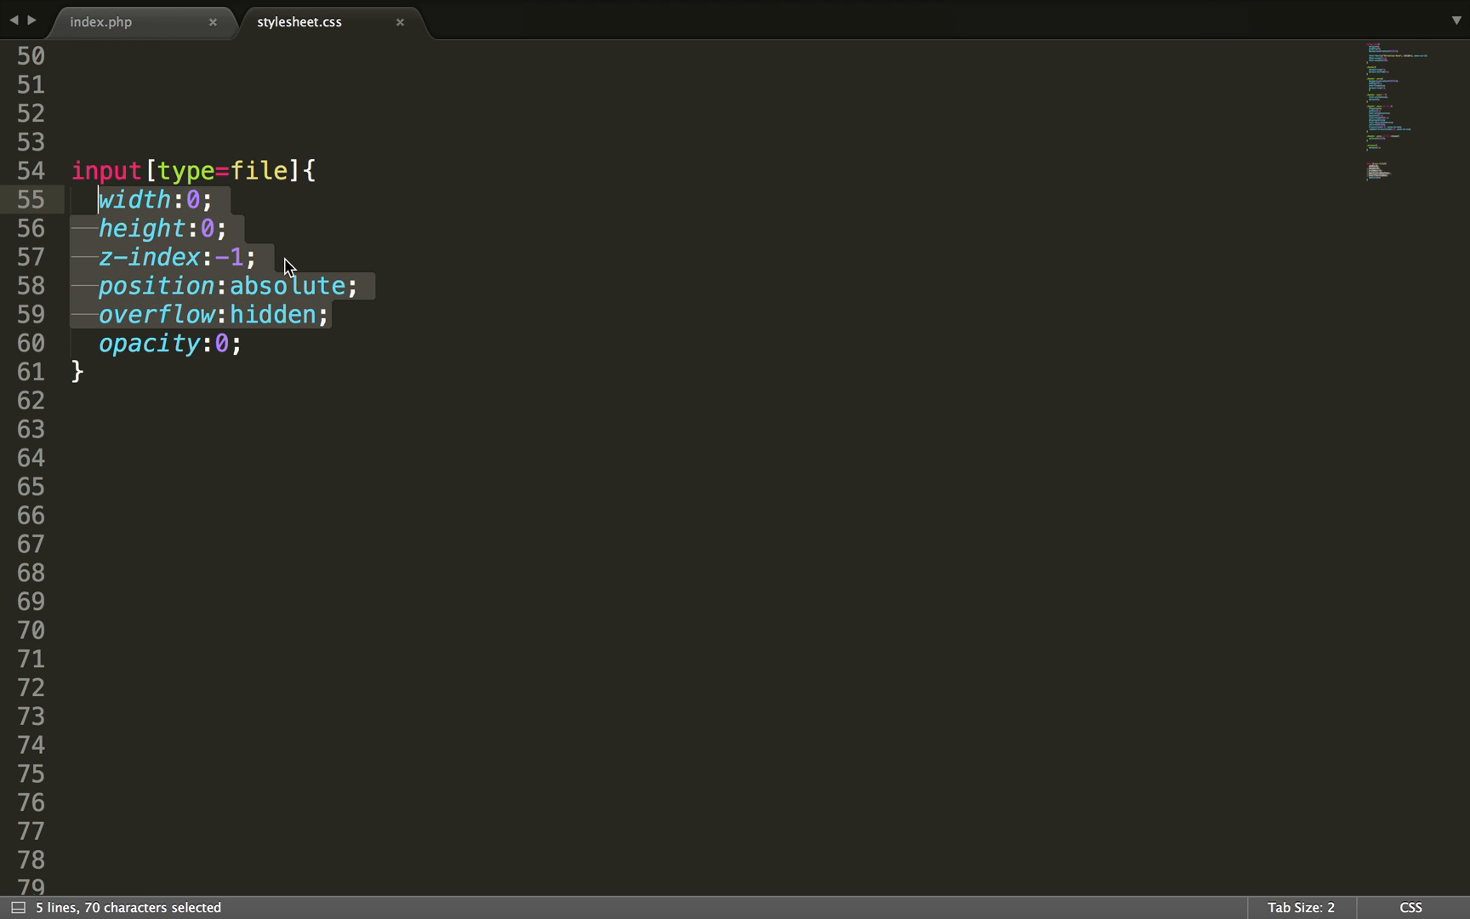
pyautogui.click(360, 286)
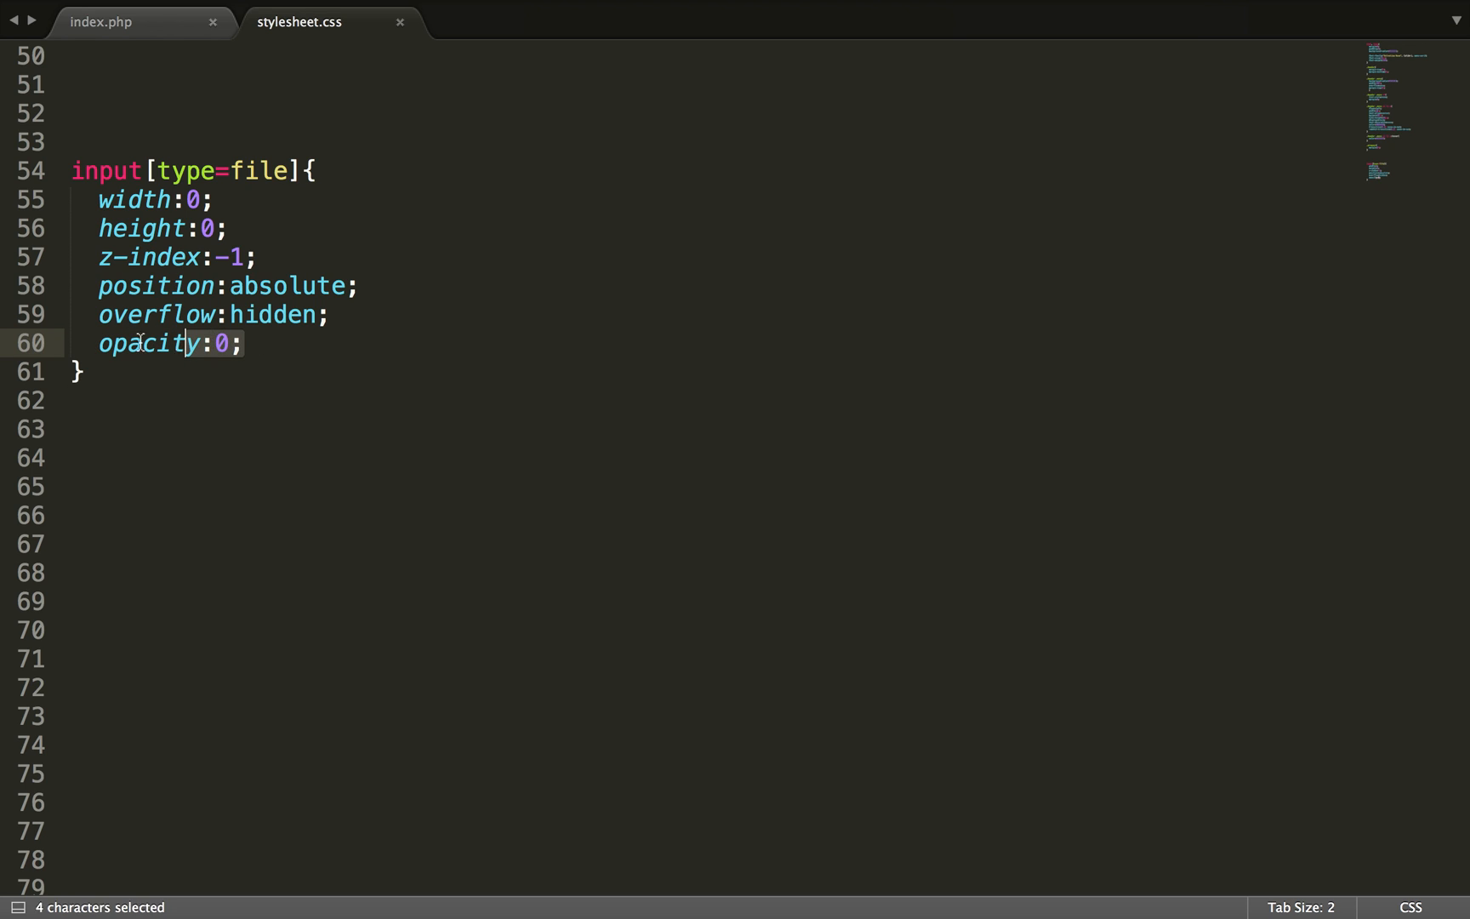
pyautogui.click(107, 343)
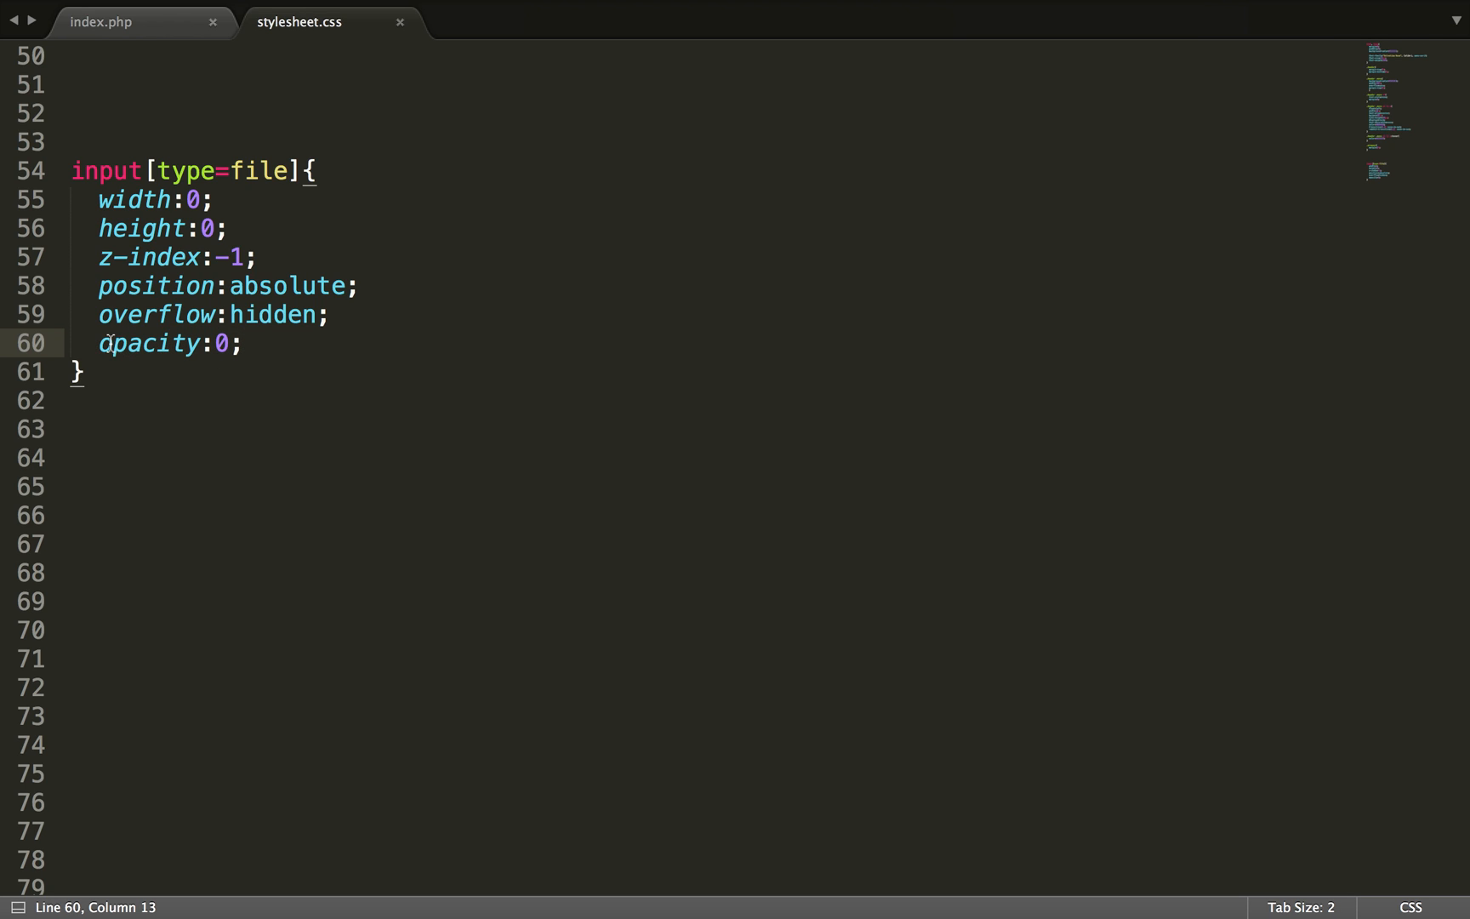
pyautogui.moveTo(228, 342)
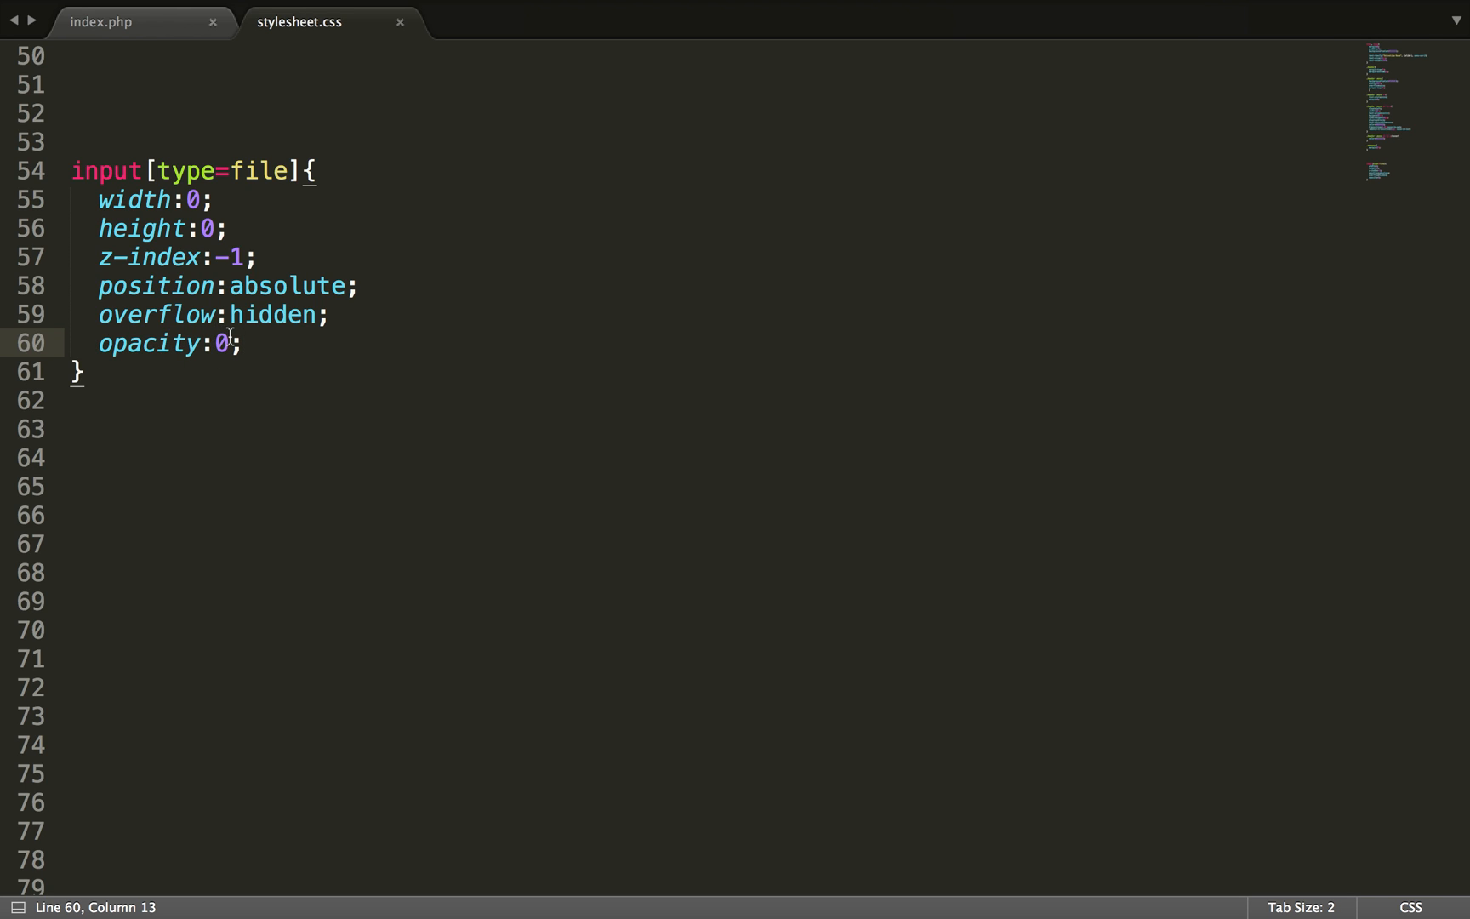
pyautogui.press('cmd+s')
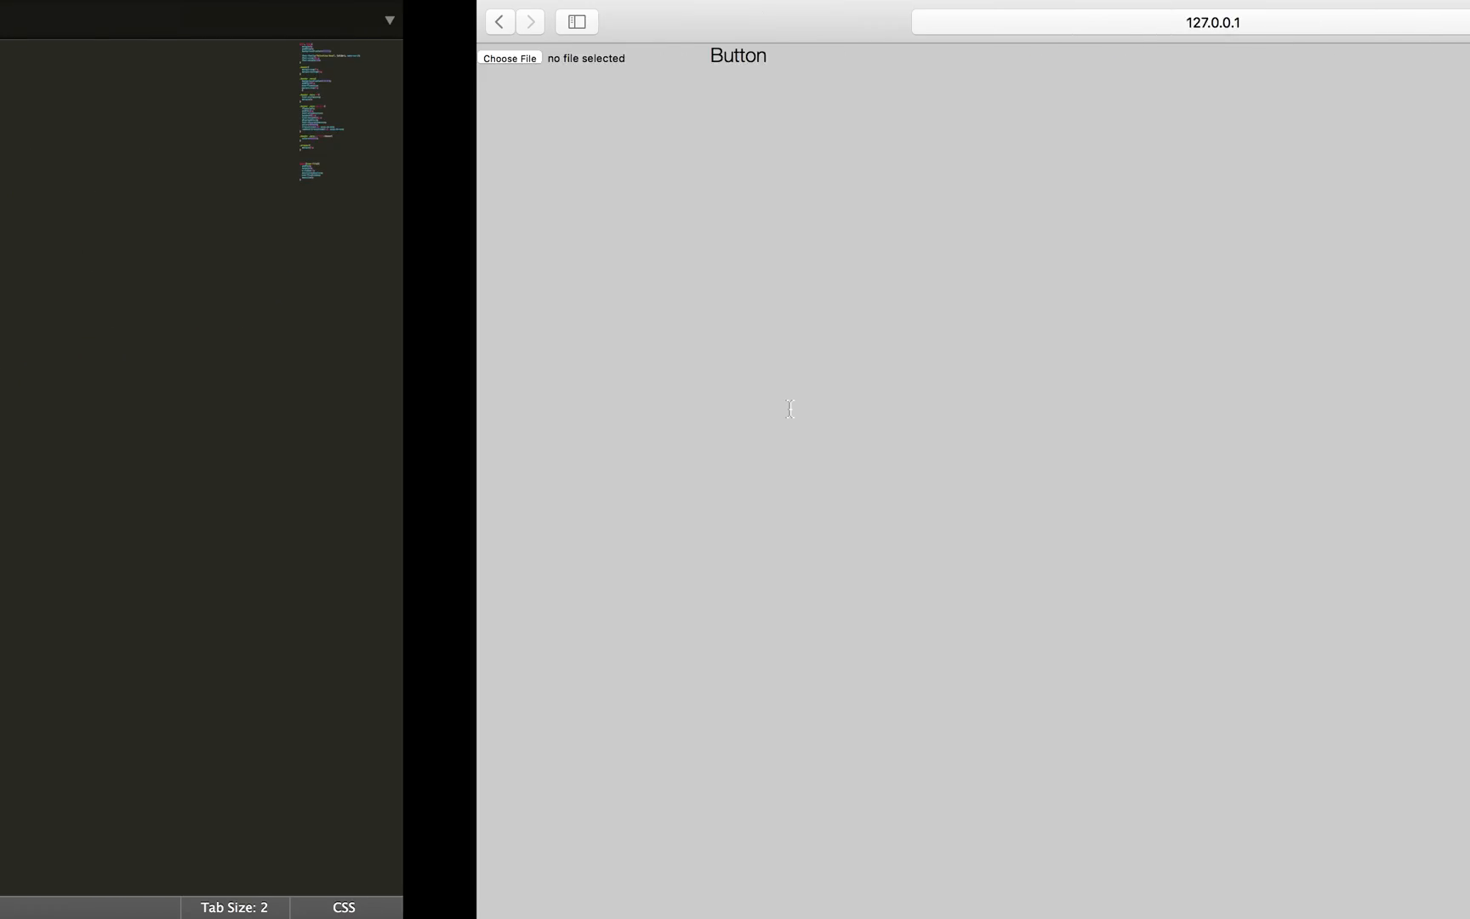
# Step: Open the file chooser via the Button label in Safari and cancel it
pyautogui.click(510, 58)
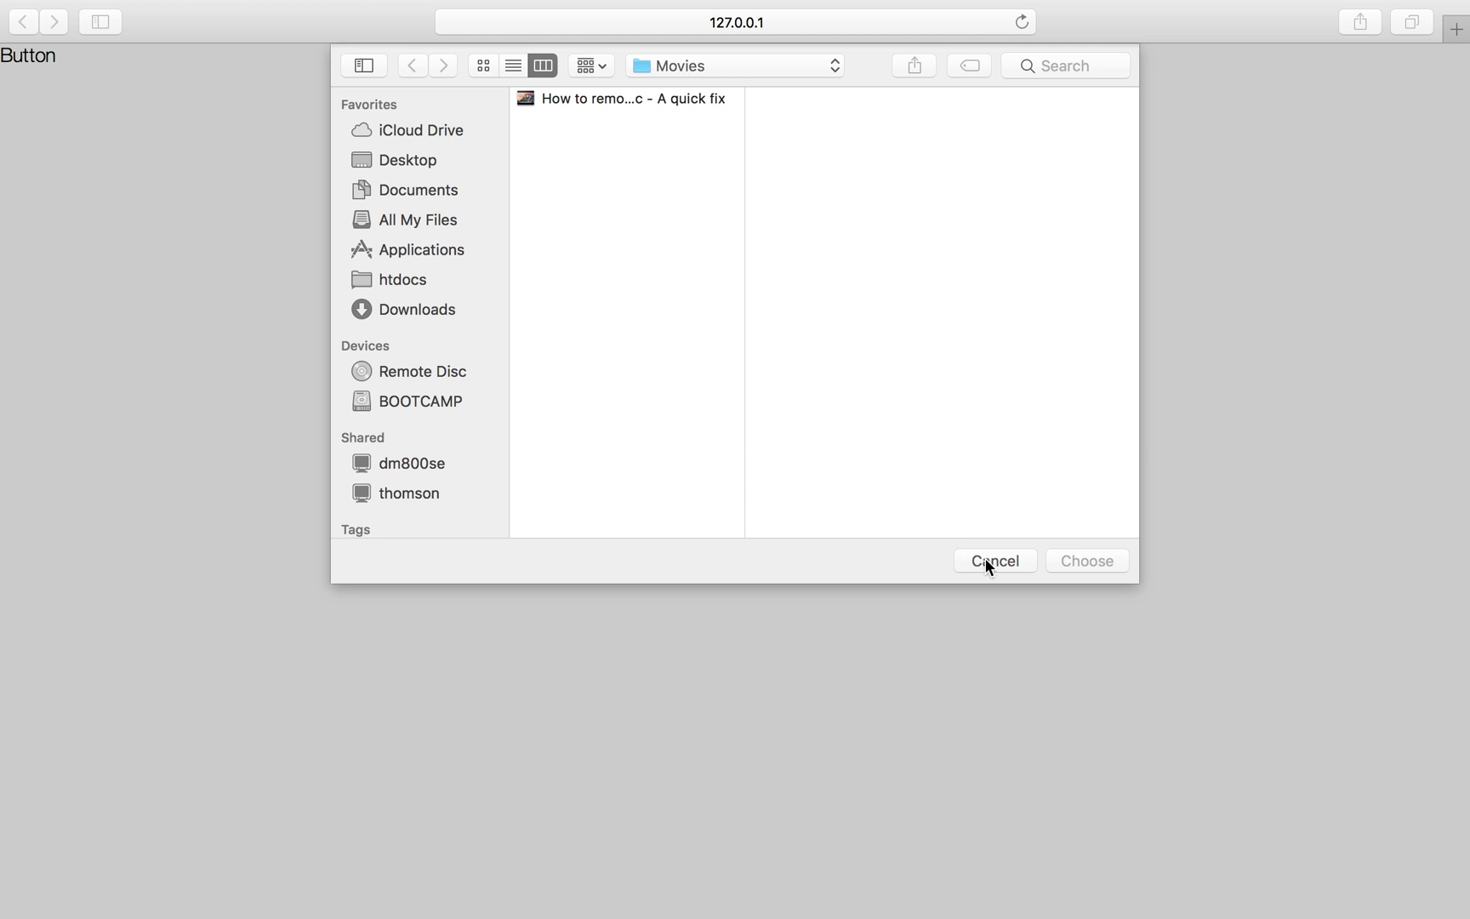
pyautogui.click(996, 560)
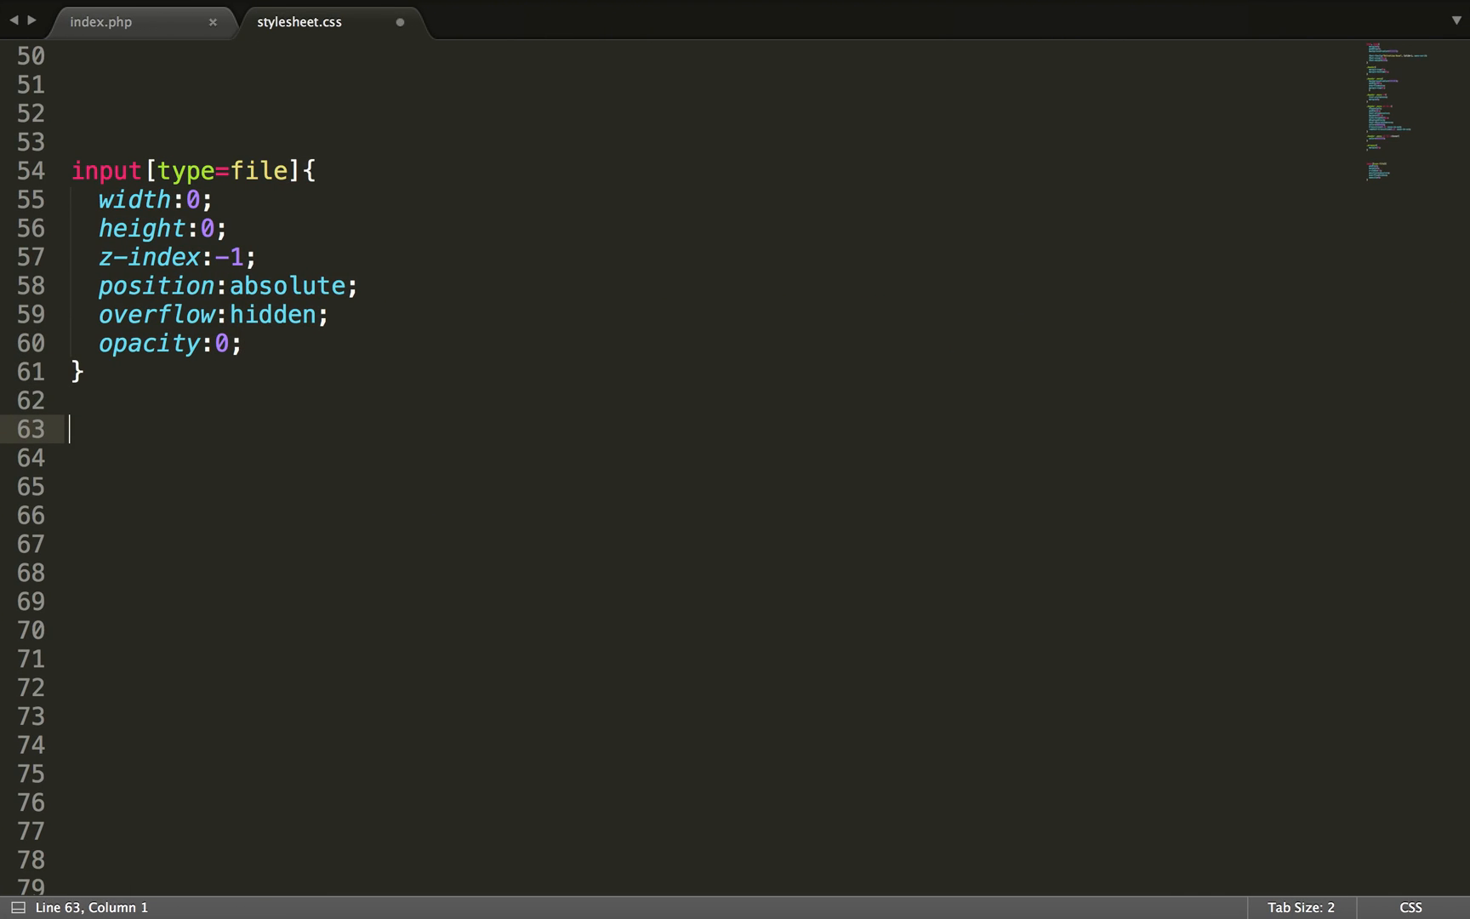
# Step: Create a label[for=file]{} rule and begin its width declaration
pyautogui.write('label{')
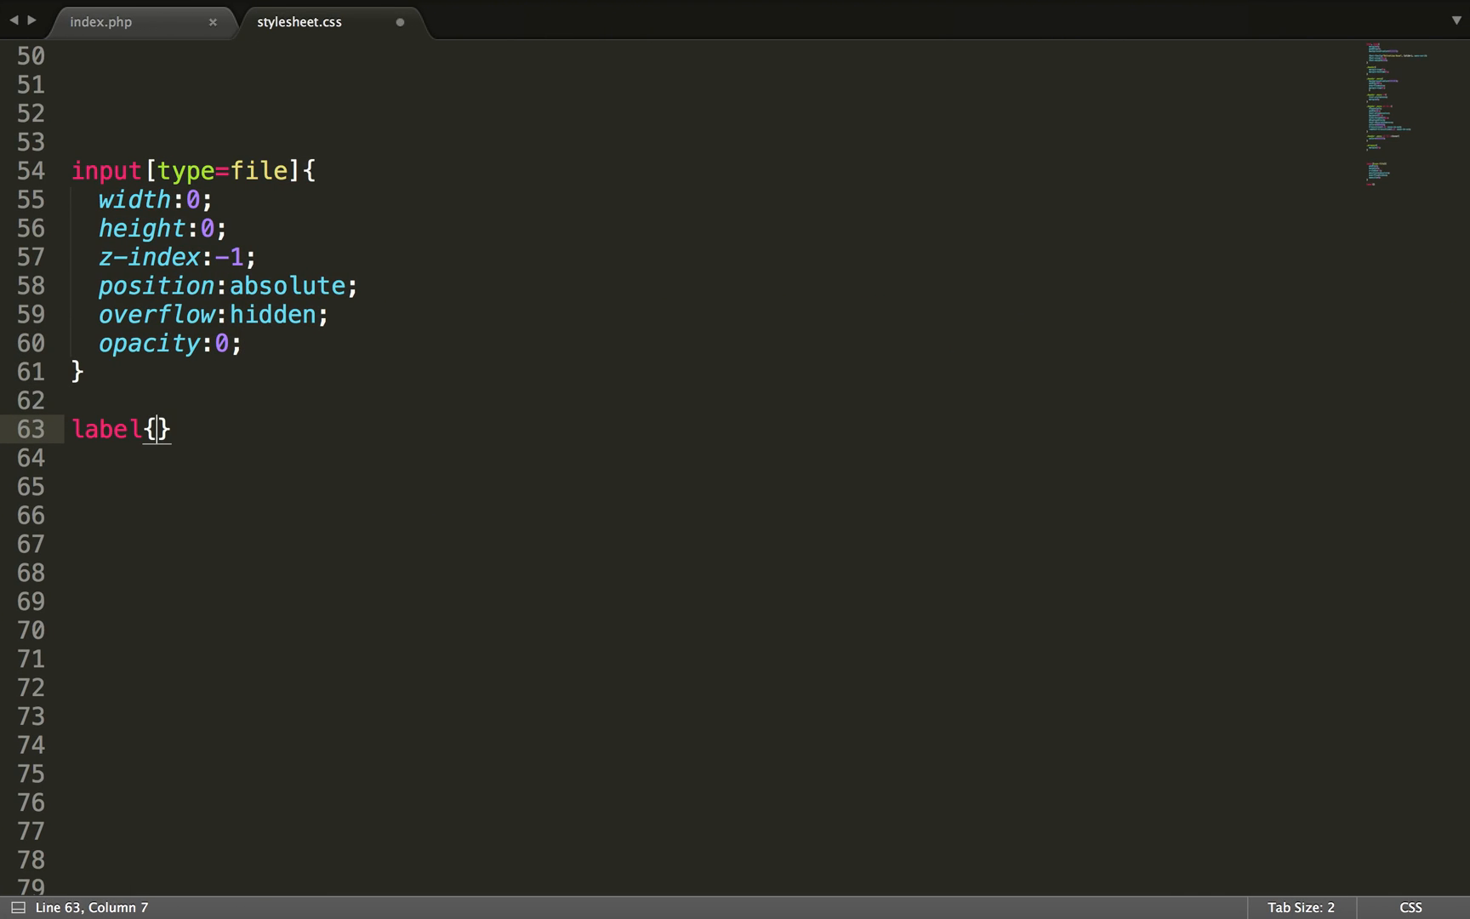
pyautogui.press('enter')
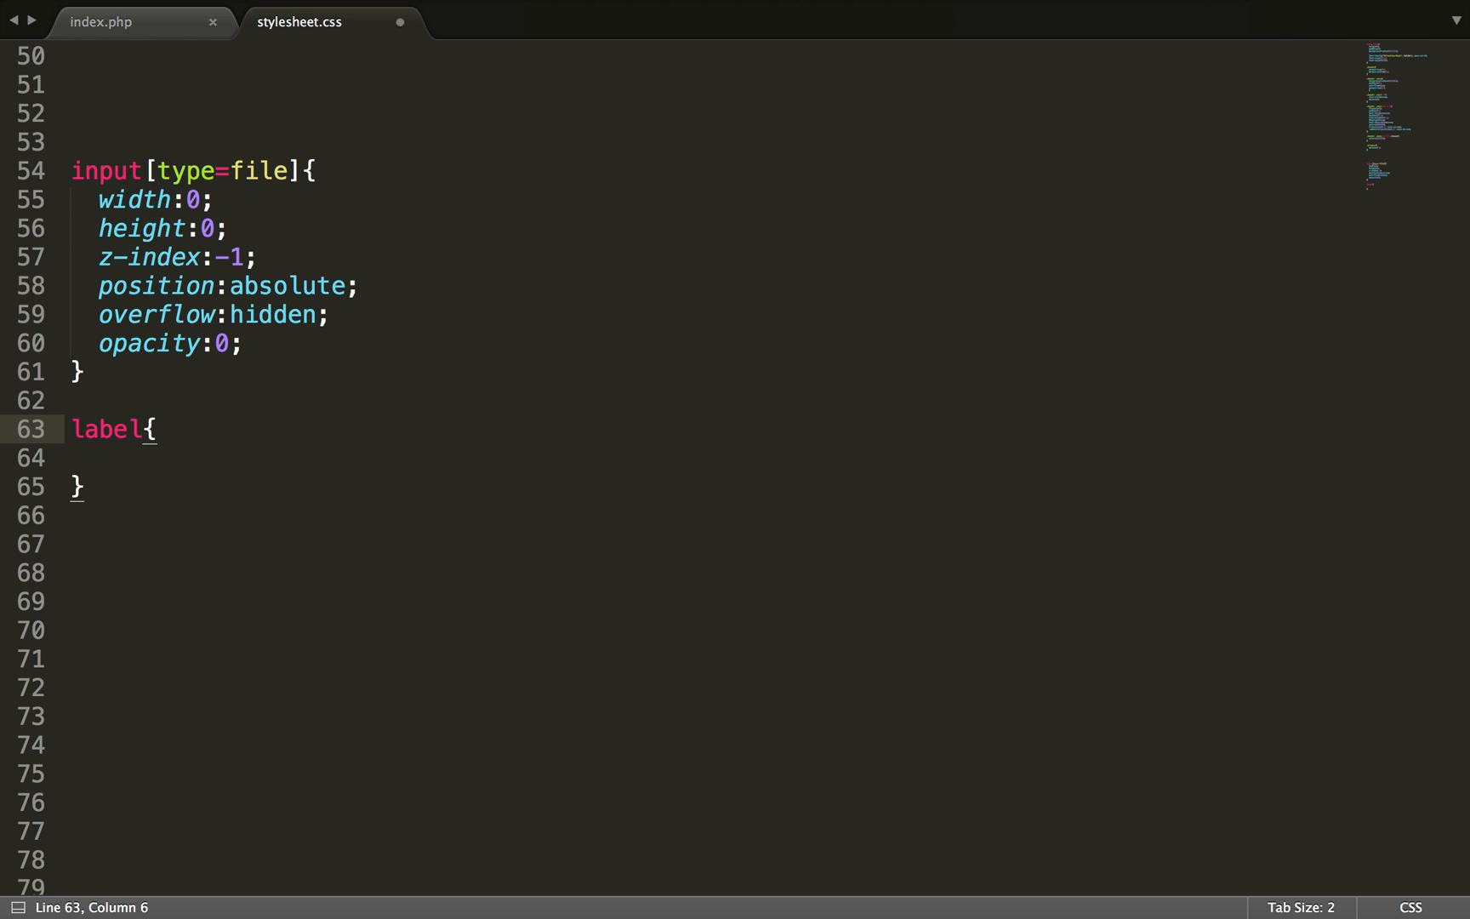
pyautogui.write('[for]')
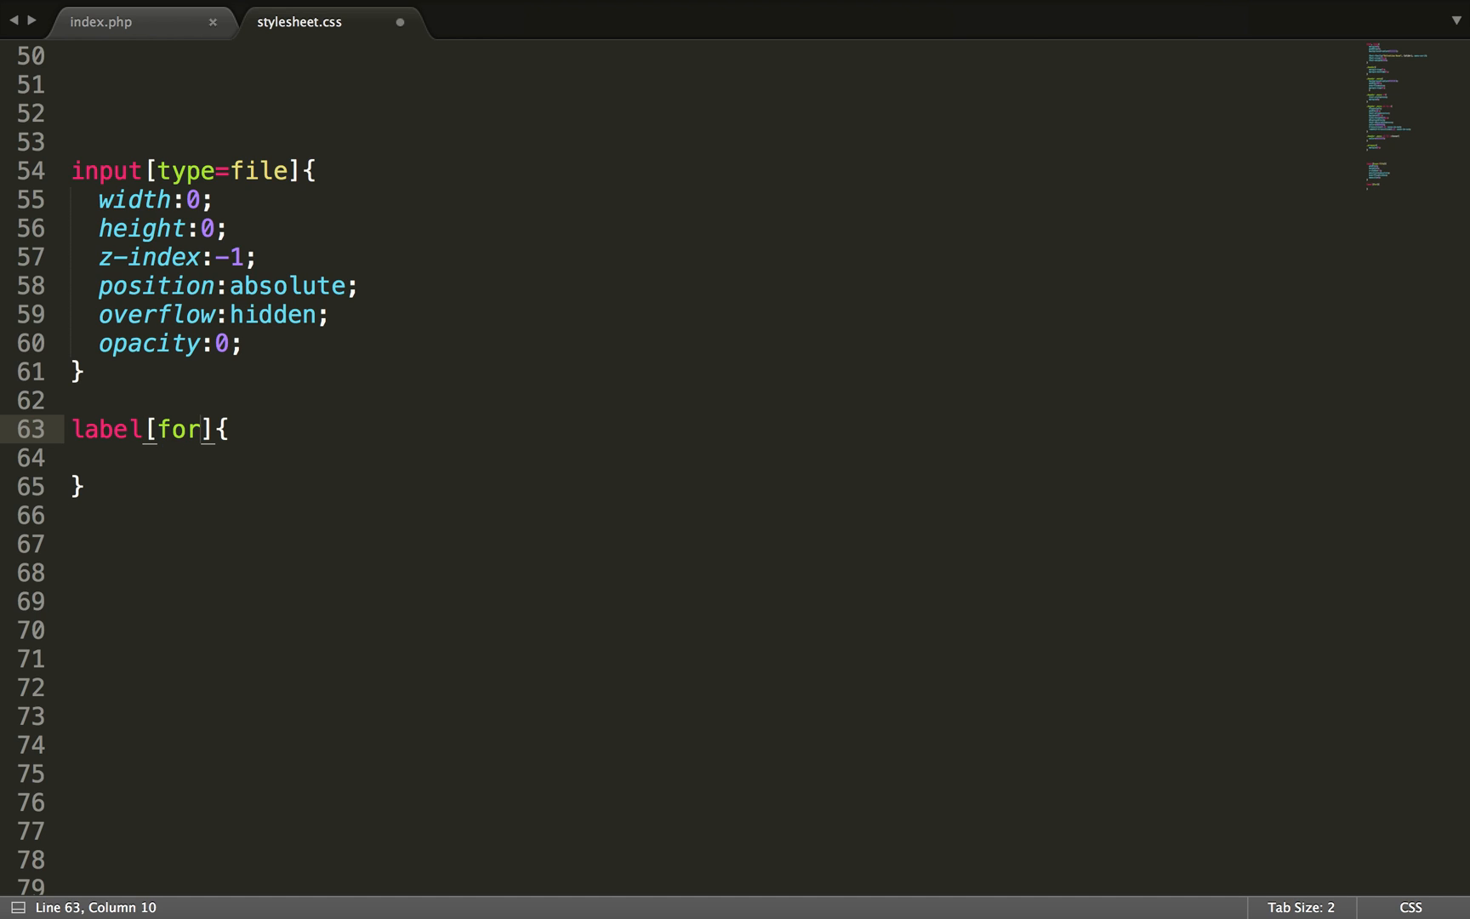
pyautogui.write('=')
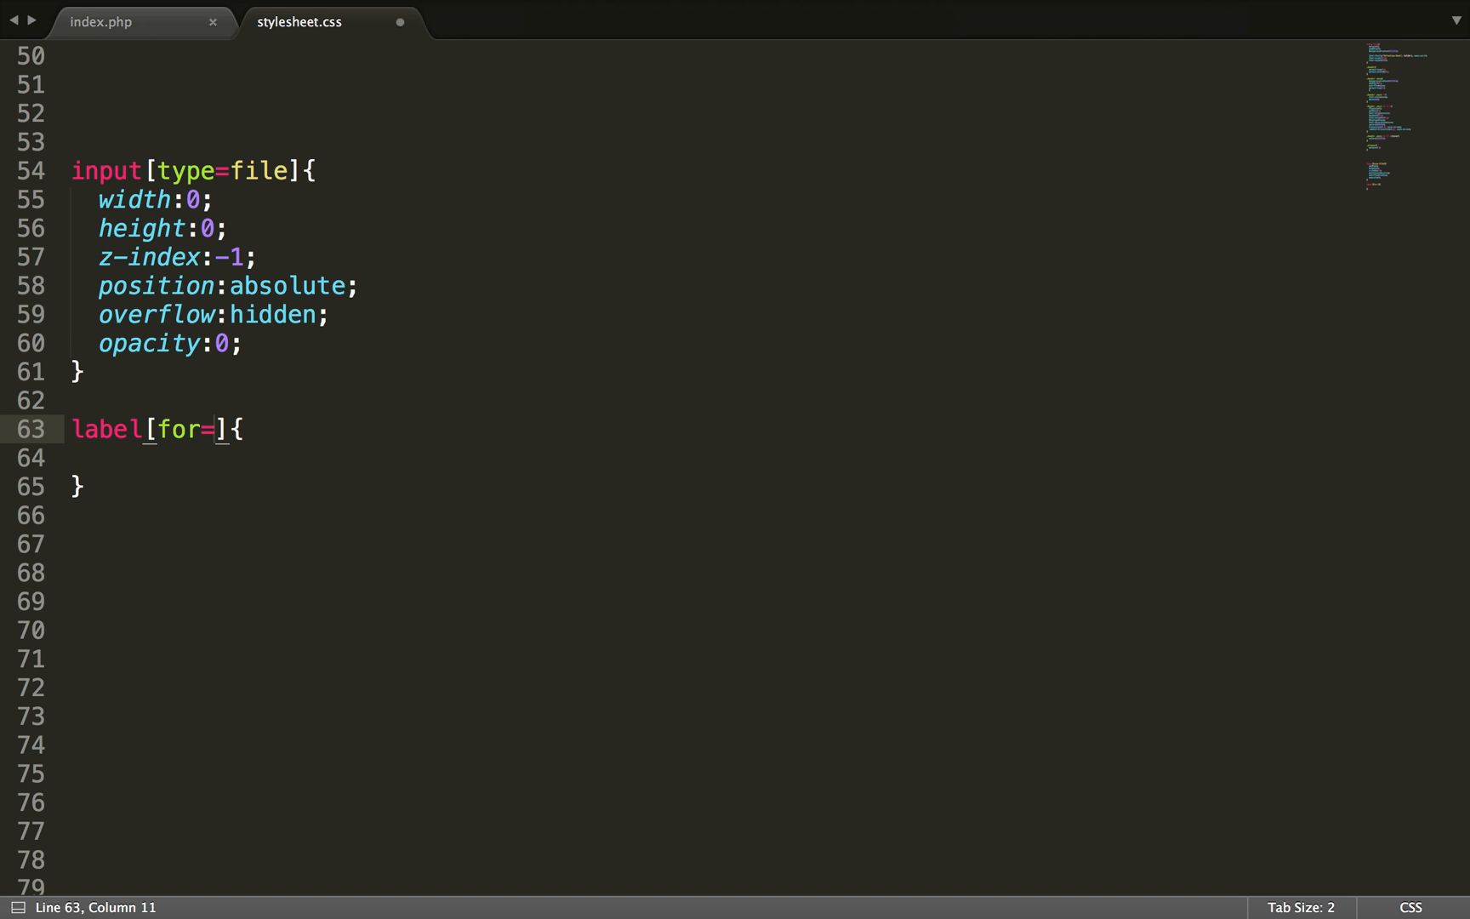
pyautogui.write('file')
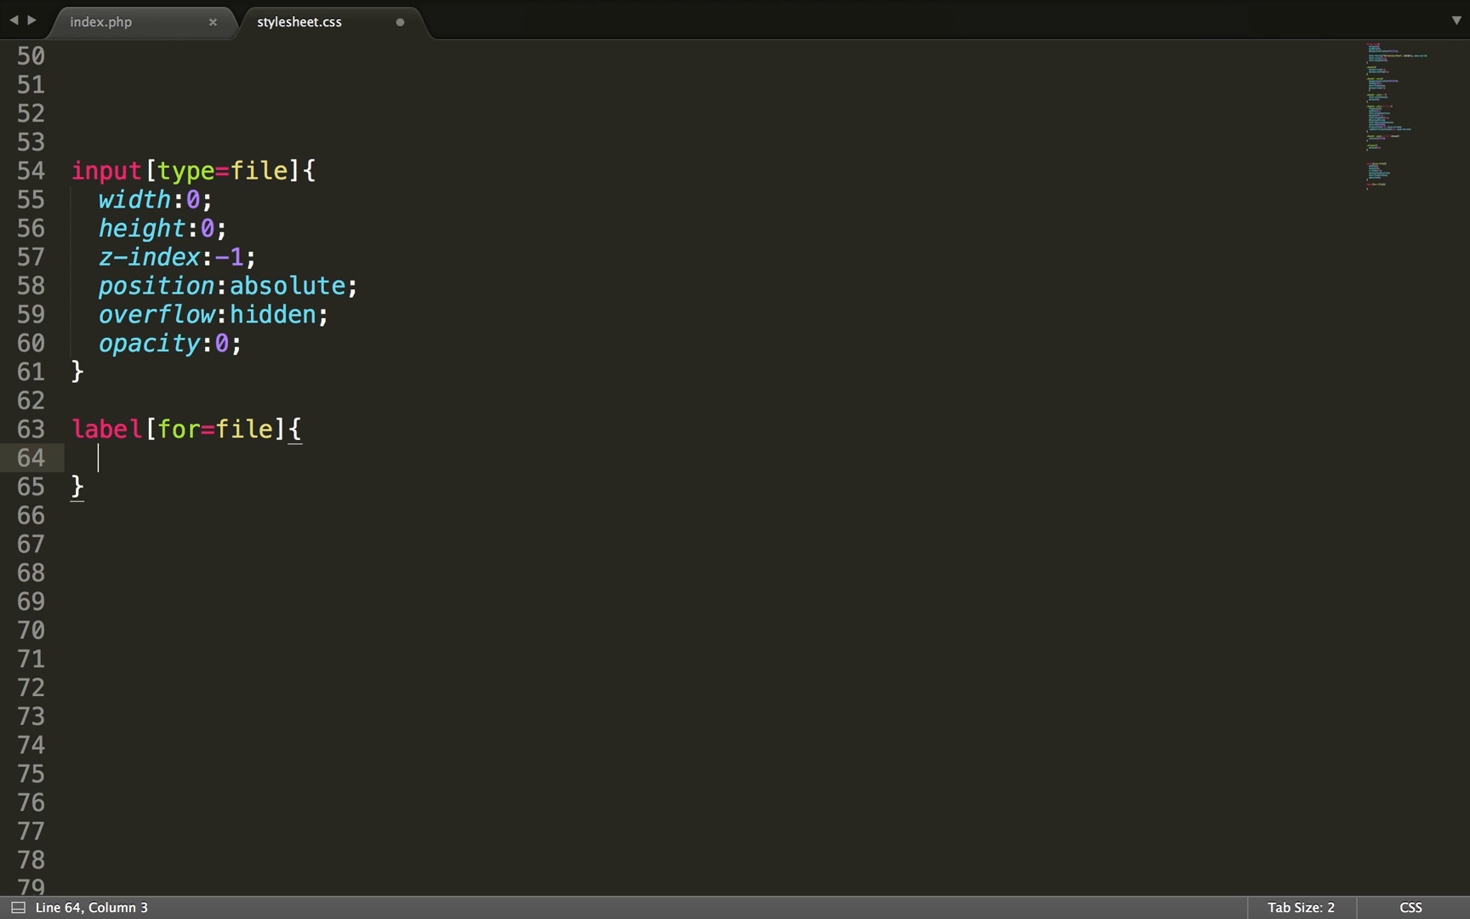
pyautogui.write('width:15;')
pyautogui.write('height:45px;')
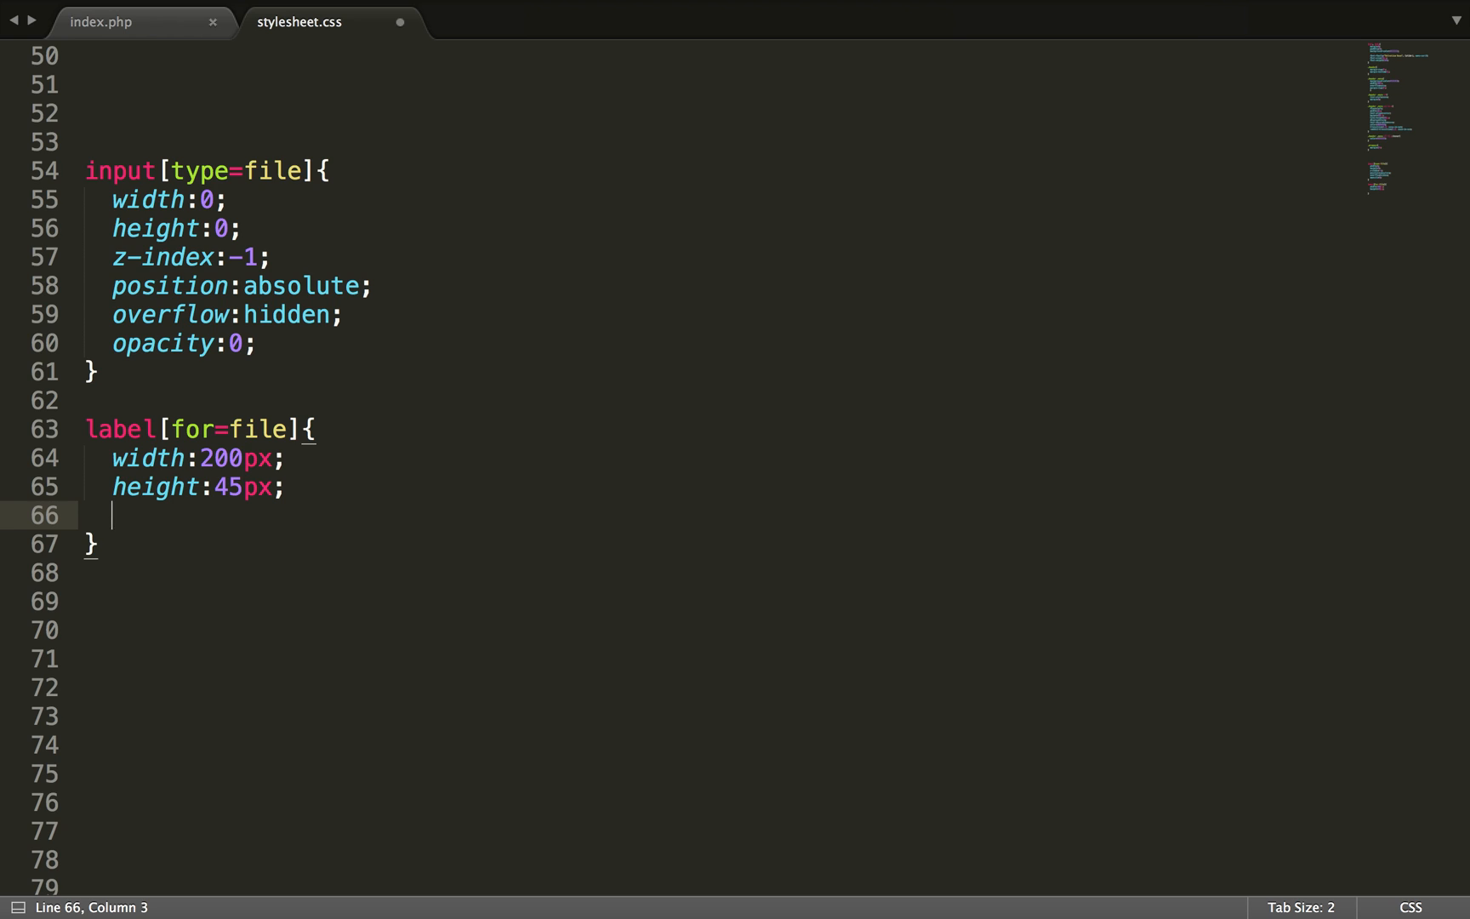
# Step: Set the label's background to #333333 and its text colour to white
pyautogui.write('background:;')
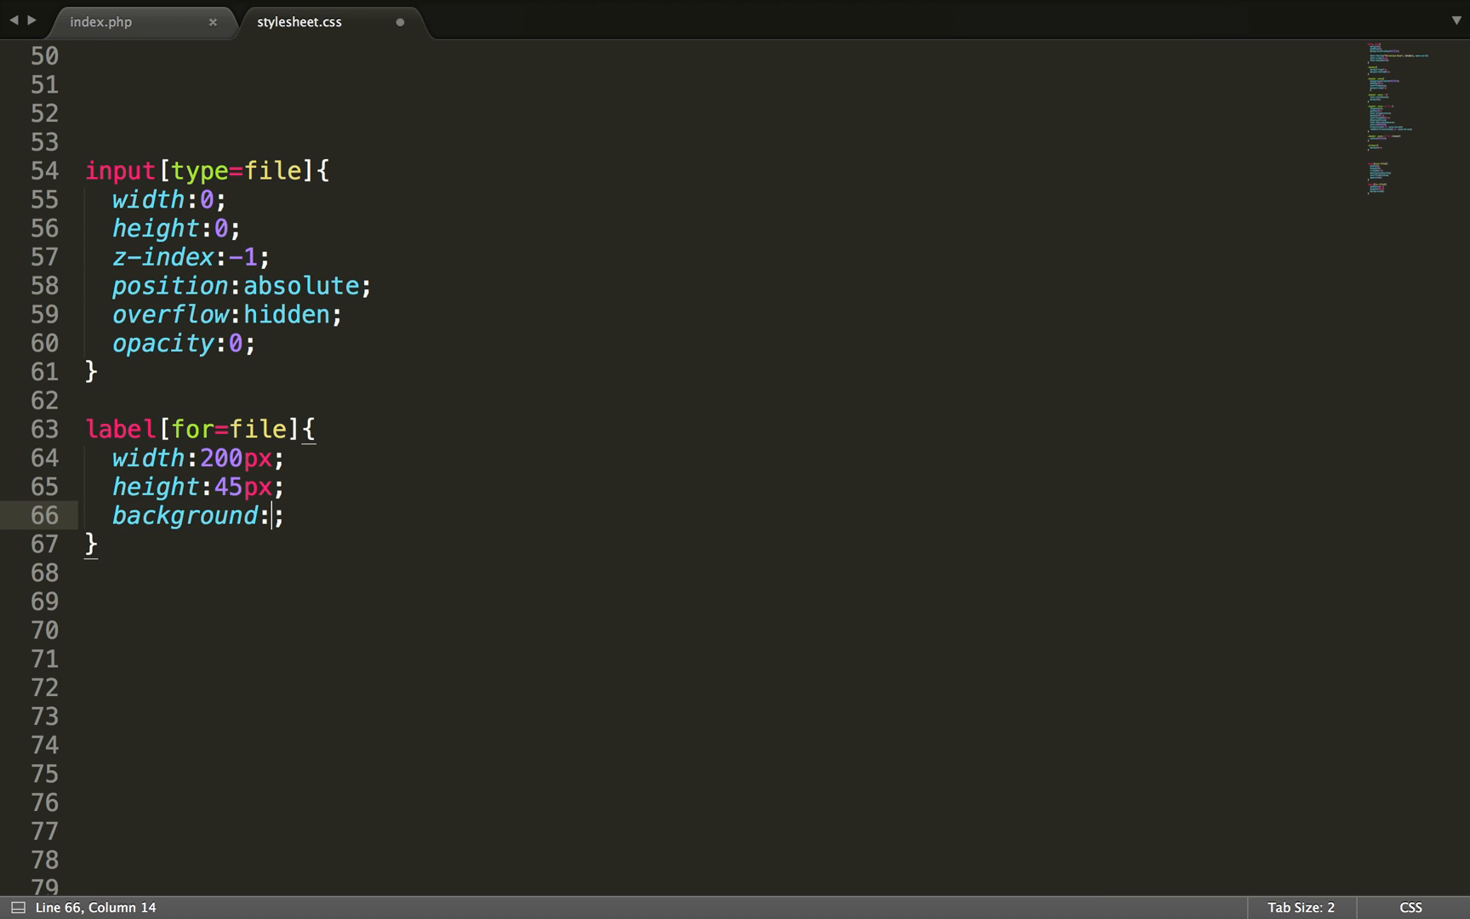
pyautogui.write('#')
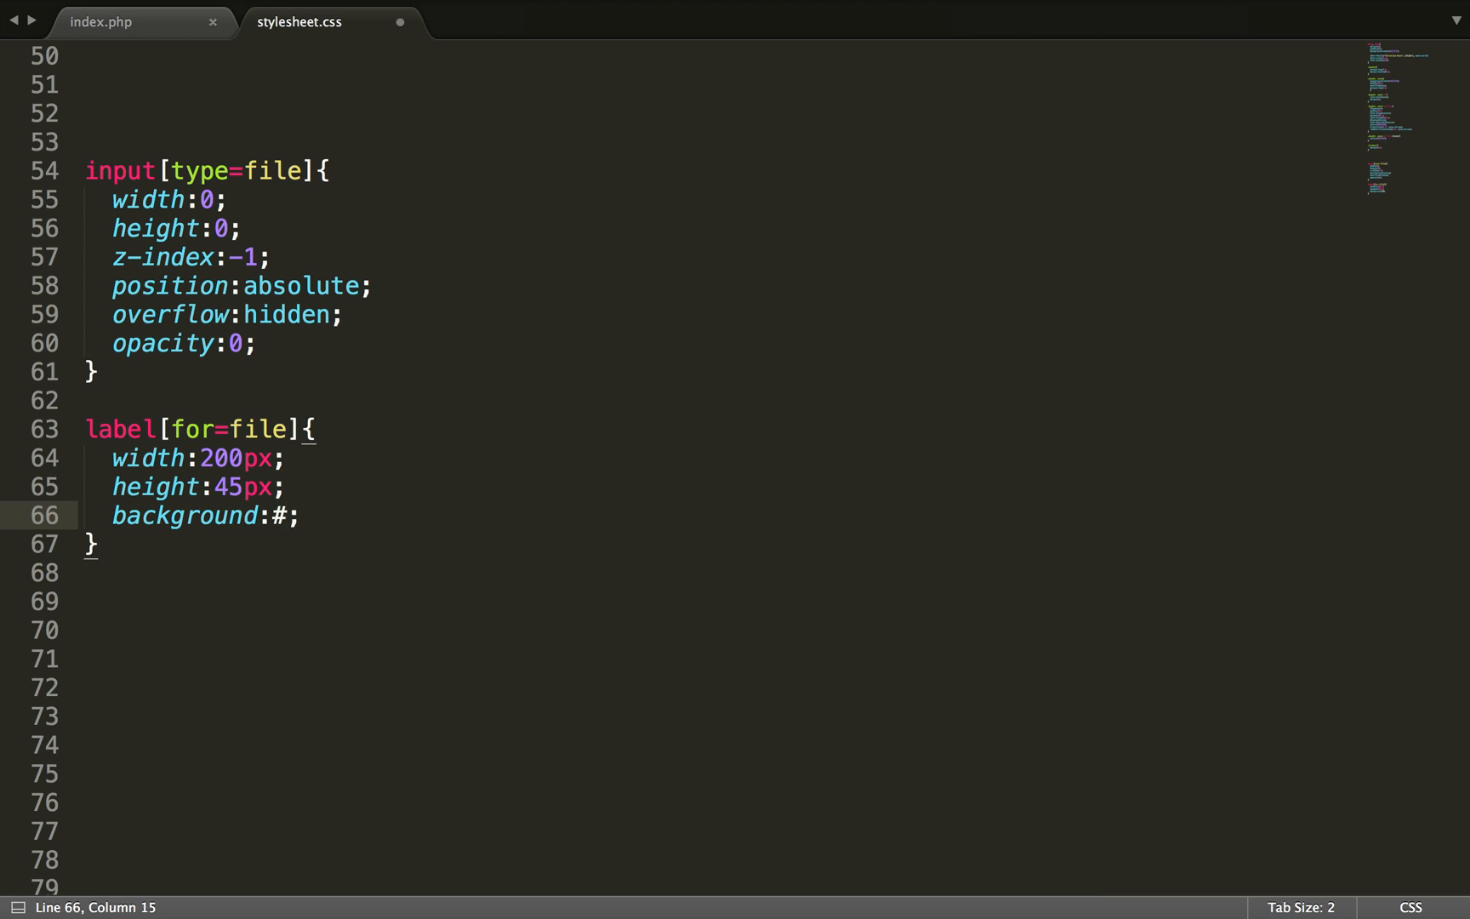
pyautogui.write('444')
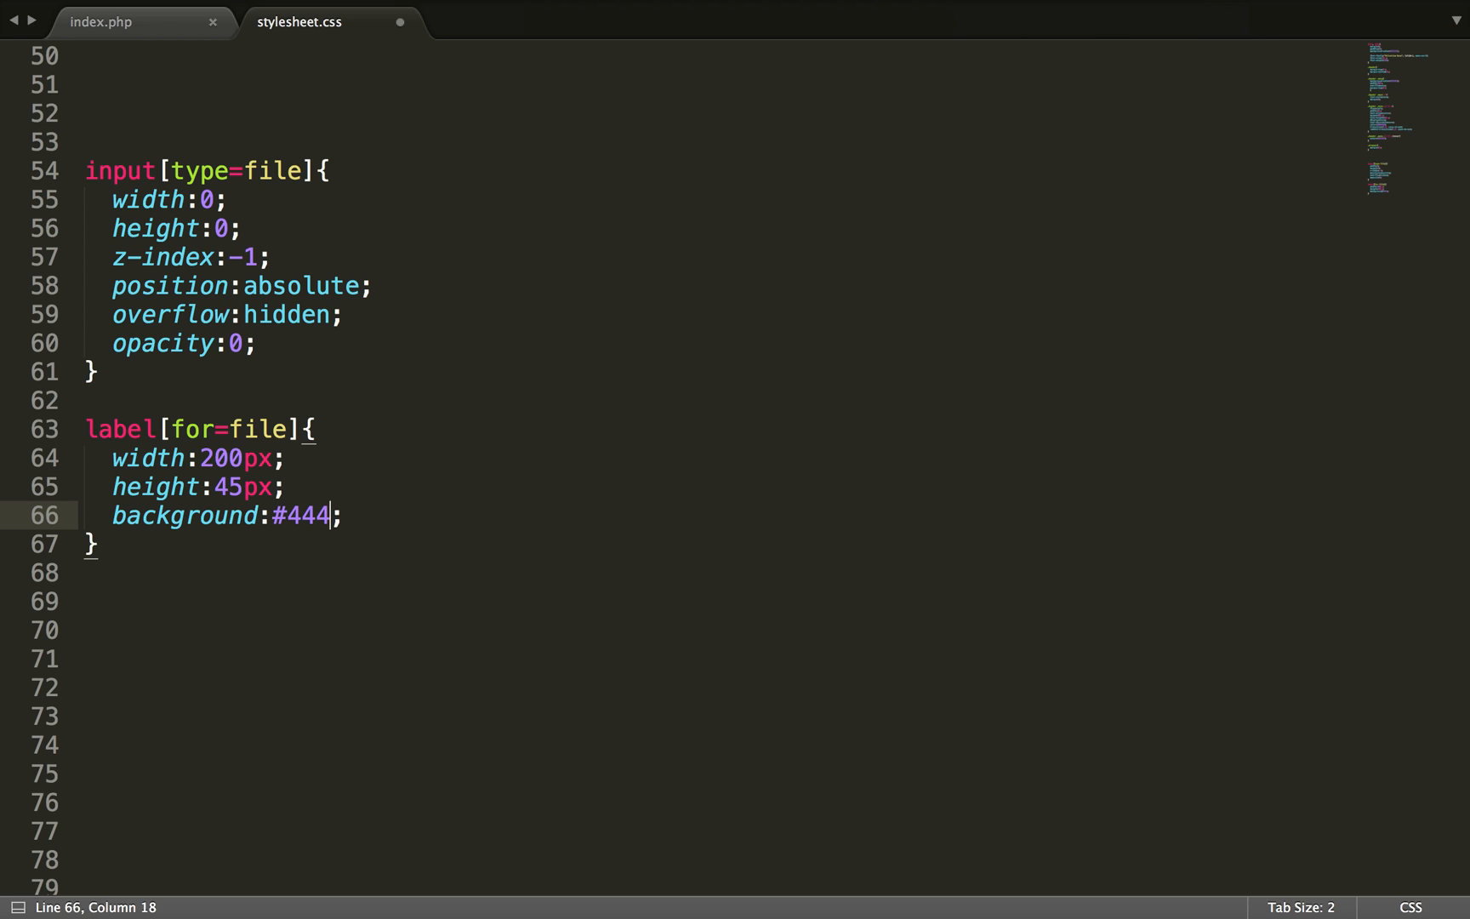
pyautogui.write('333333')
pyautogui.write('color:;')
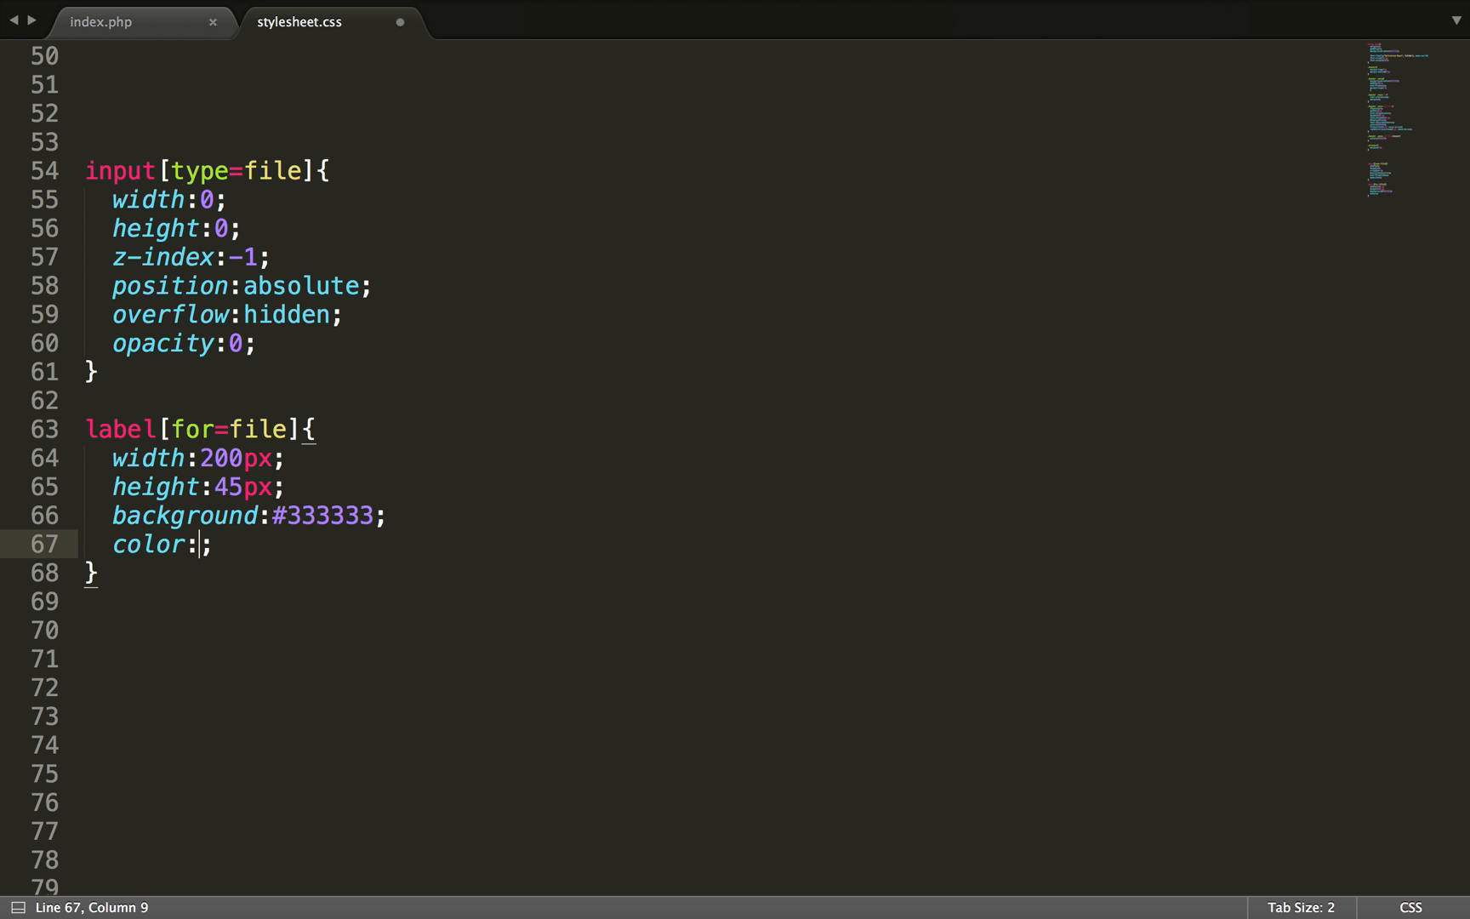
pyautogui.write('white;')
pyautogui.write('font-family:;')
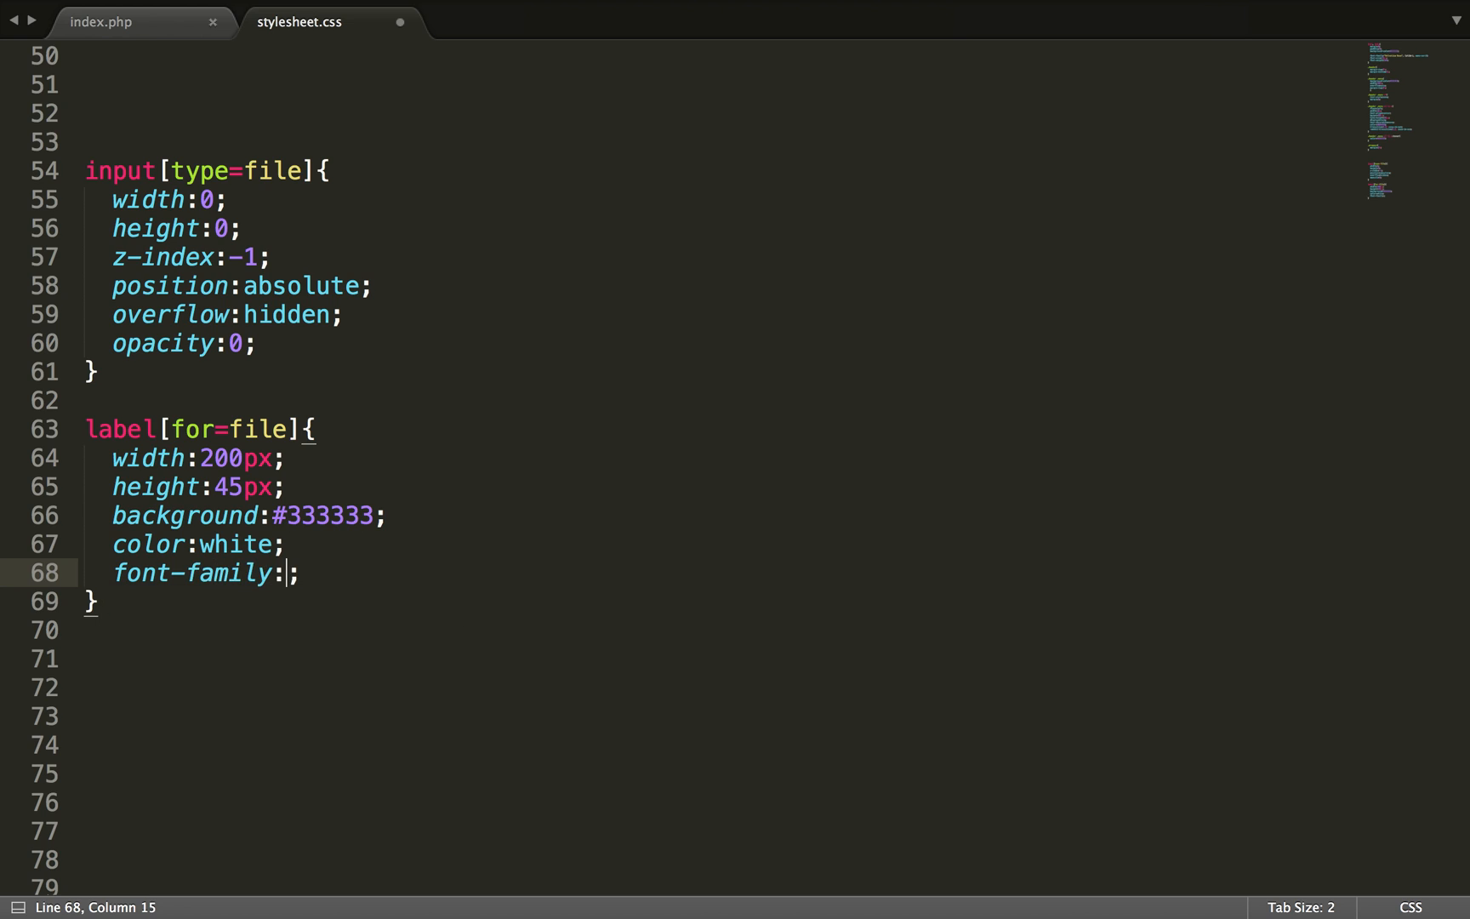
# Step: Set font-family to "Helvetica Neue", check the result in Safari, and return
pyautogui.write('Helve')
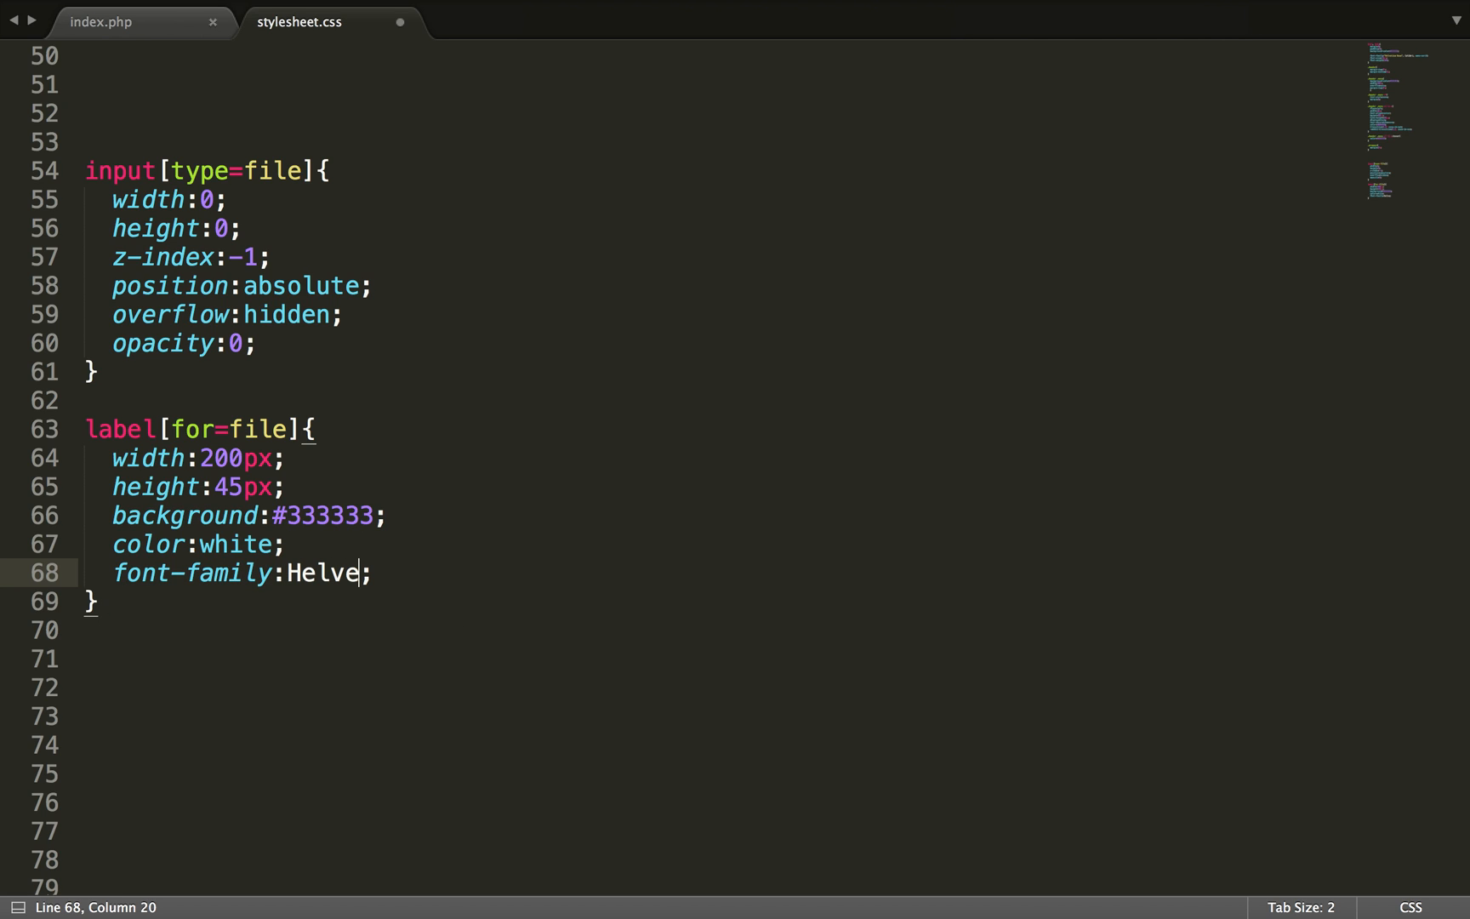
pyautogui.write('tica N')
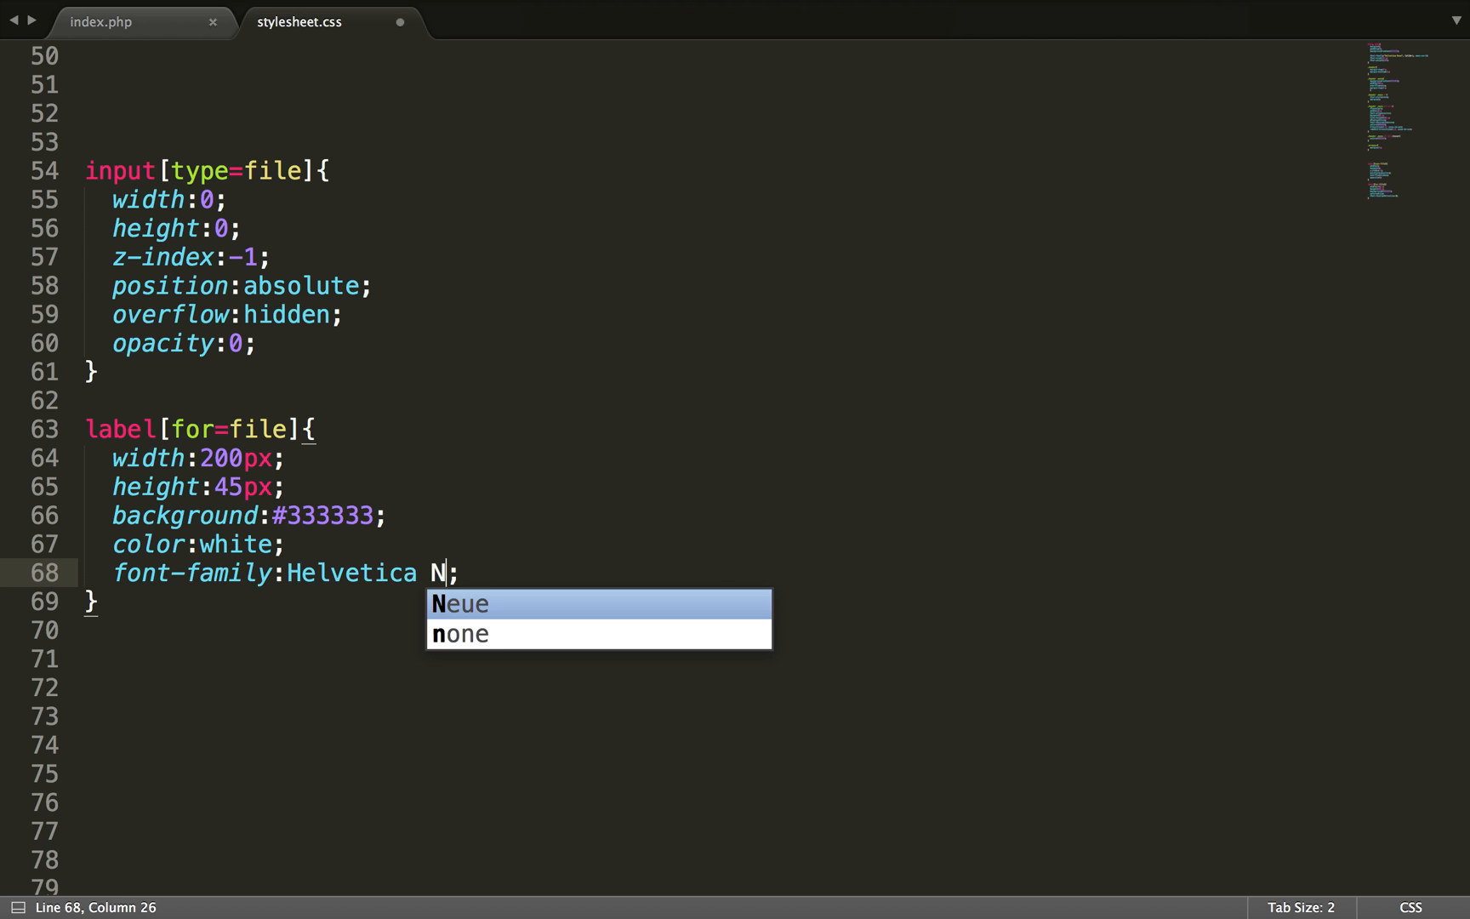
pyautogui.press('Tab')
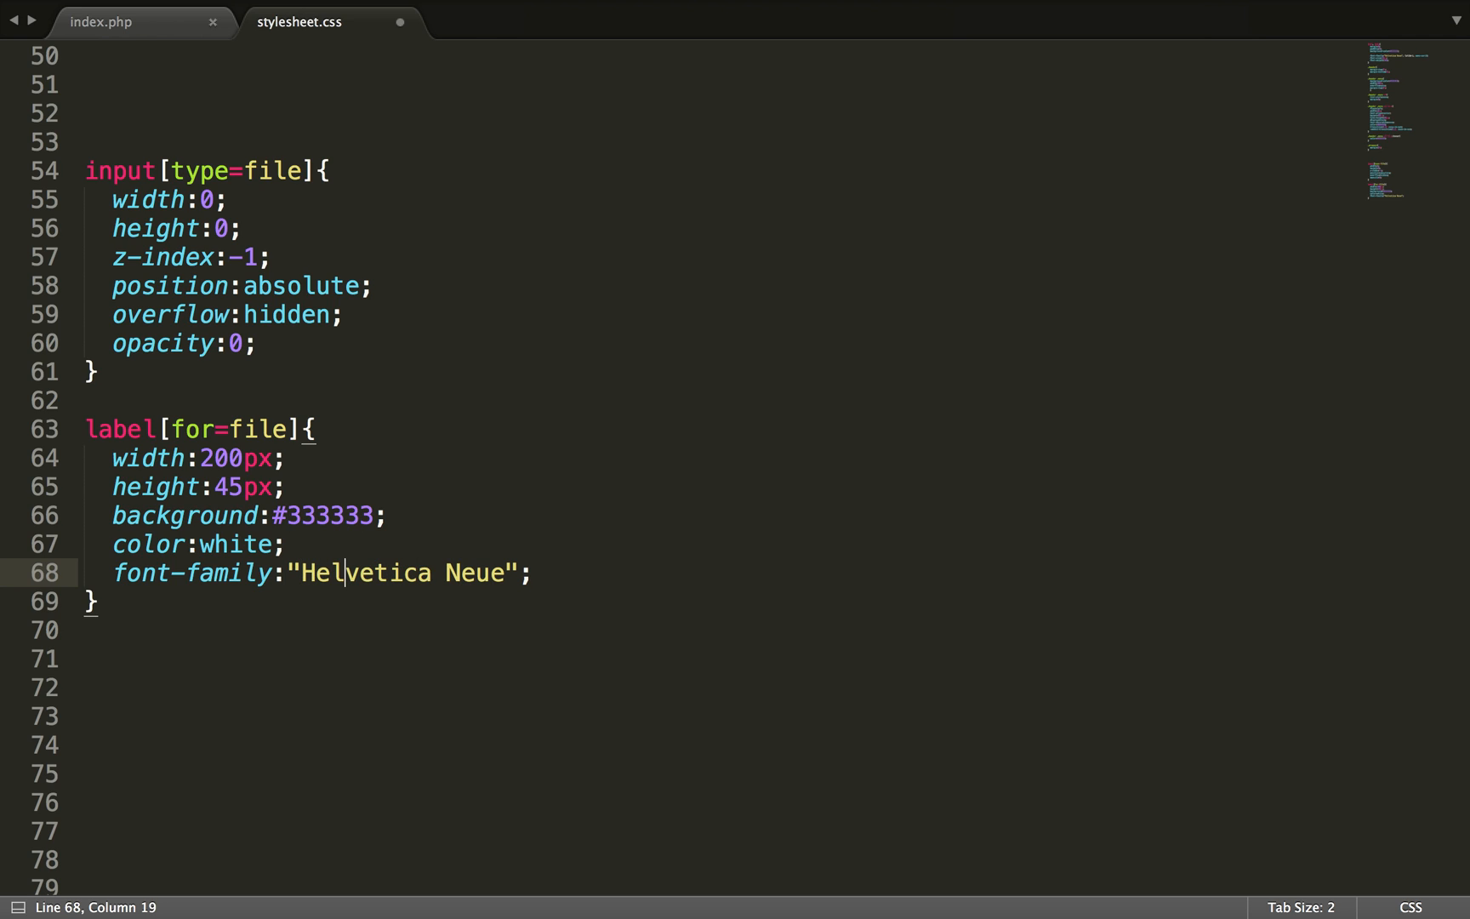
pyautogui.click(531, 572)
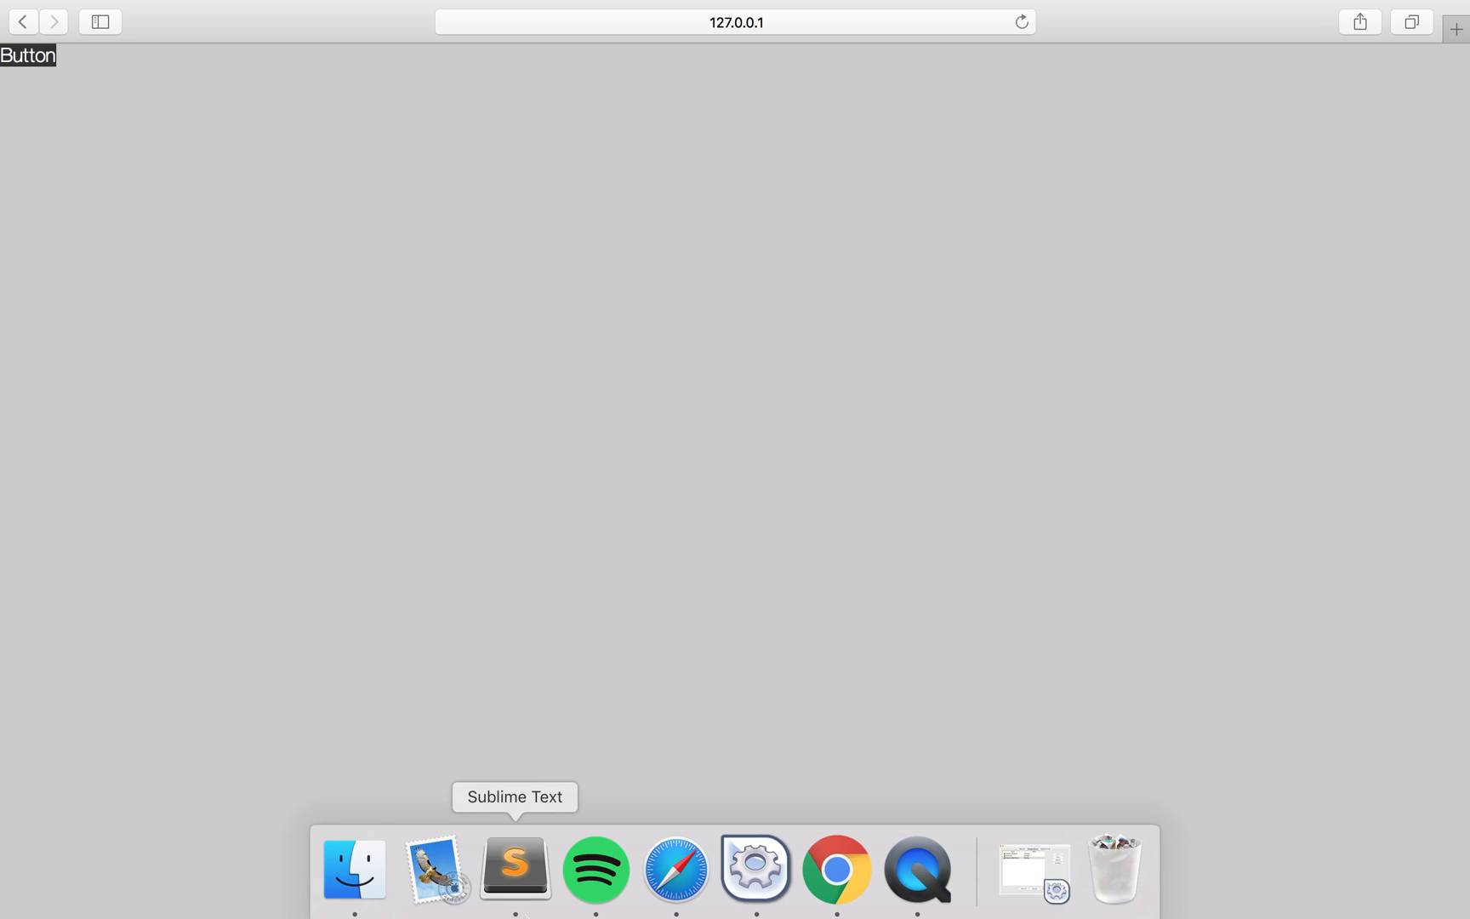
pyautogui.click(514, 868)
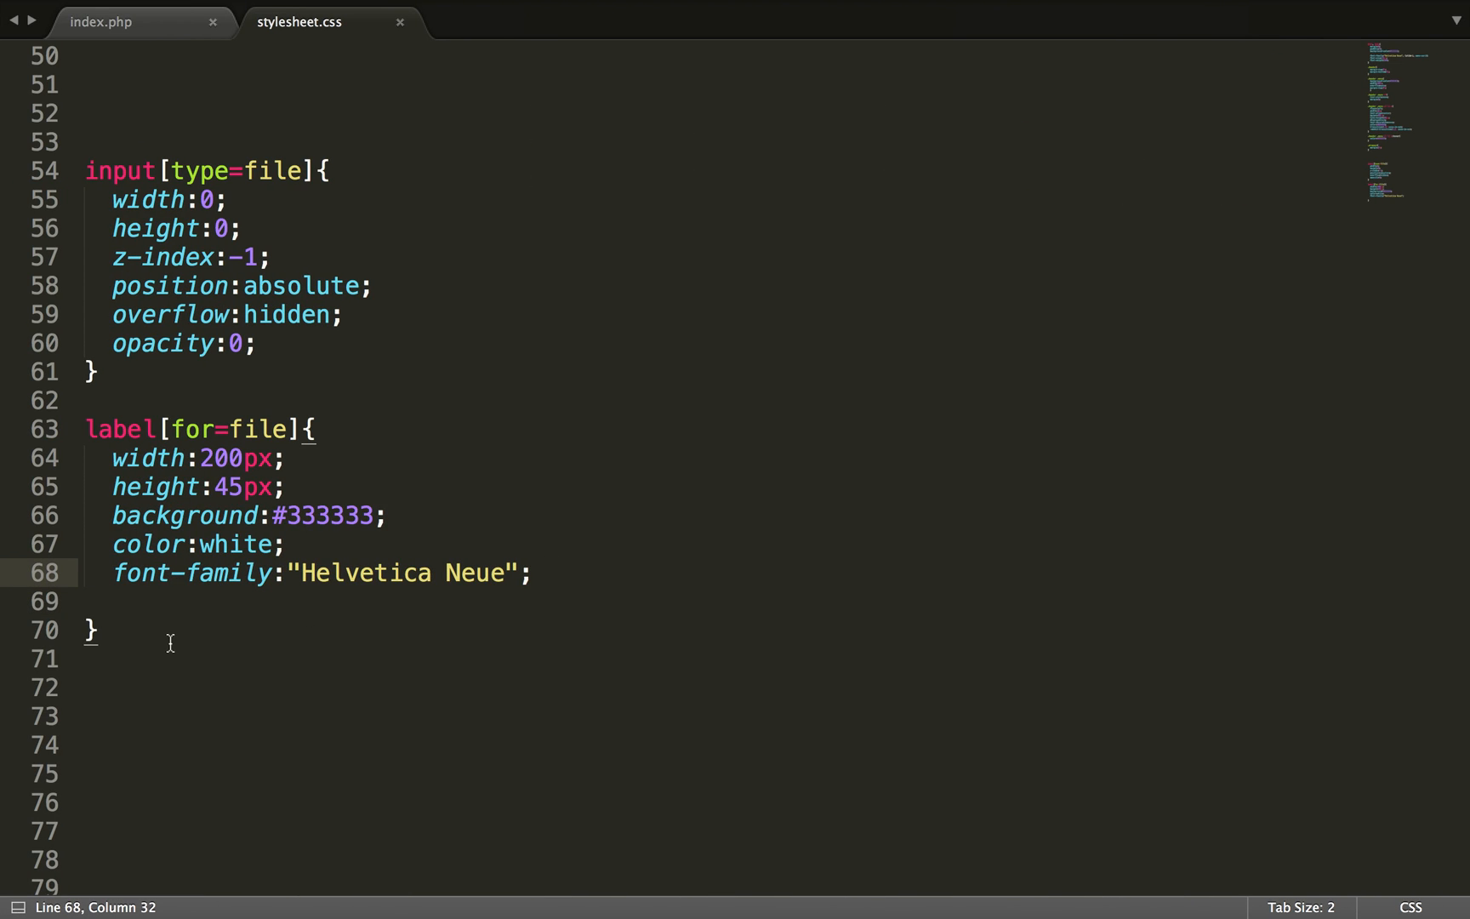
# Step: Add display:block; text-align:center; line-height:45px; and cursor:pointer; to the label rule
pyautogui.write('display')
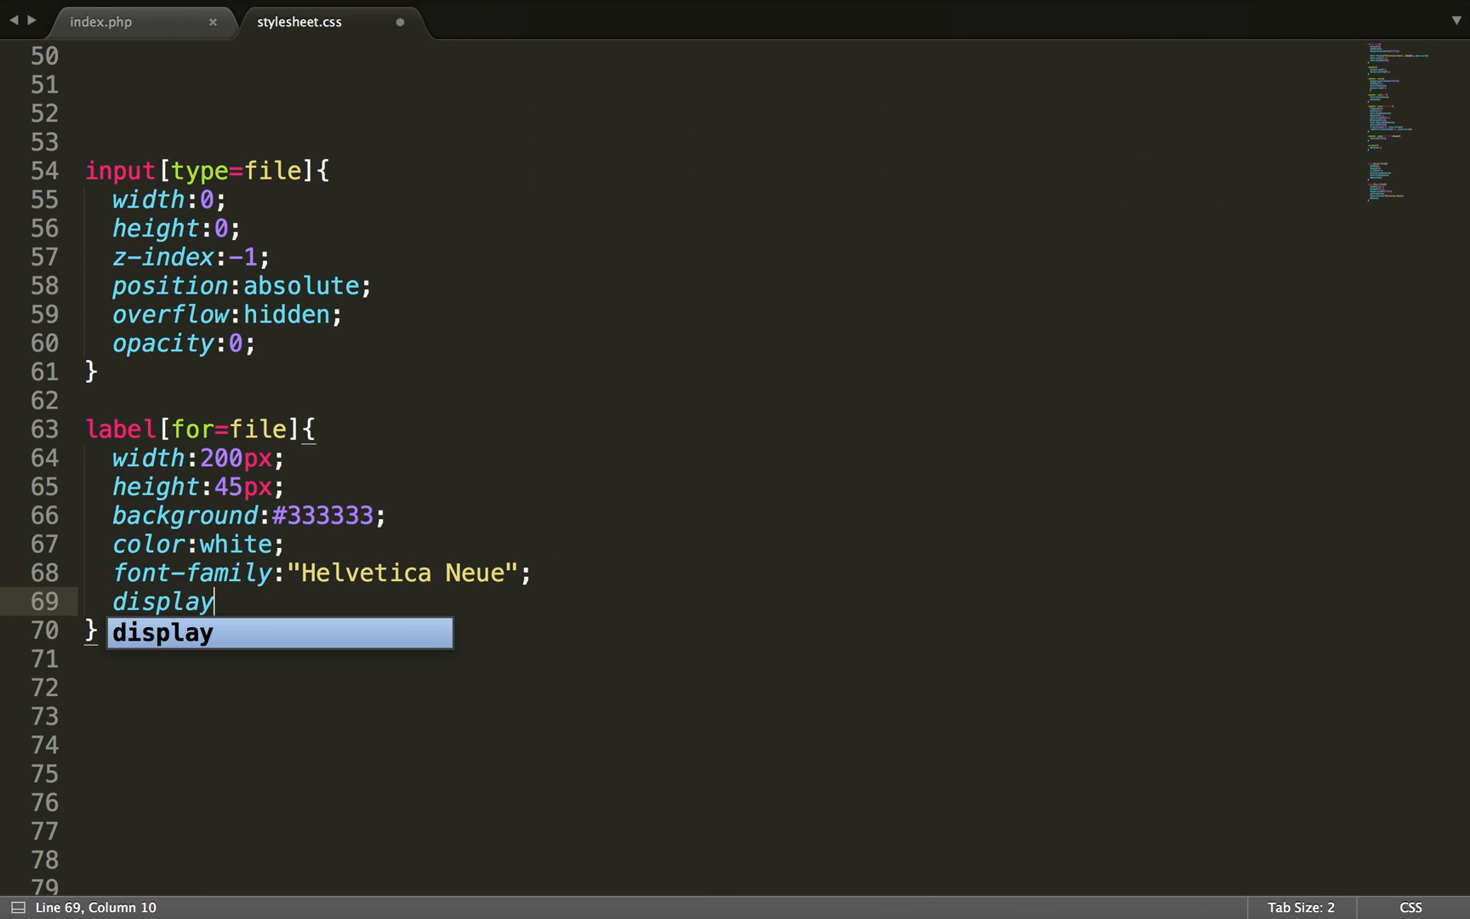
pyautogui.write(':block;')
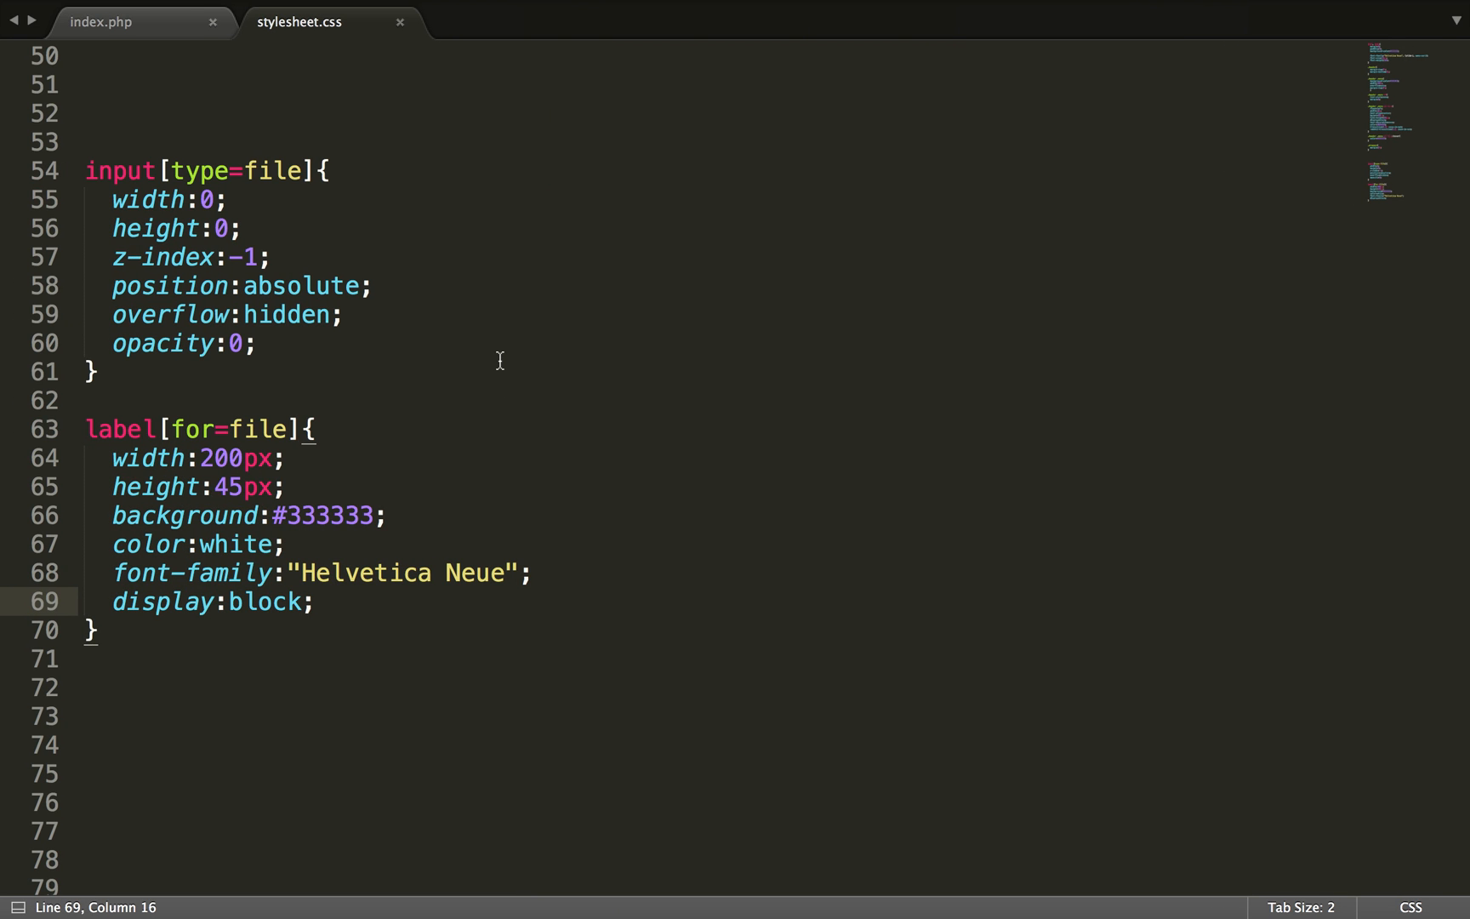
pyautogui.write('text-align:cent;')
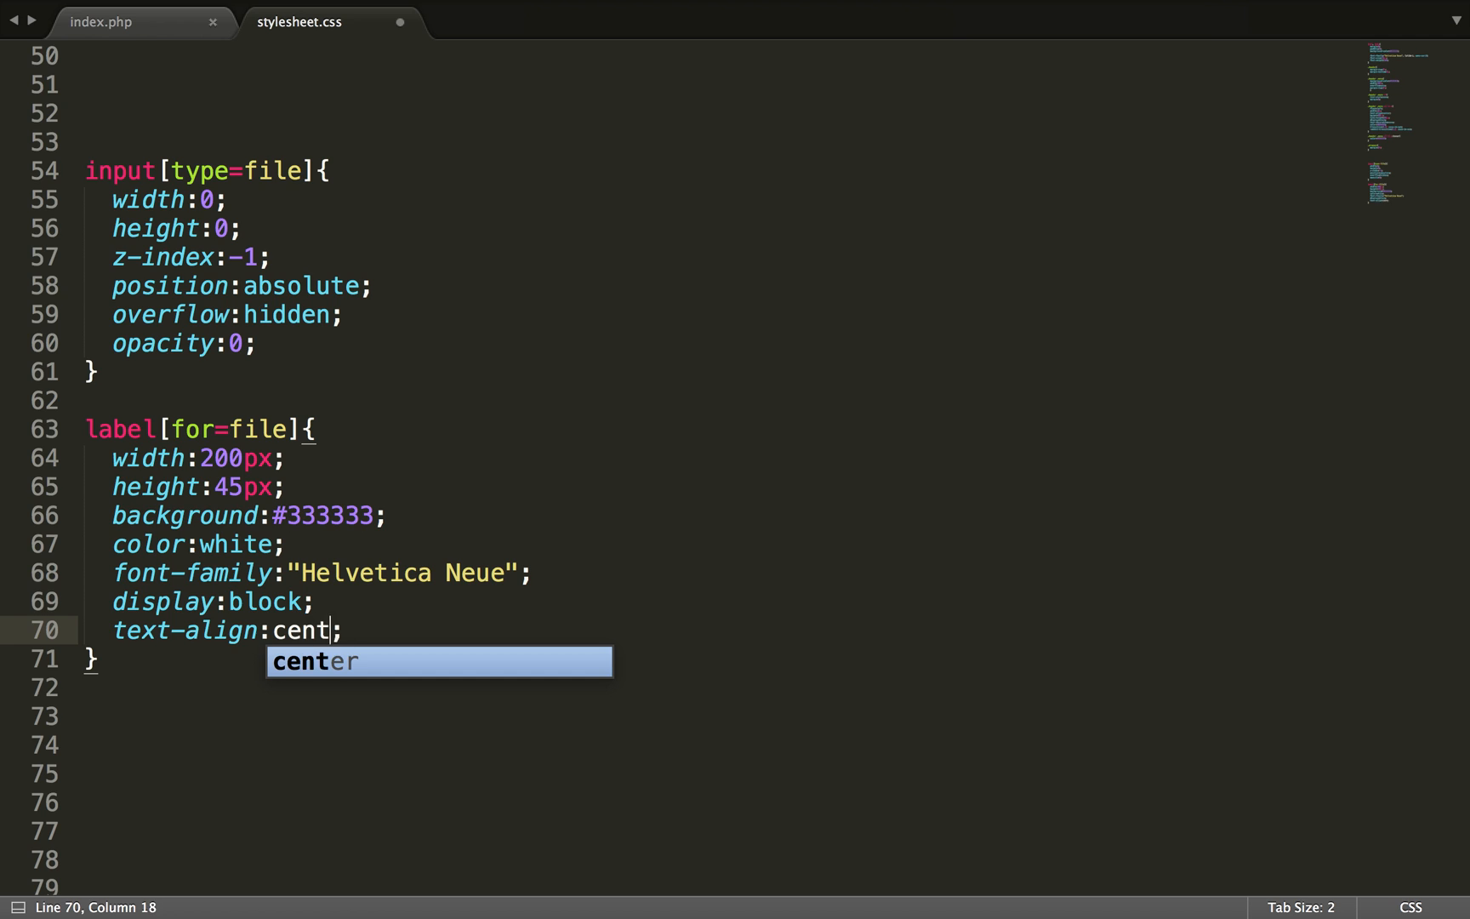
pyautogui.write('line-height:;')
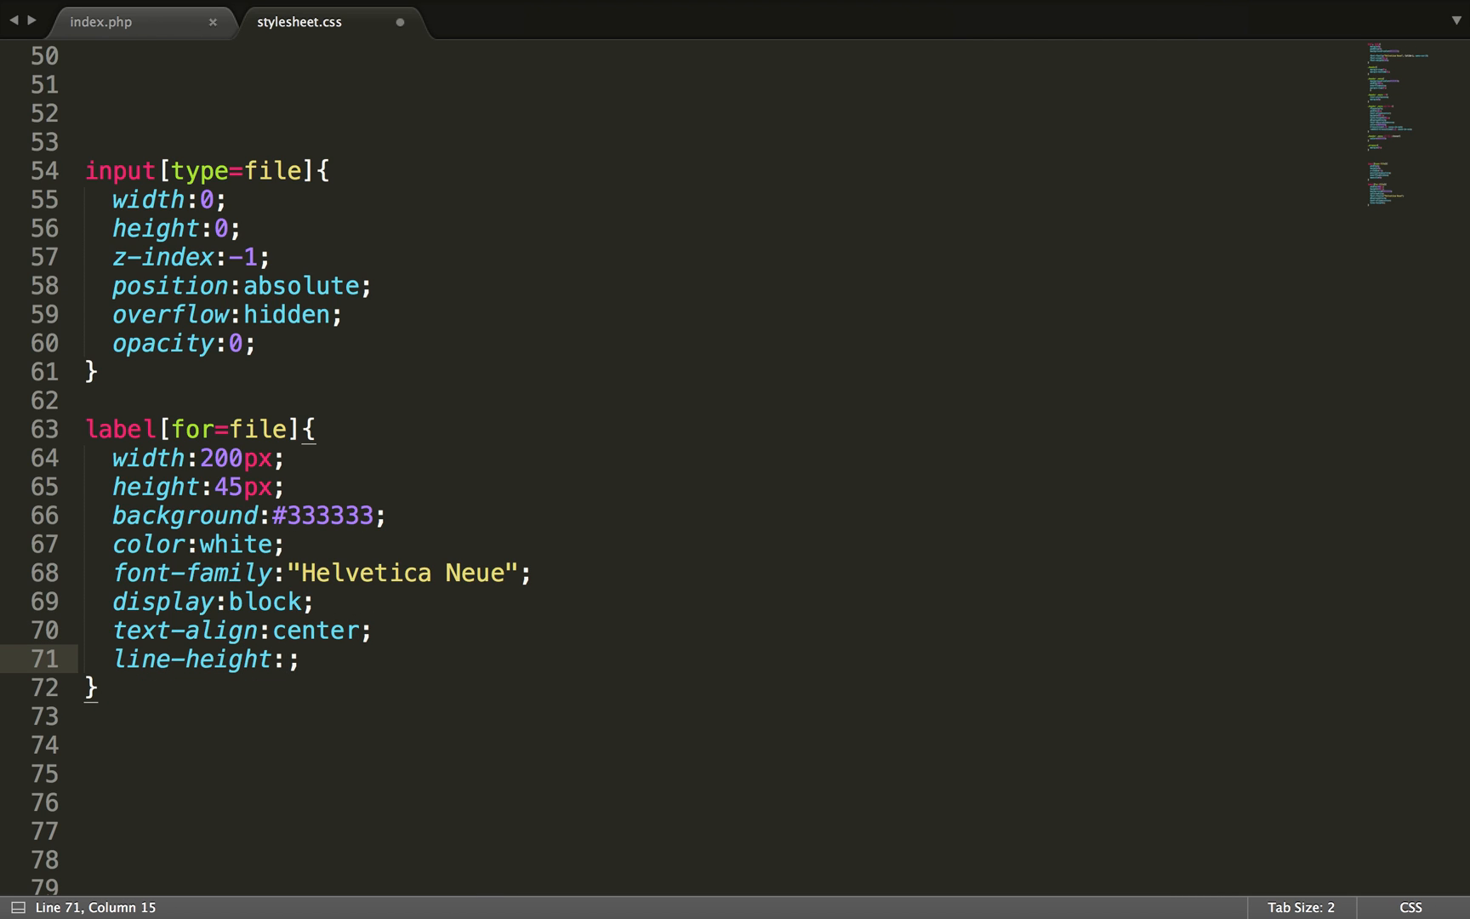
pyautogui.write('45px')
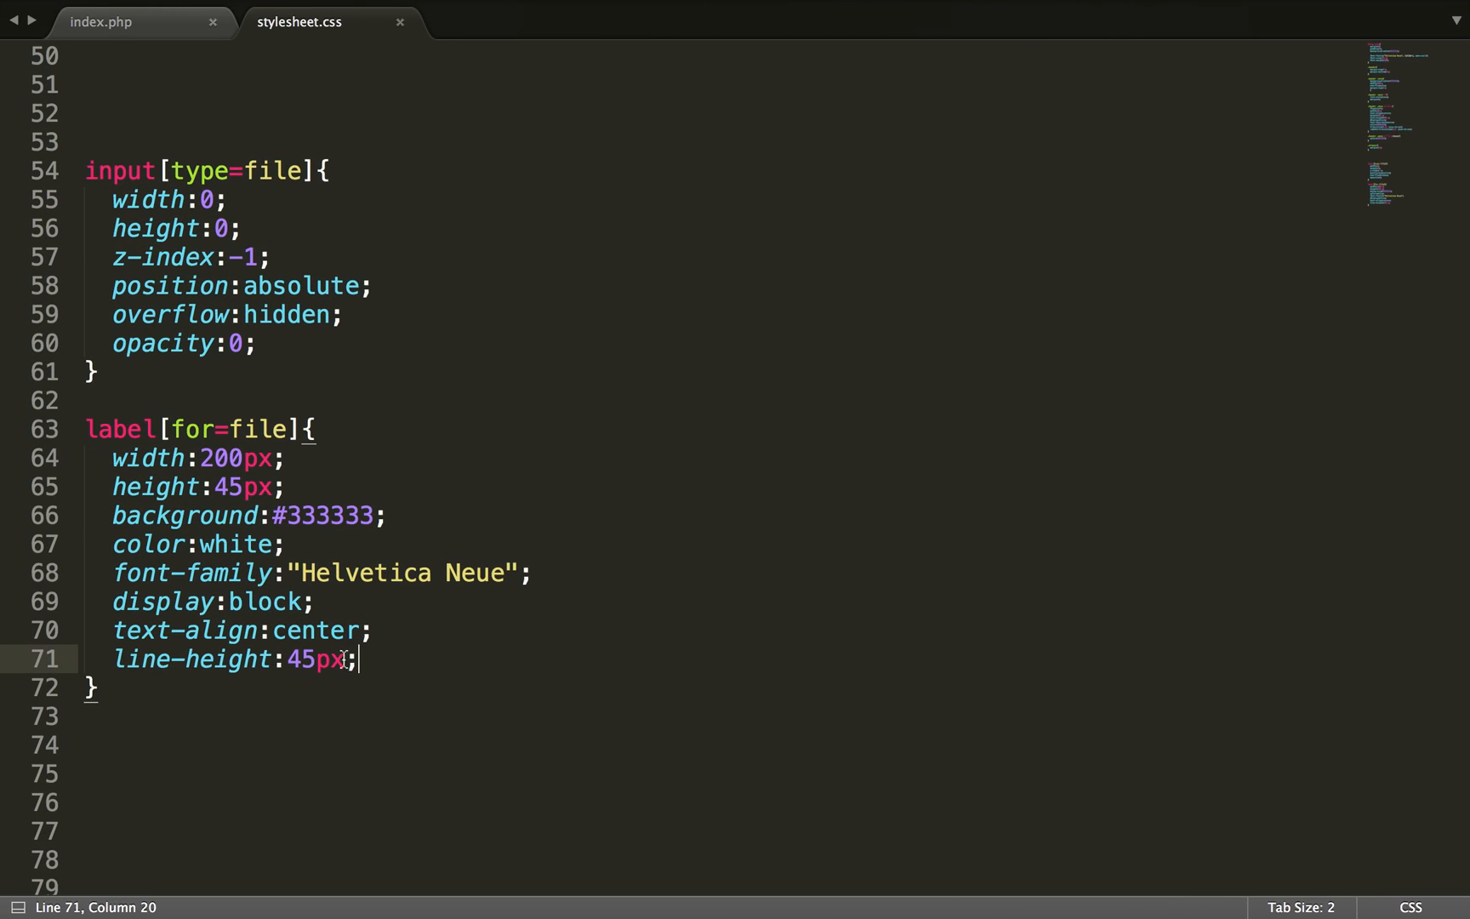
pyautogui.write('cur')
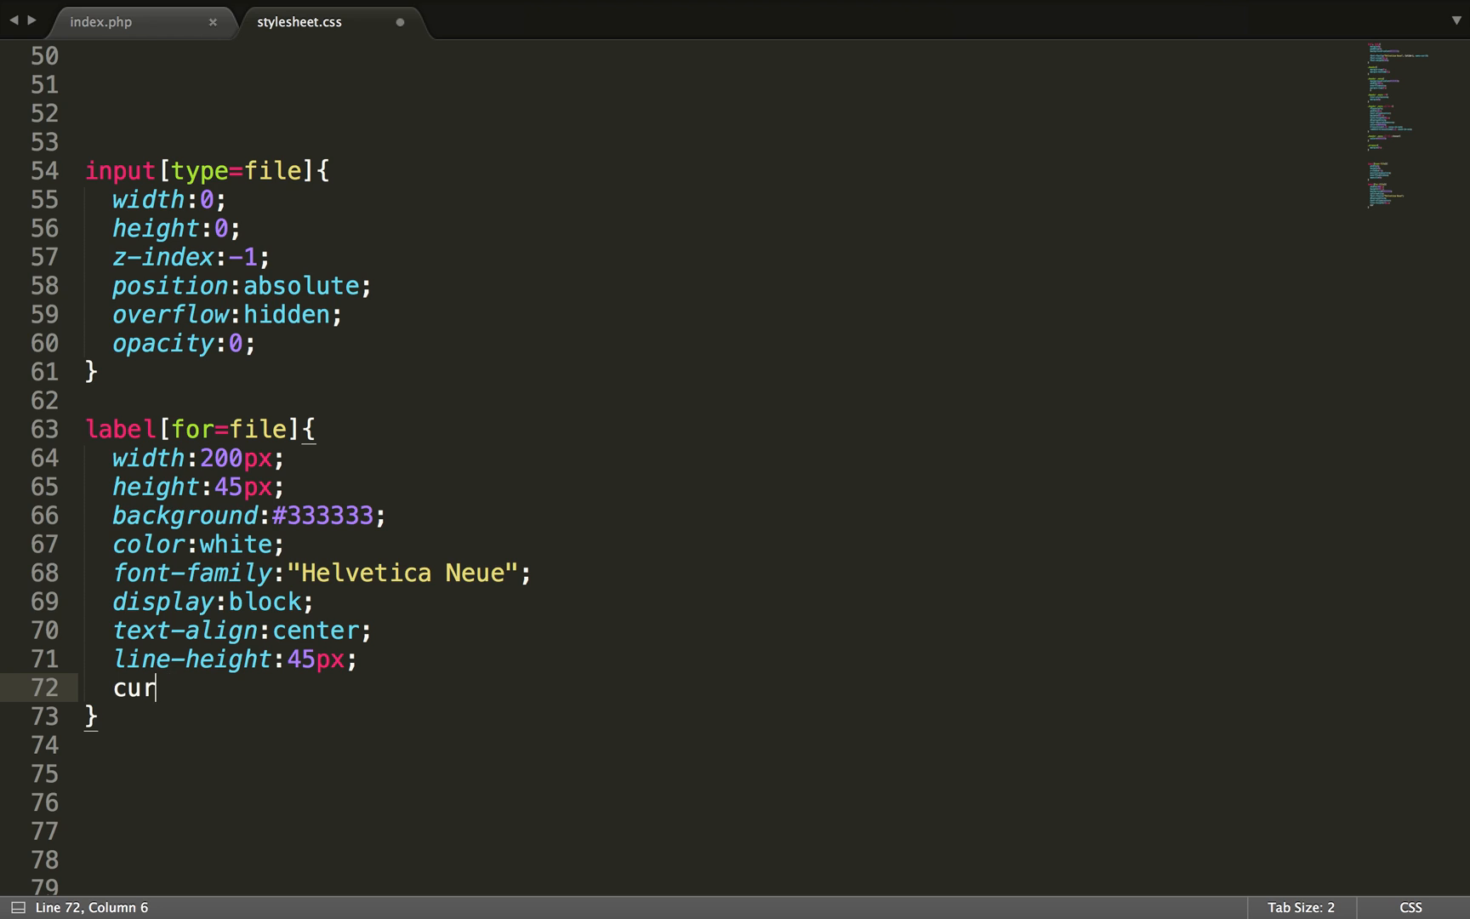
pyautogui.write('sor:pointer;')
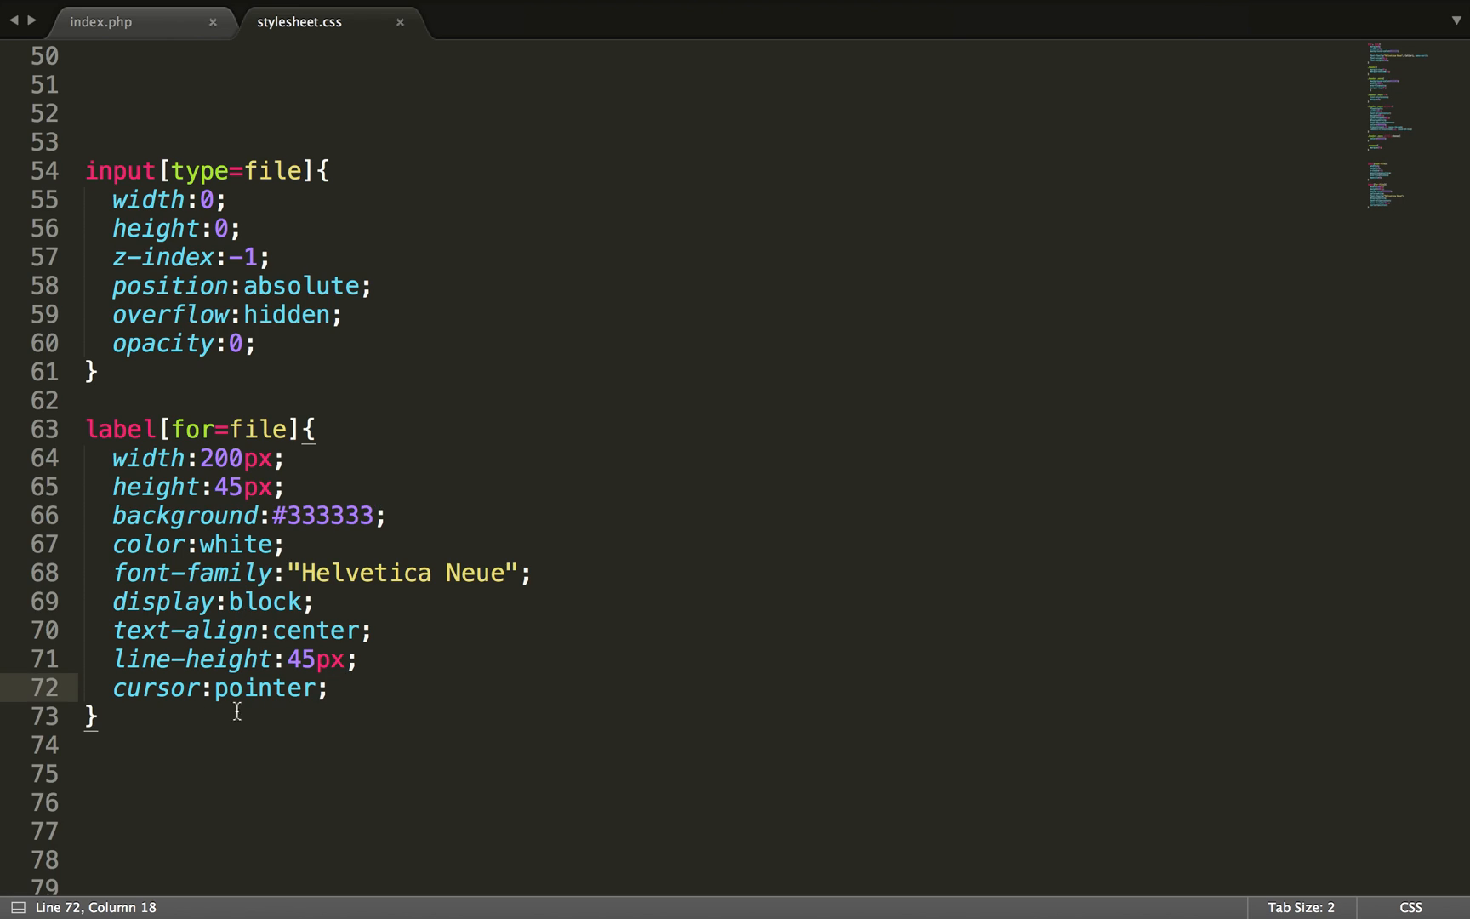
# Step: Add a label[for=file]:hover rule with background #555
pyautogui.write('label')
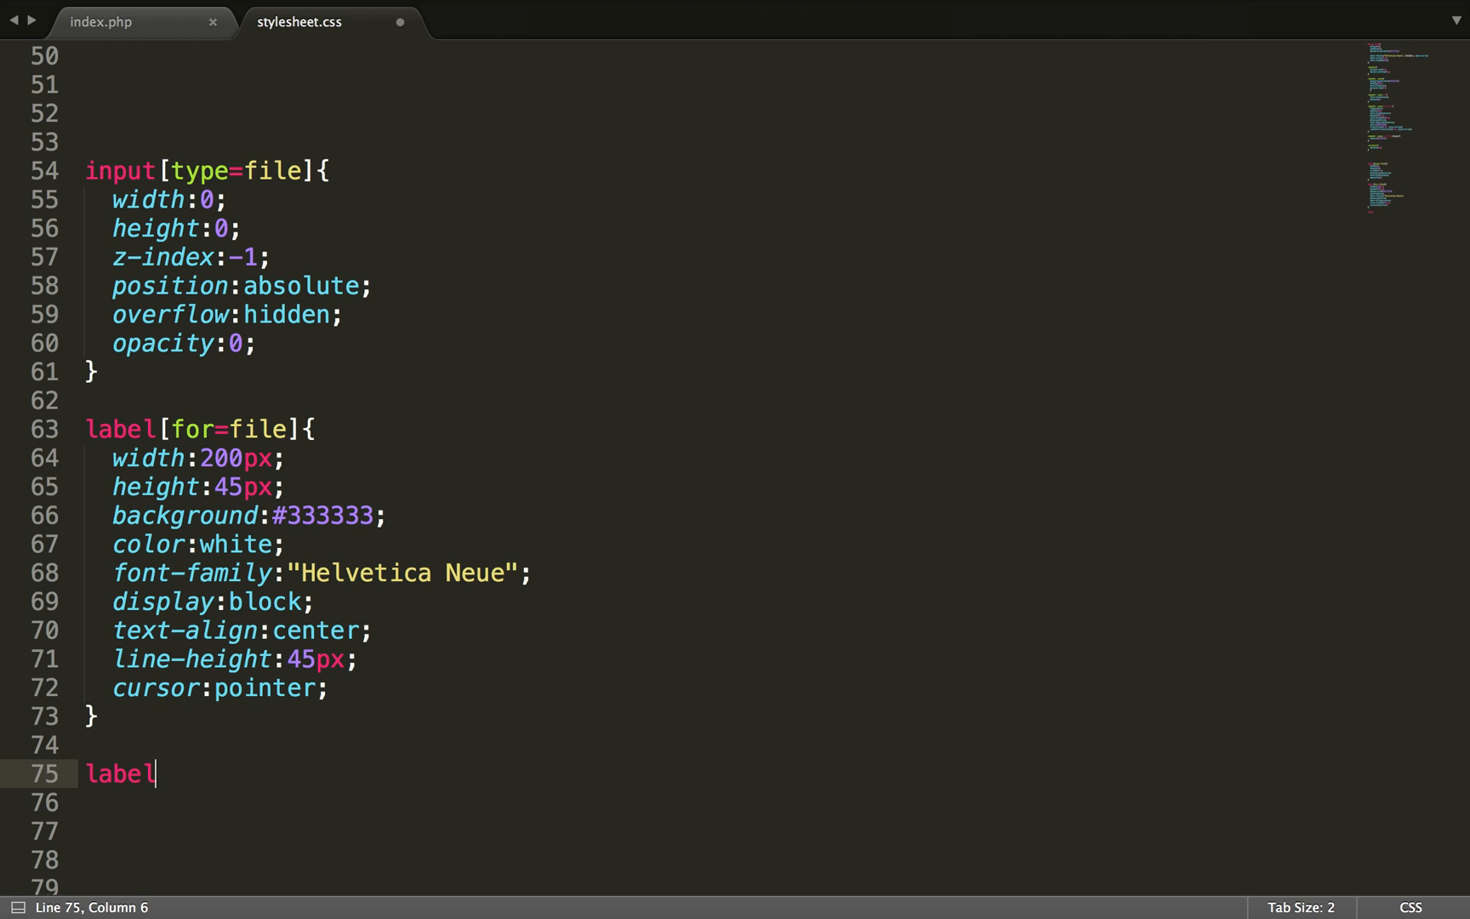
pyautogui.write('[for]')
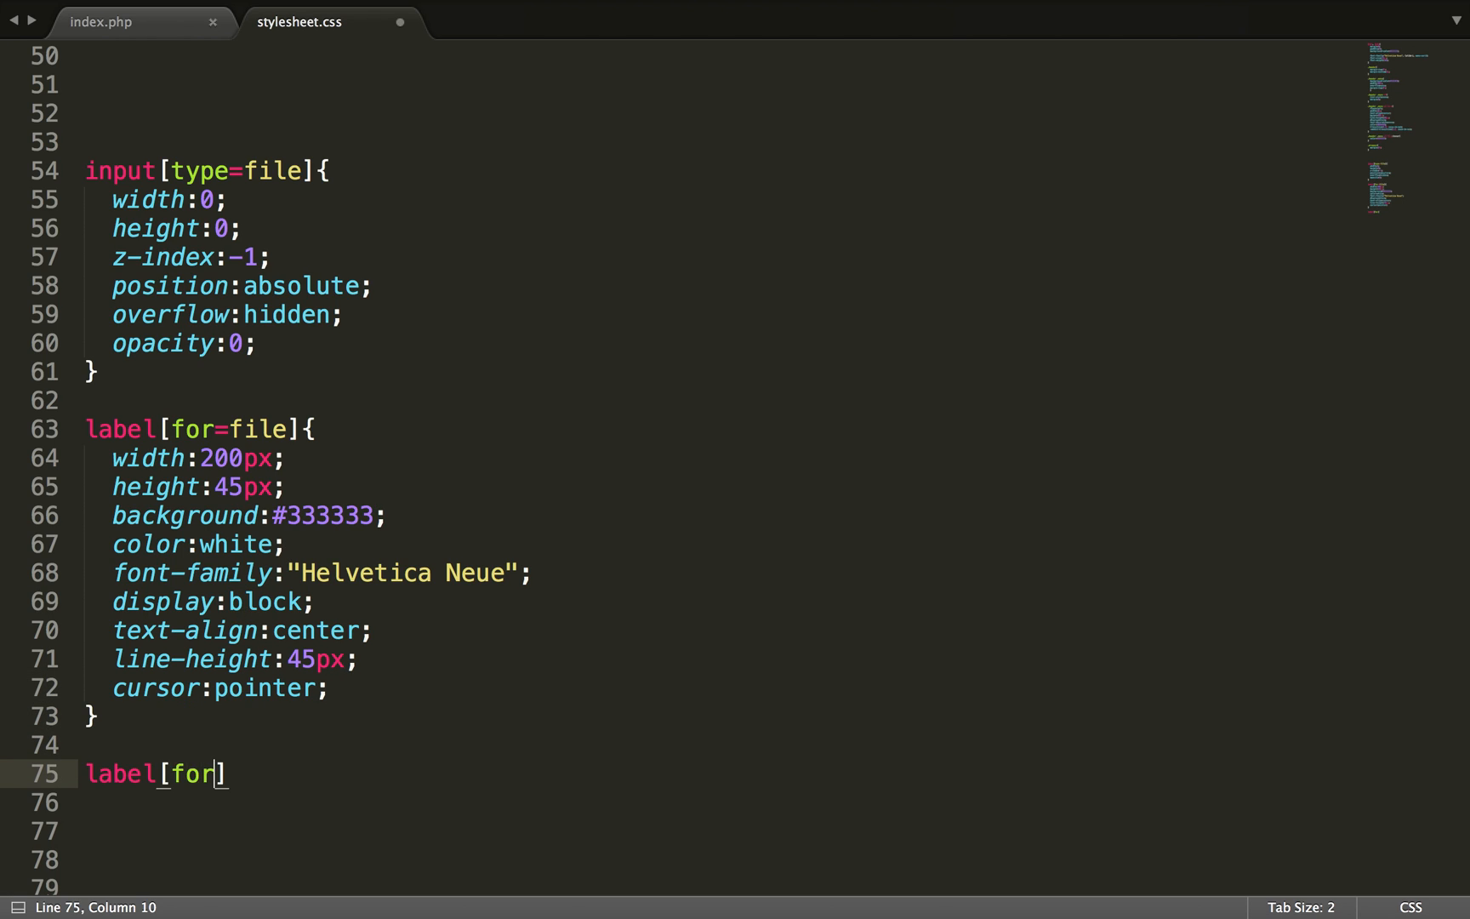
pyautogui.write('=file')
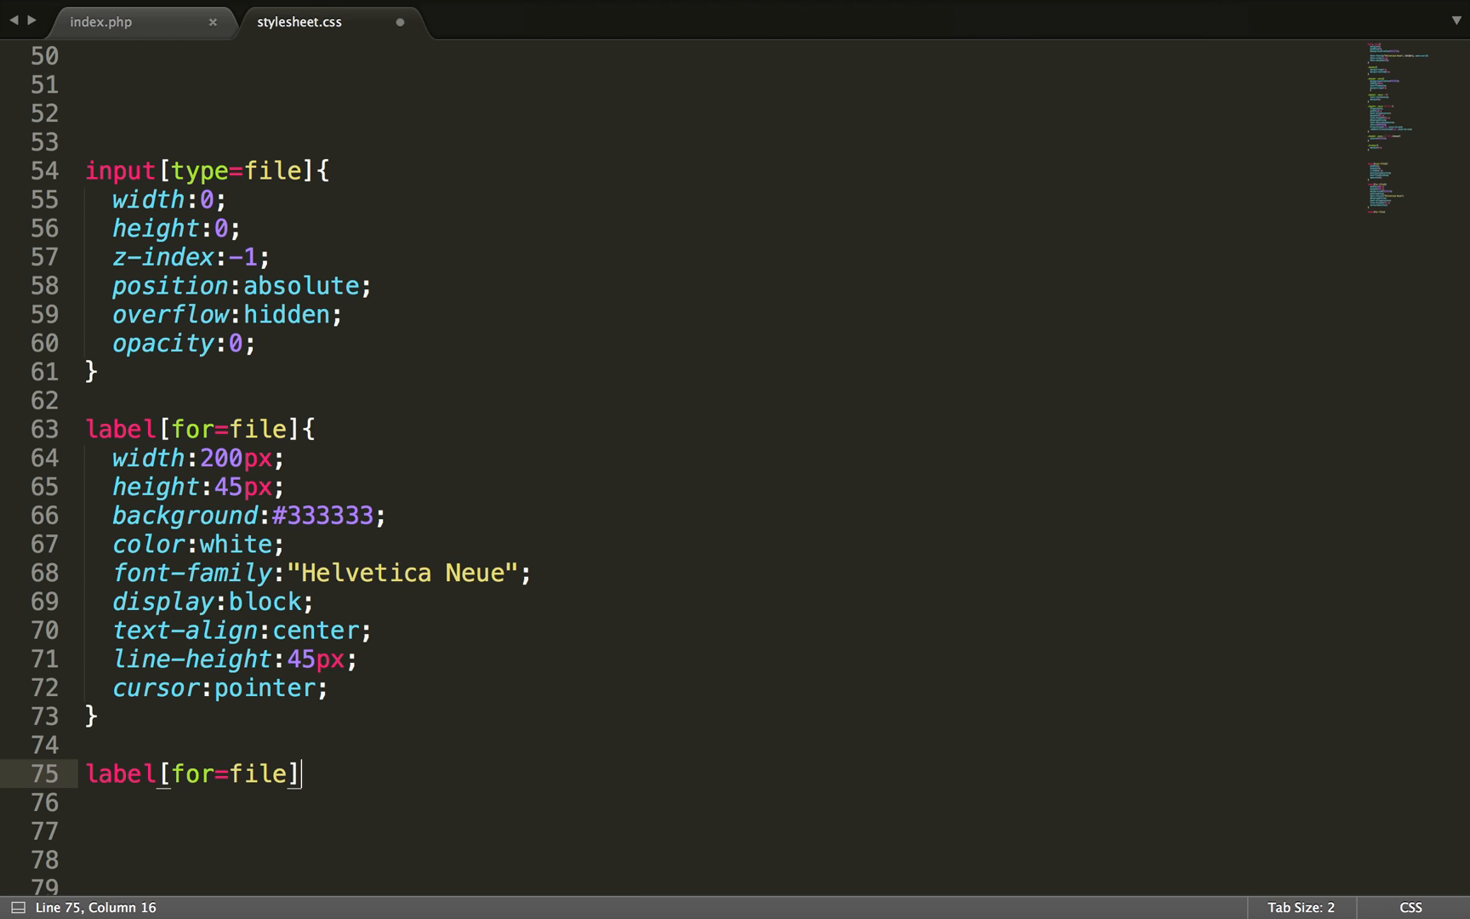
pyautogui.write(':hover{')
pyautogui.click(716, 801)
pyautogui.write('background:#;')
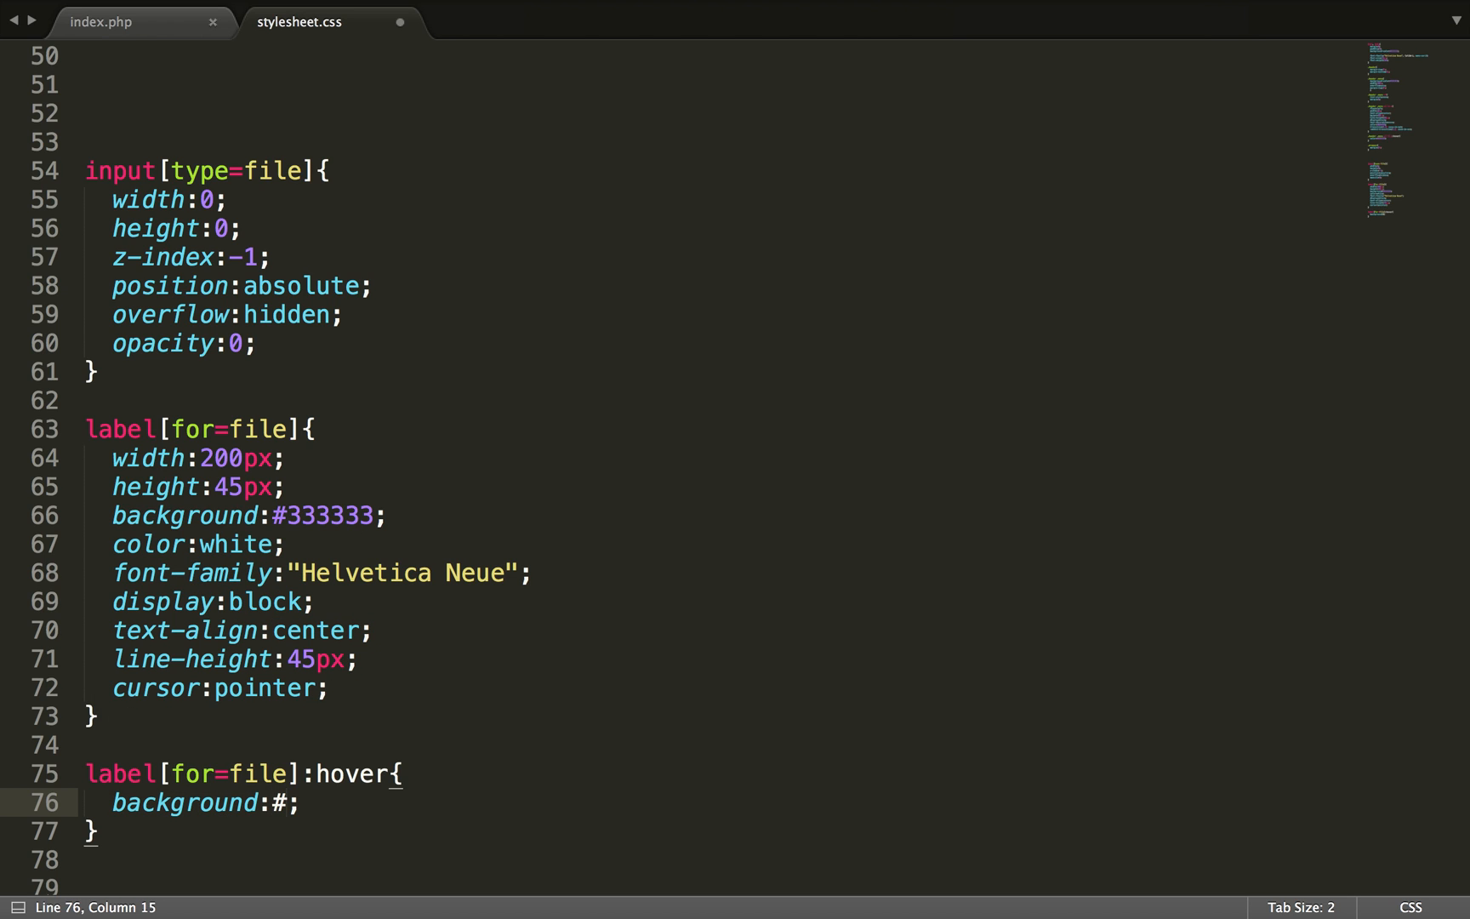
pyautogui.write('555')
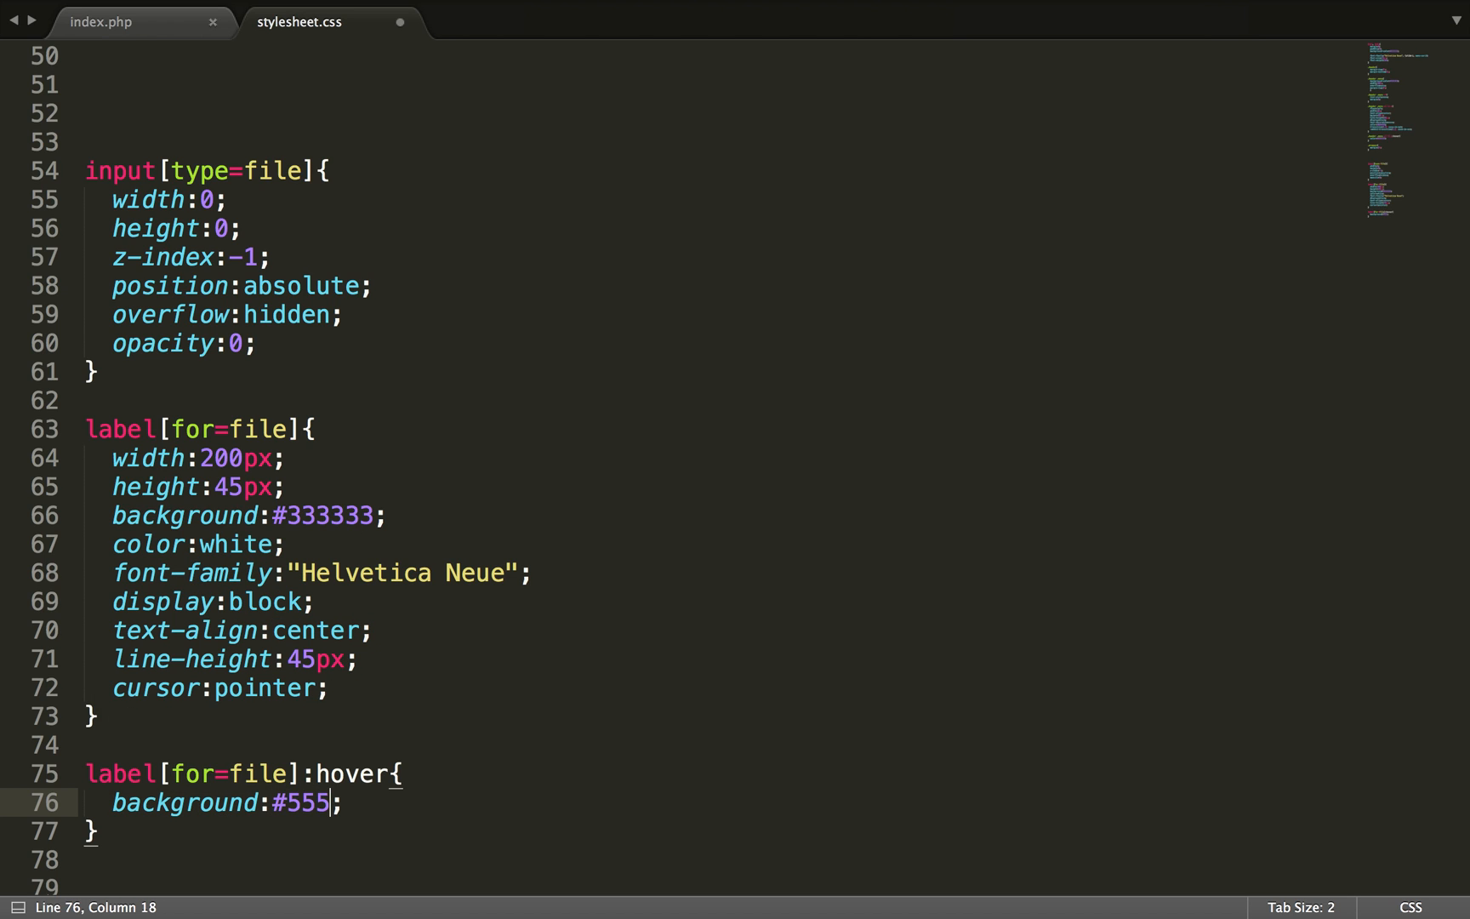
pyautogui.write('555')
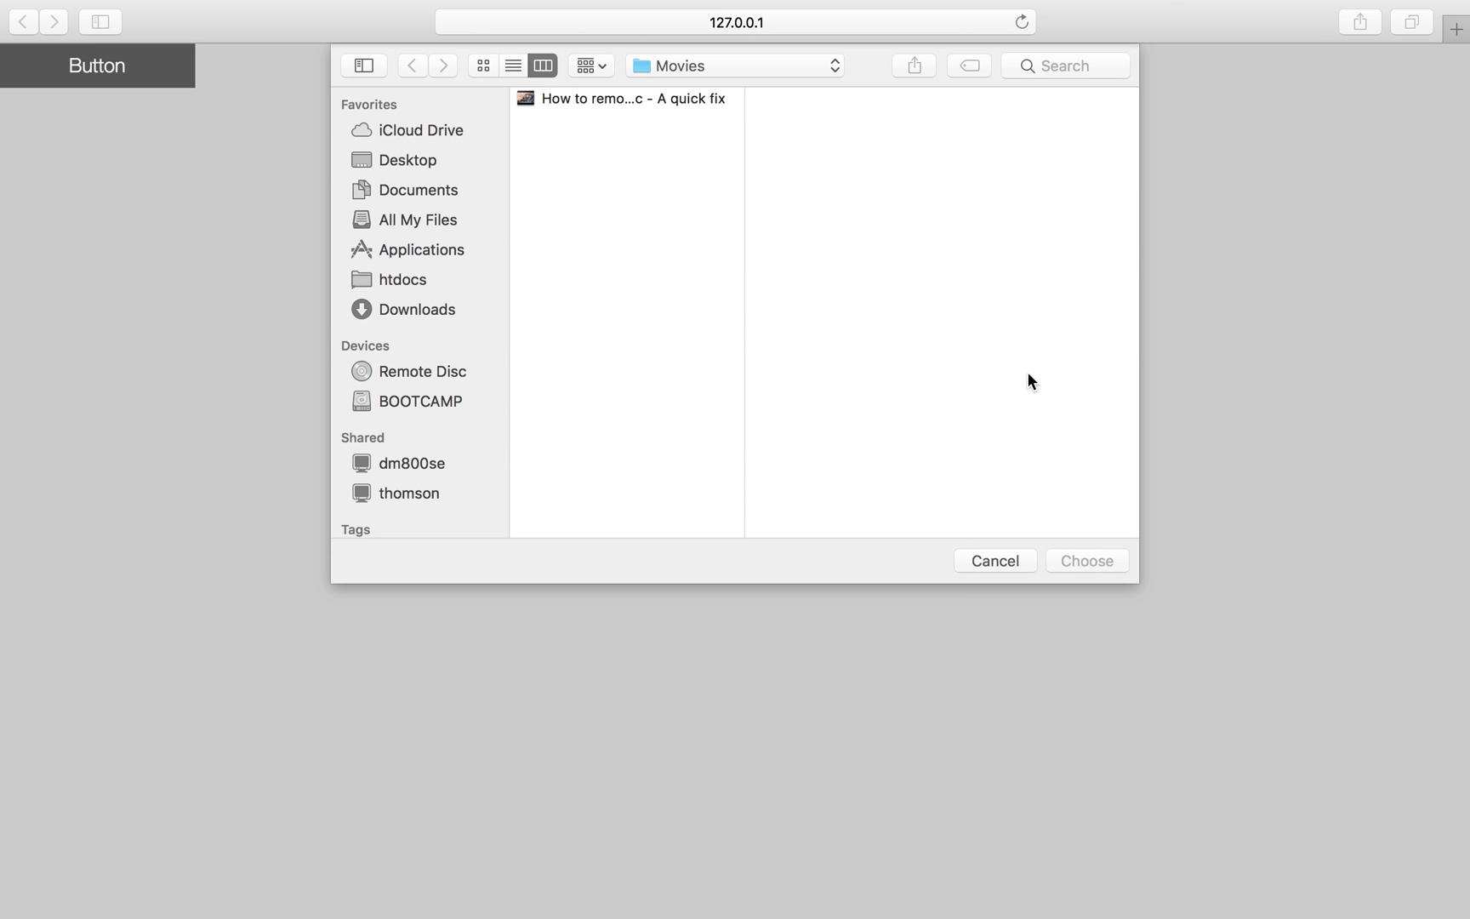
pyautogui.moveTo(723, 206)
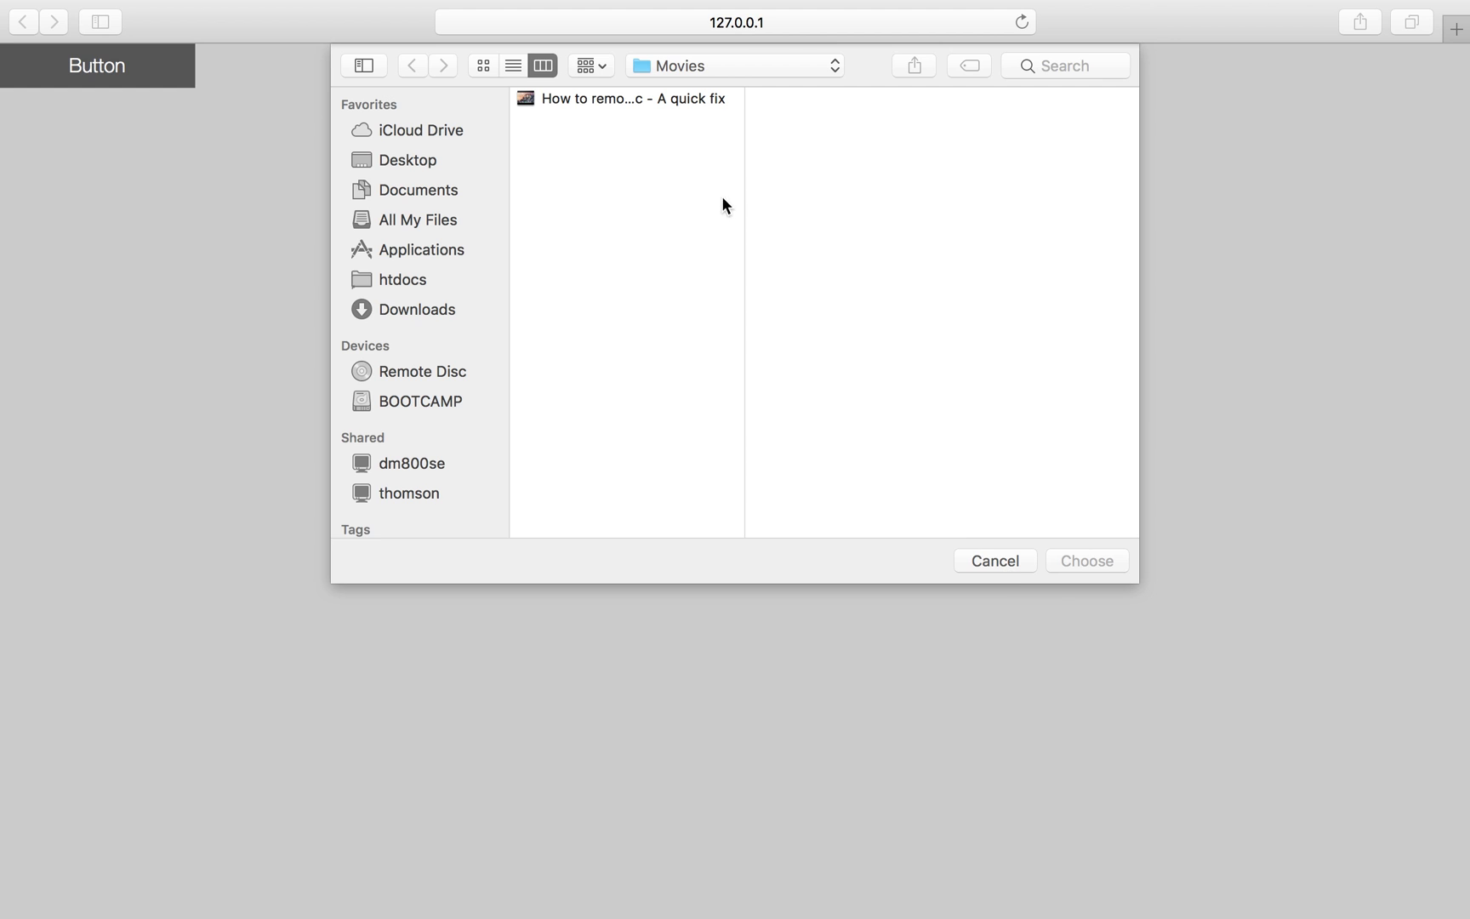
# Step: Select the dashboard quick-fix movie file in Safari's file chooser
pyautogui.click(625, 99)
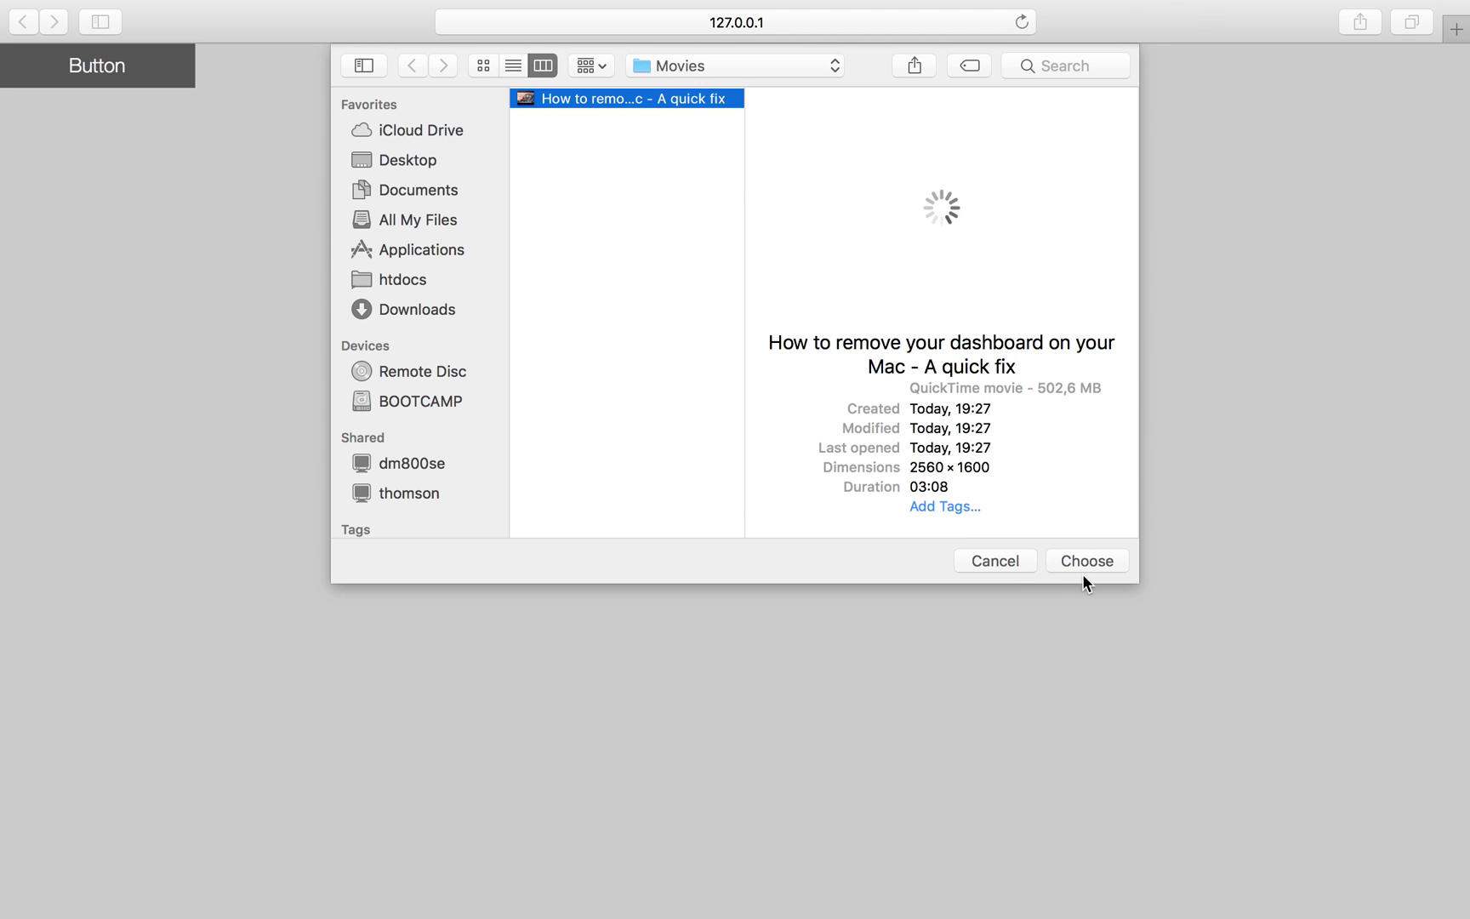